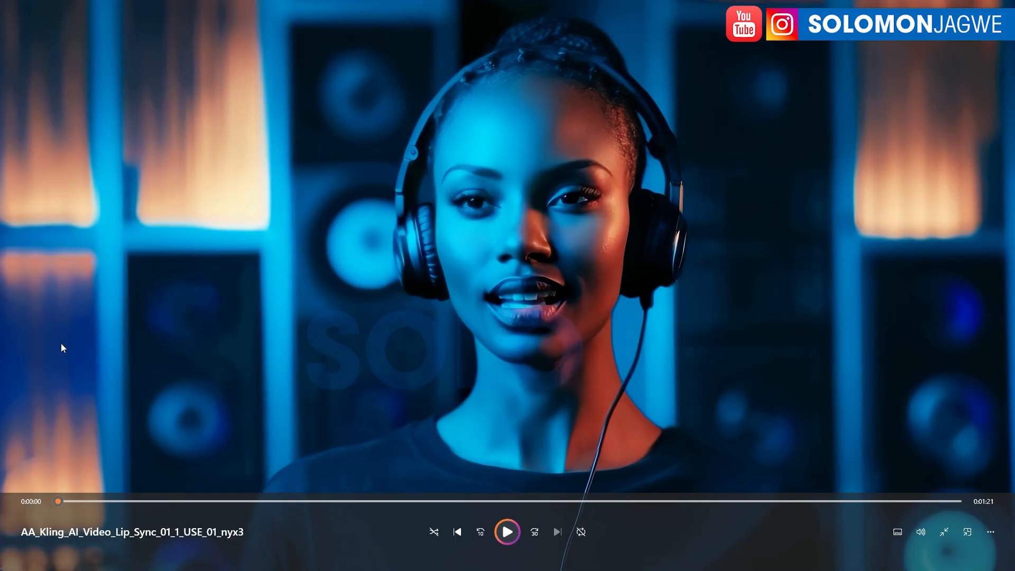
pyautogui.moveTo(574, 506)
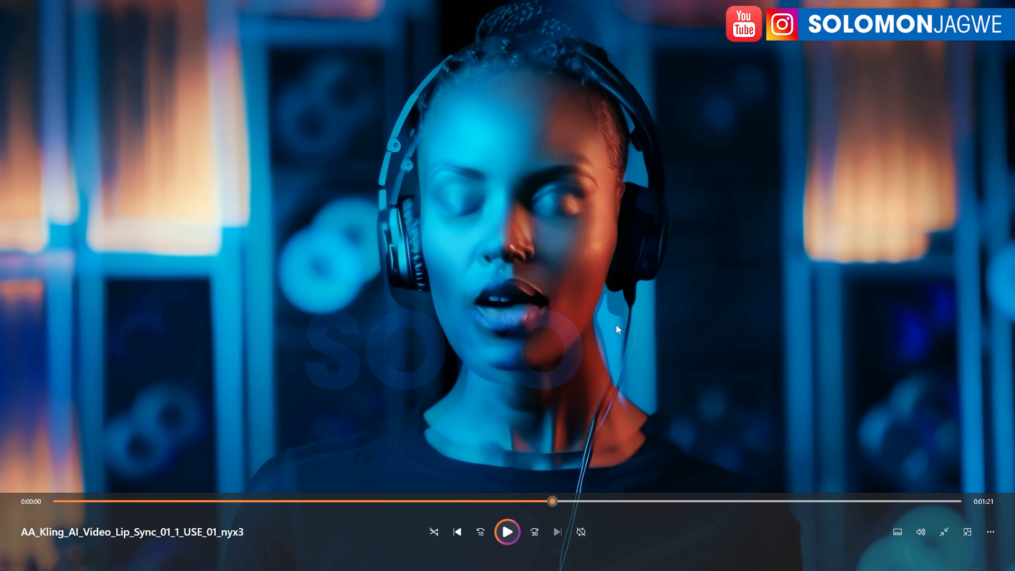
pyautogui.moveTo(616, 321)
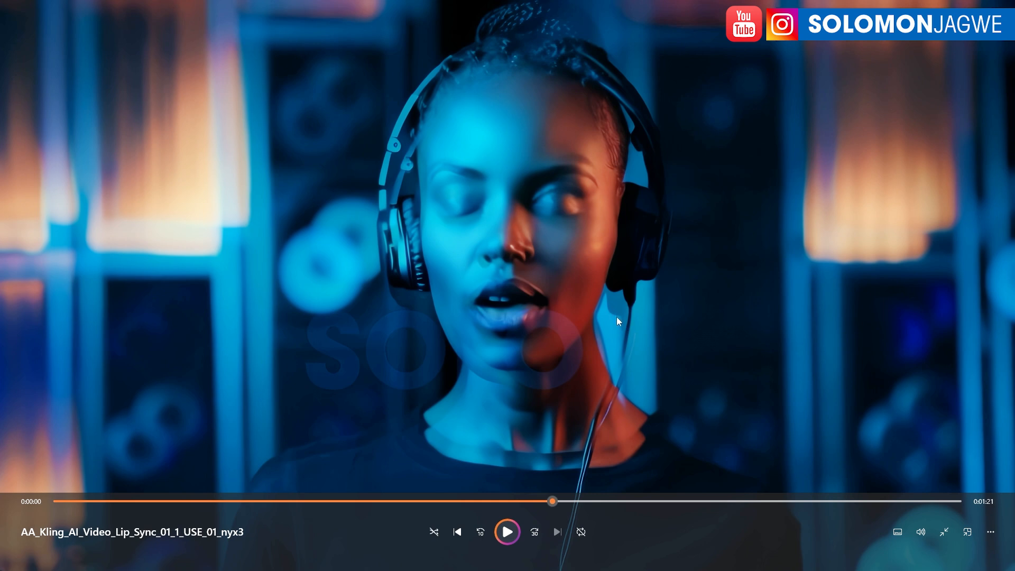
pyautogui.moveTo(981, 526)
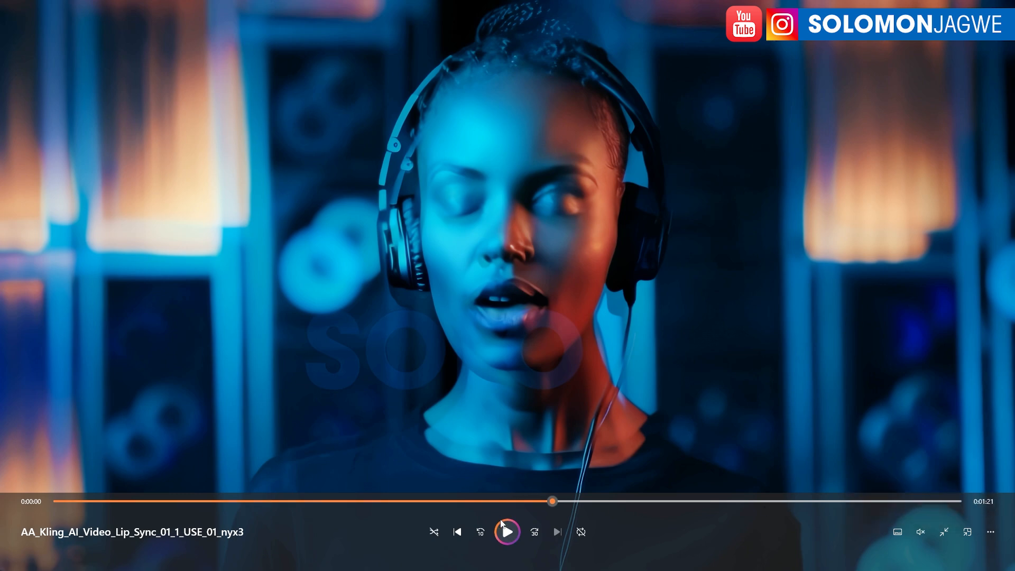
# Play the singer lip-sync video to about 51 seconds, pause it and exit full screen.
pyautogui.click(506, 531)
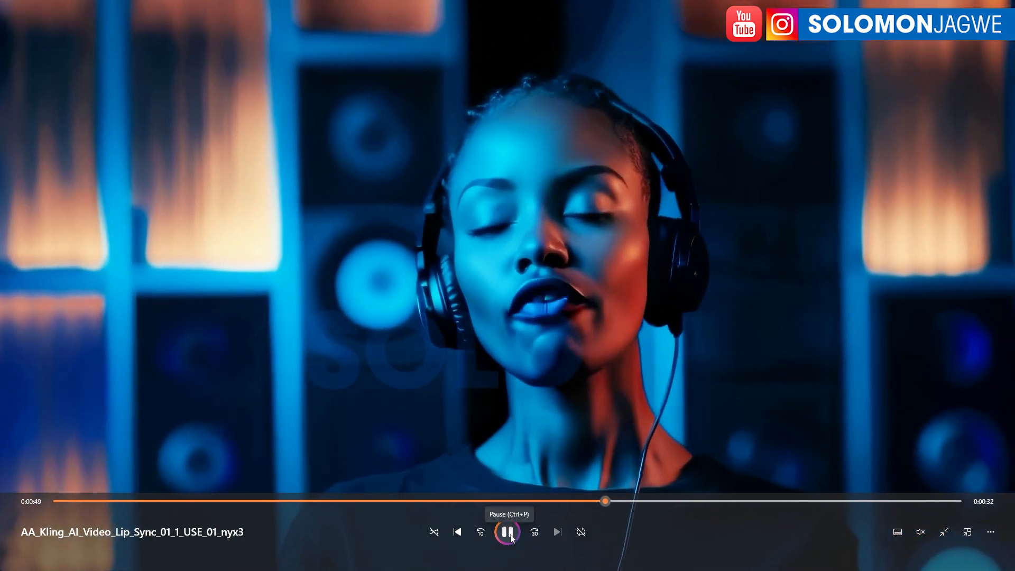
pyautogui.click(508, 532)
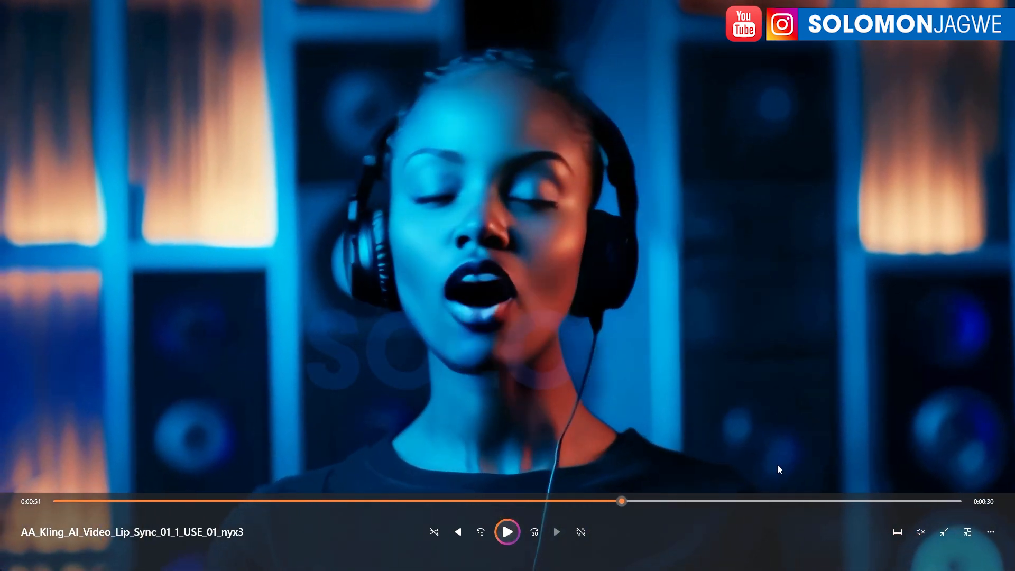
pyautogui.moveTo(944, 532)
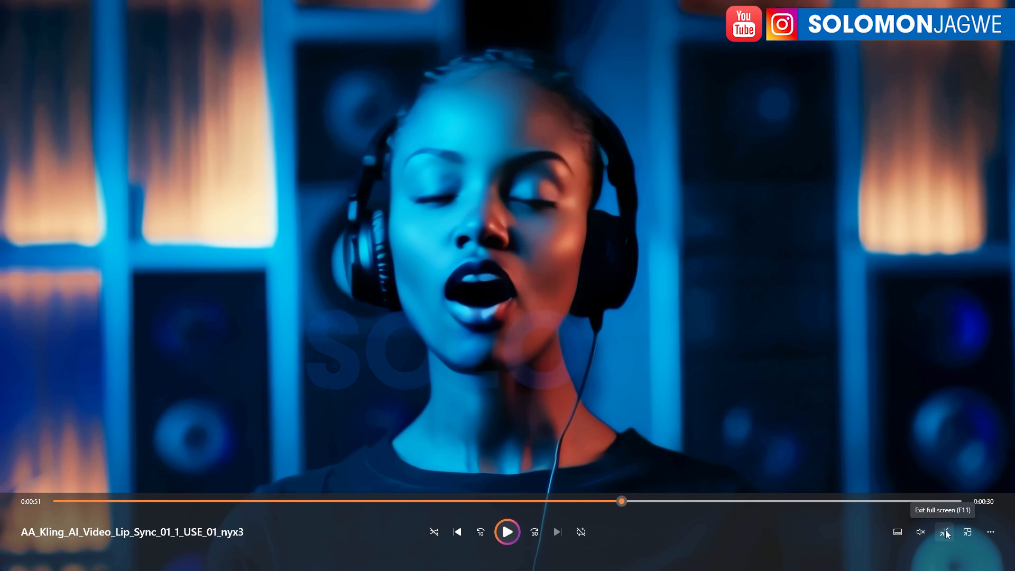
pyautogui.click(945, 532)
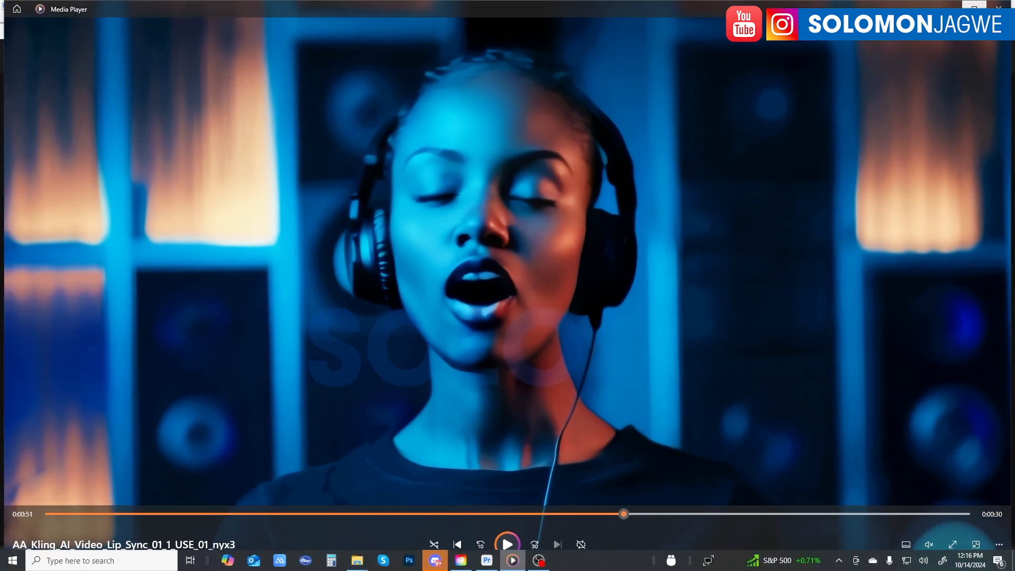
# Switch to Premiere Pro, dismiss What's New and open the recent lip-sync project as a converted copy.
pyautogui.click(486, 560)
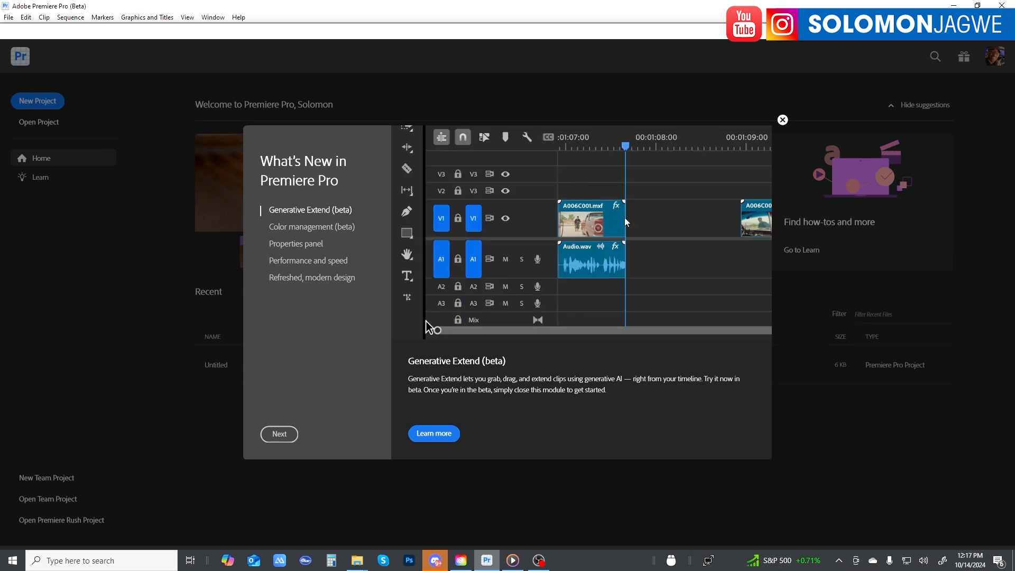
pyautogui.click(406, 297)
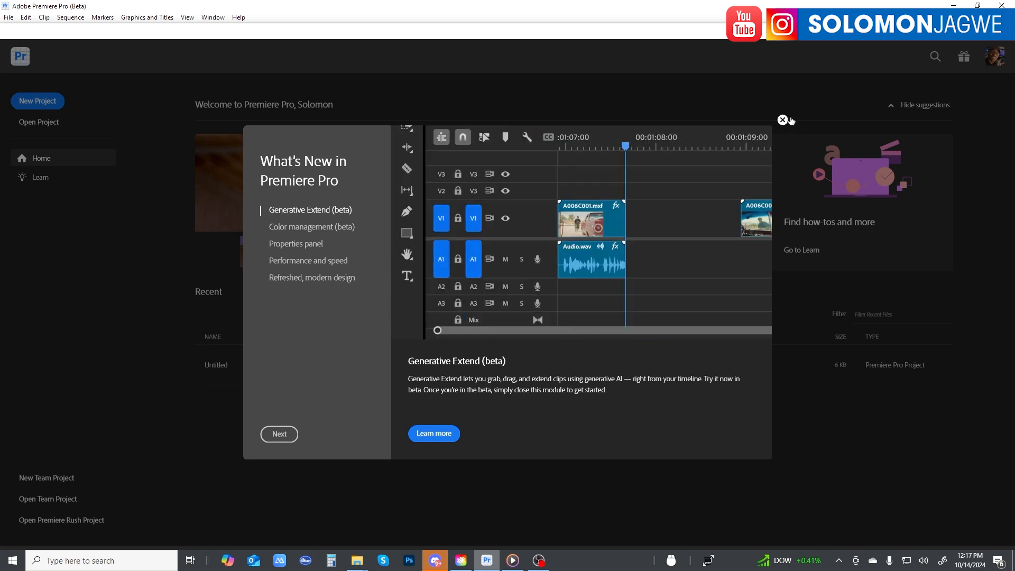
pyautogui.click(782, 121)
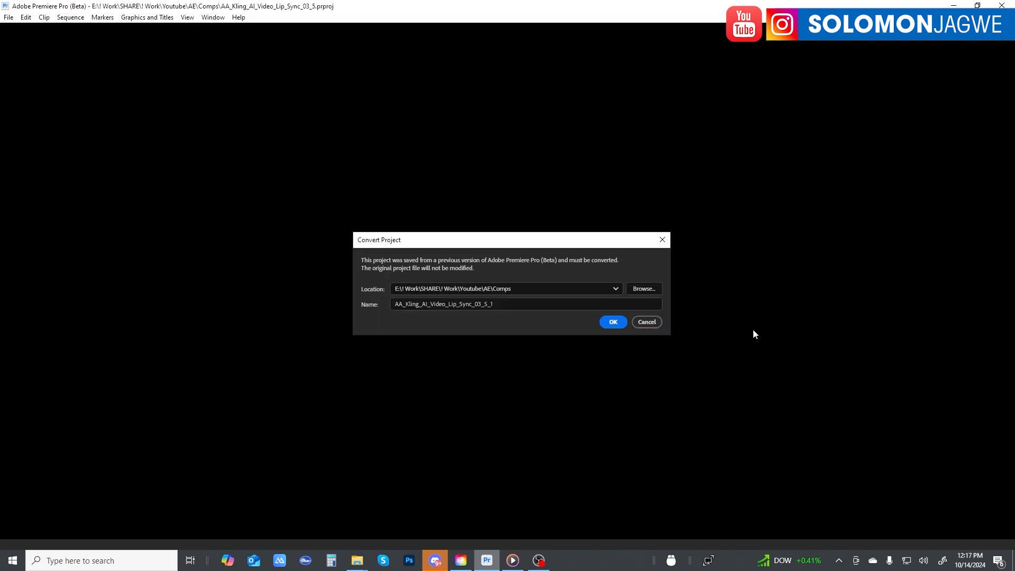
pyautogui.moveTo(747, 331)
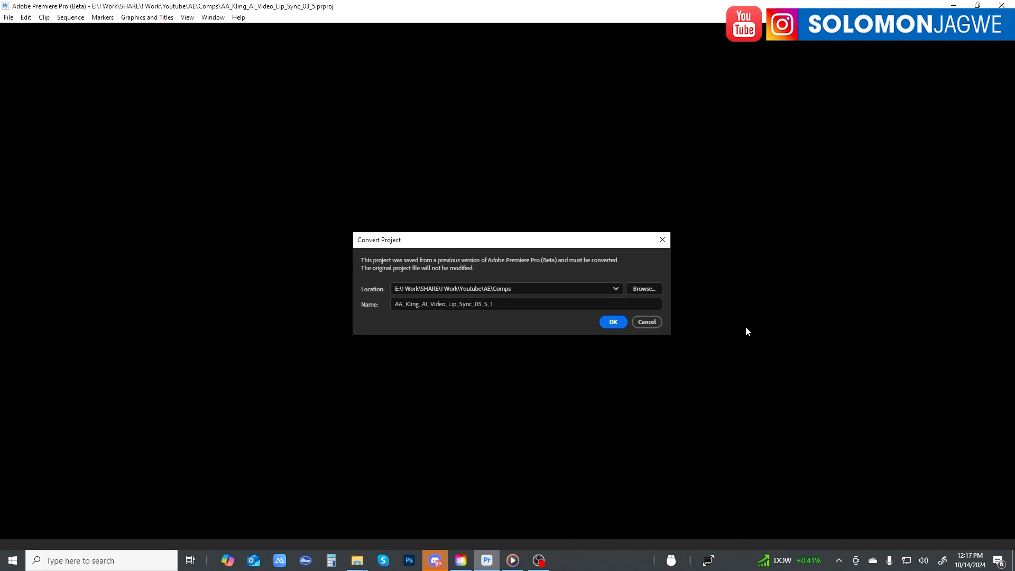
pyautogui.moveTo(679, 351)
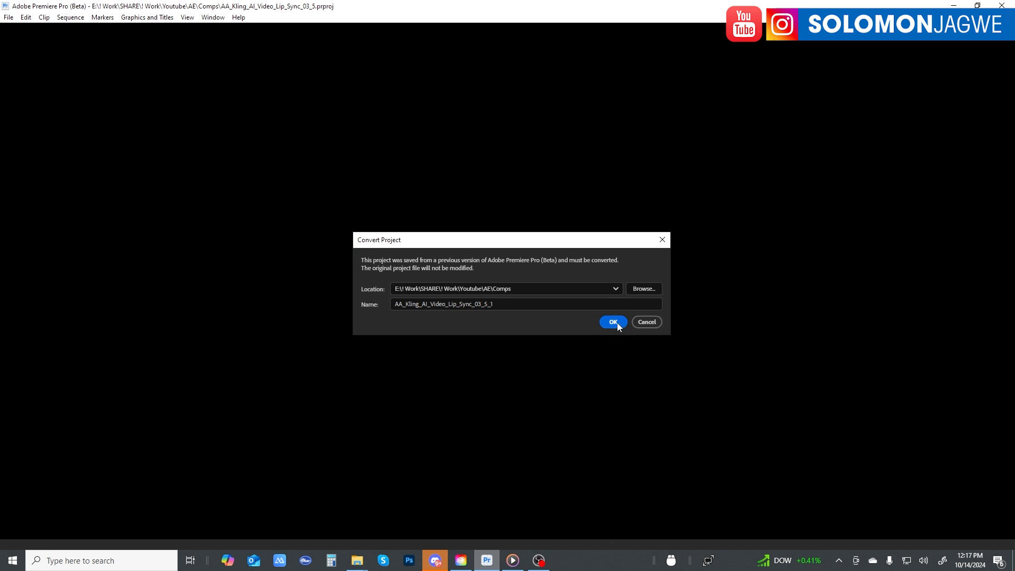
pyautogui.click(612, 321)
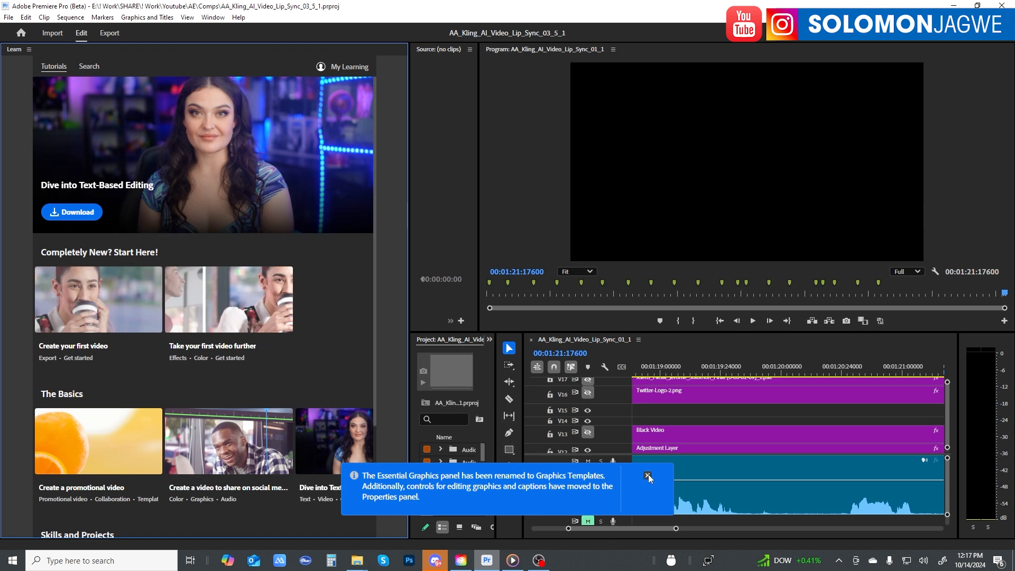
# Dismiss the panel-rename notice and expand the Comps folder in the Project panel.
pyautogui.click(646, 477)
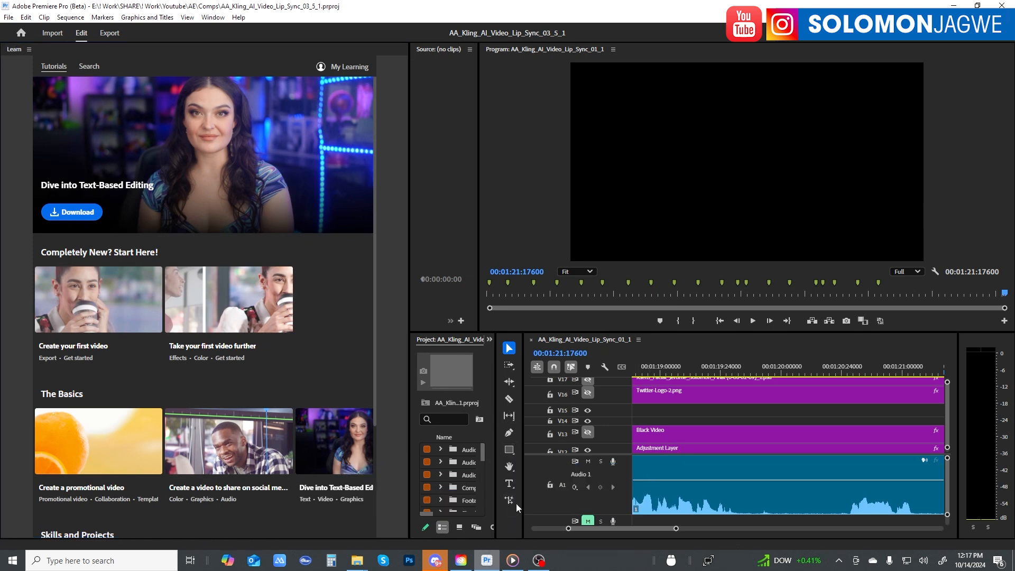
pyautogui.moveTo(508, 500)
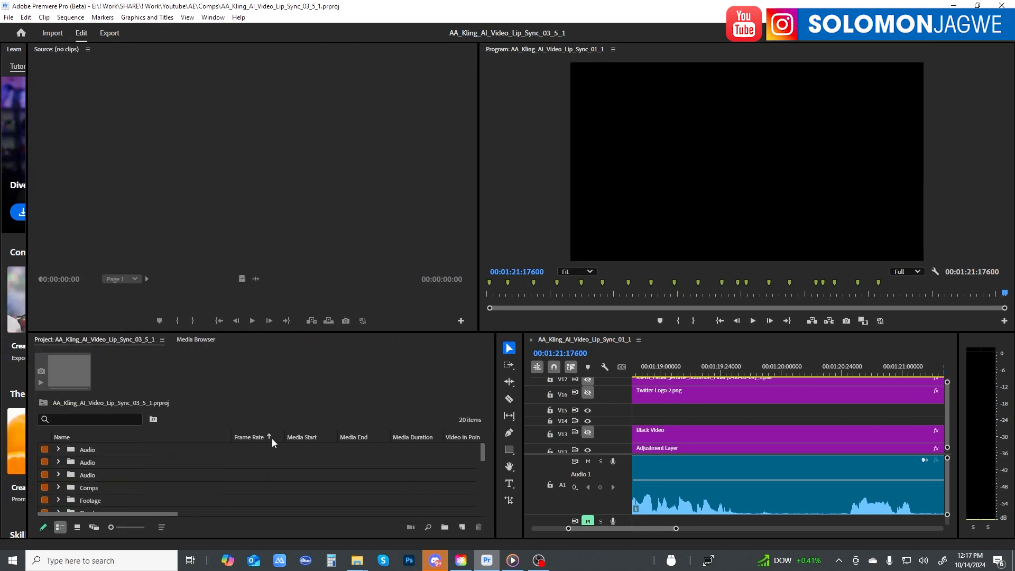
pyautogui.click(57, 475)
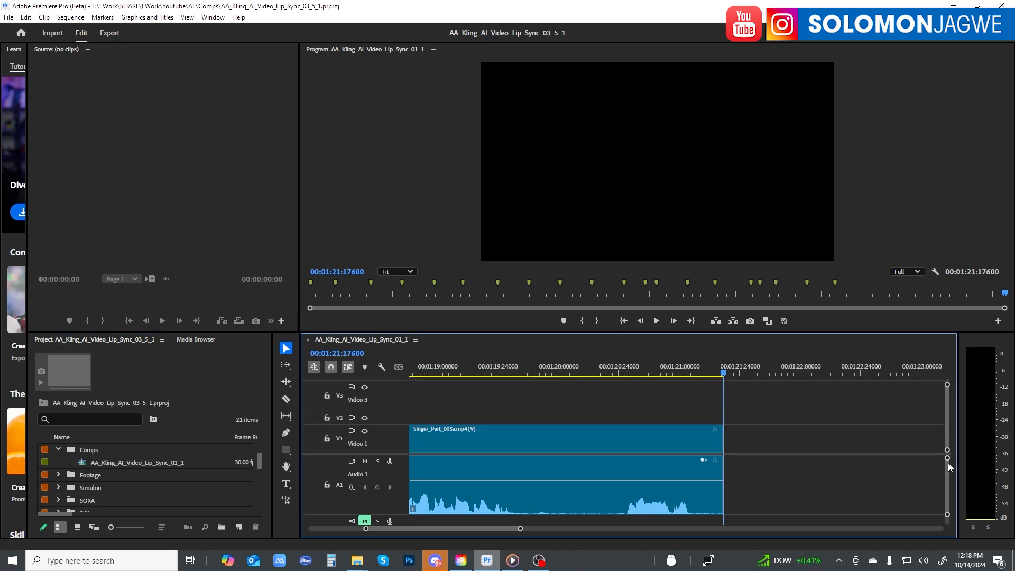
pyautogui.moveTo(508, 541)
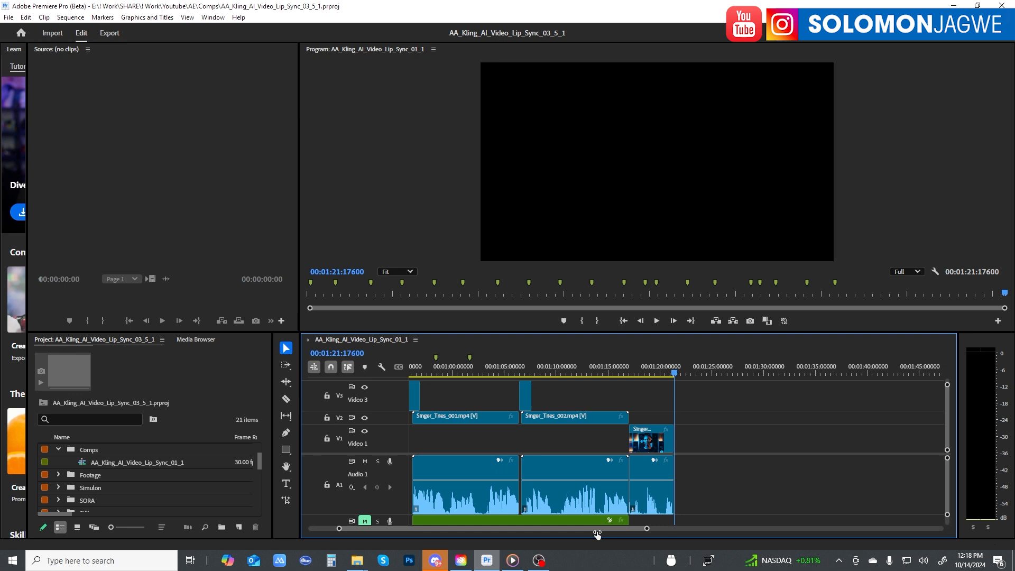
# Place the playhead in the gap at 01:06 between singer clips and mute Audio 3.
pyautogui.click(527, 366)
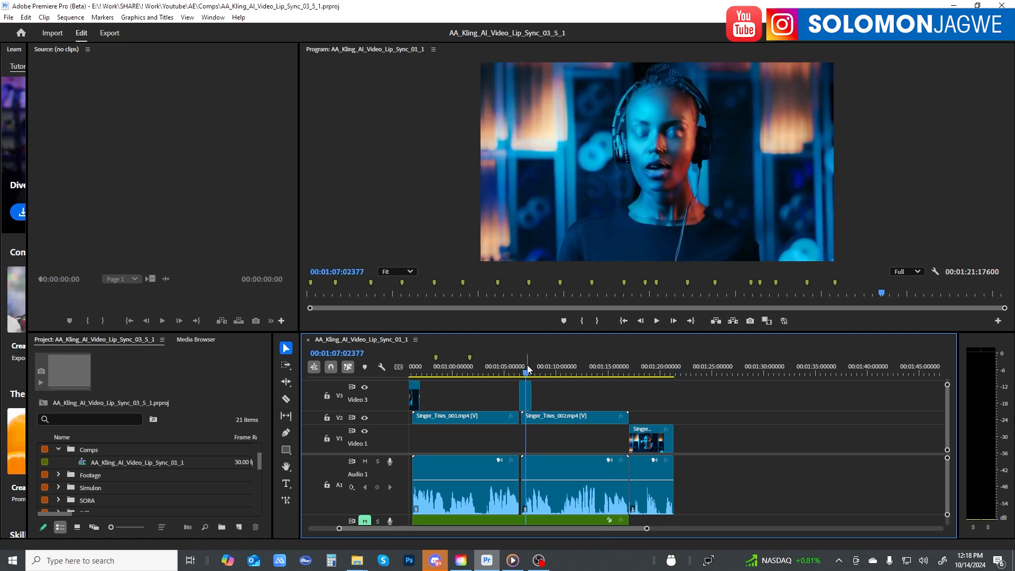
pyautogui.click(521, 372)
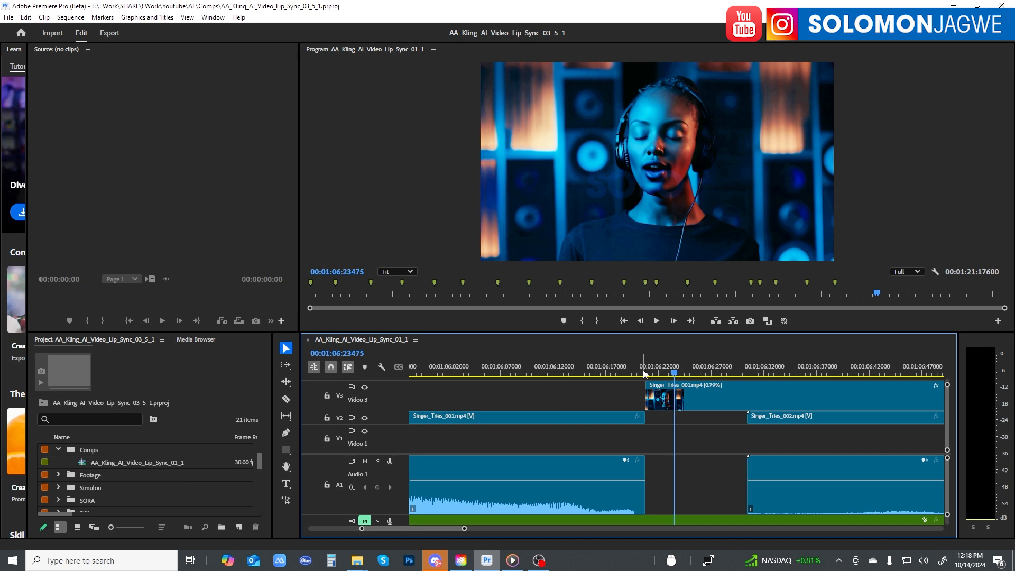
pyautogui.moveTo(378, 479)
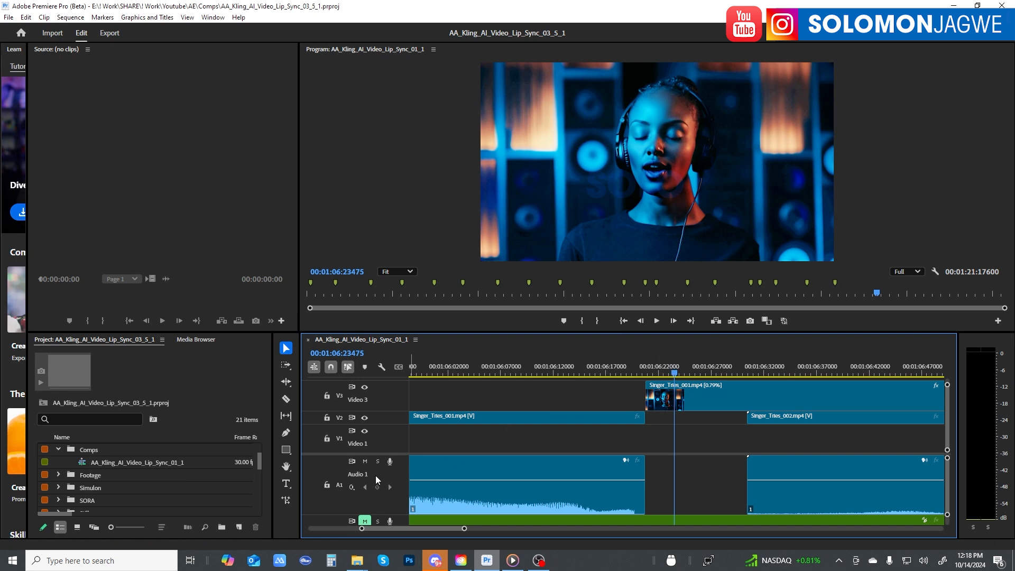
pyautogui.moveTo(956, 475)
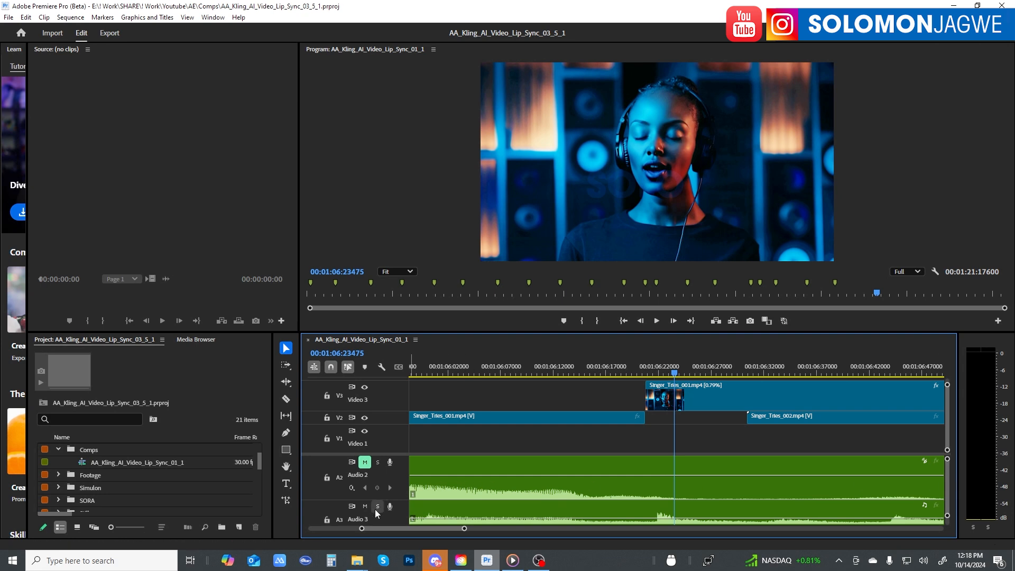
pyautogui.click(364, 506)
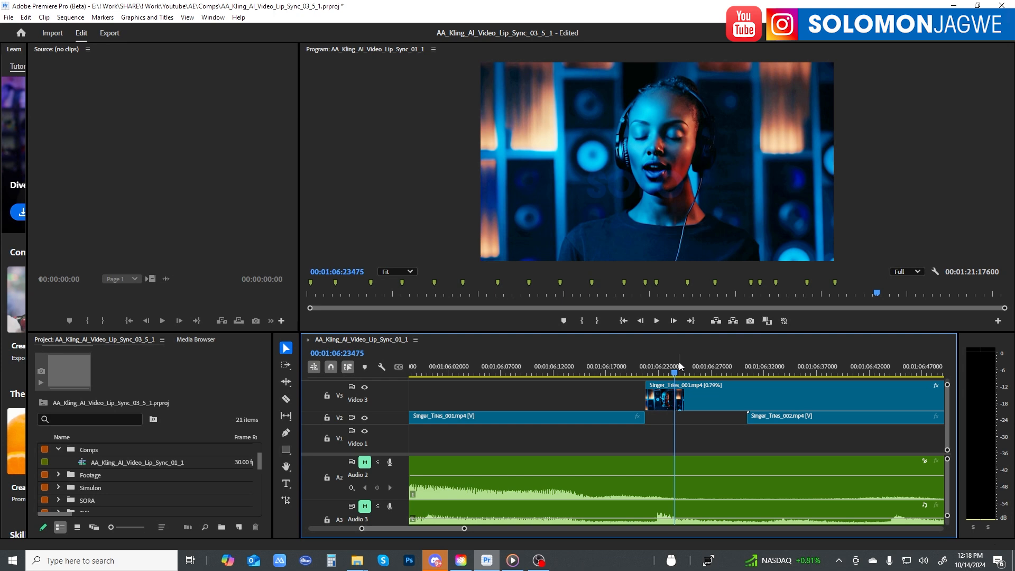
# Move the playhead to the start of the Video 3 clip and turn on its sync lock.
pyautogui.moveTo(679, 360); pyautogui.dragTo(643, 359)
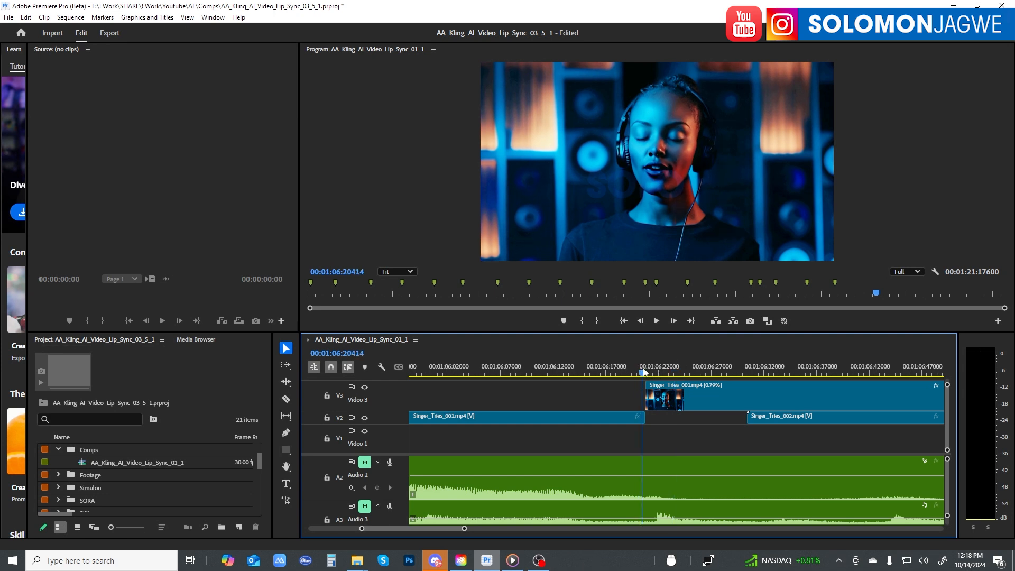
pyautogui.click(691, 367)
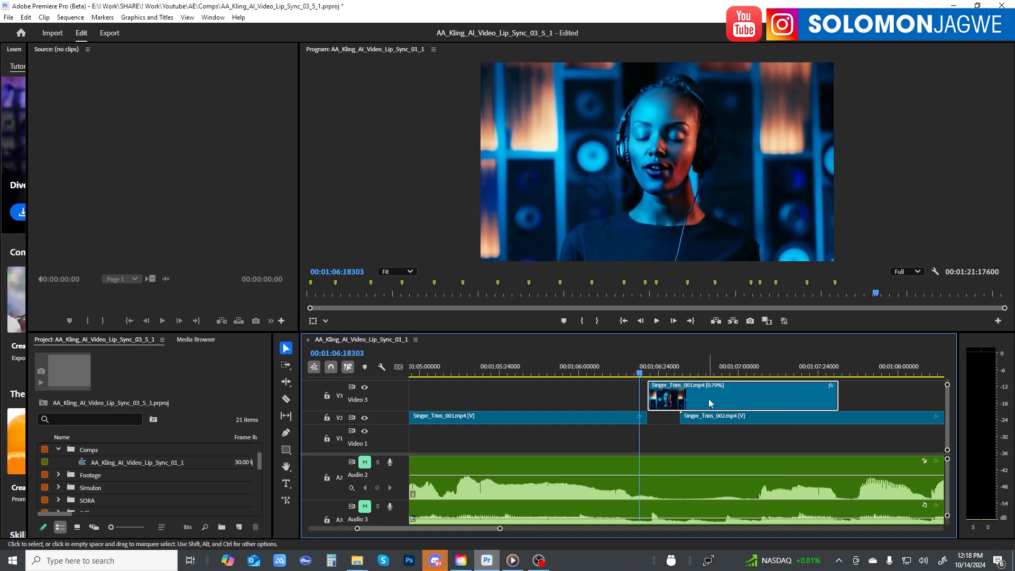
pyautogui.moveTo(351, 387)
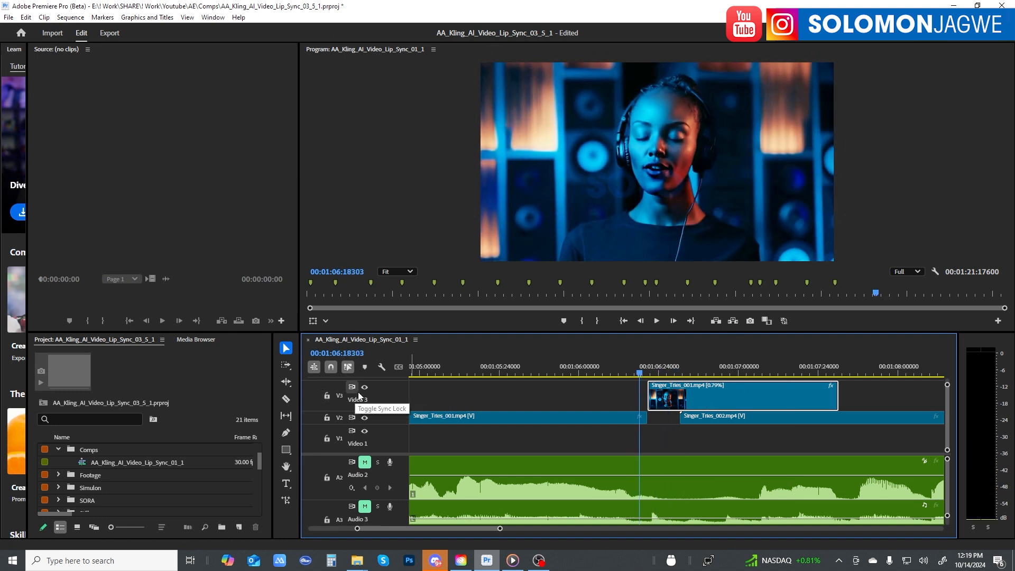
pyautogui.click(363, 386)
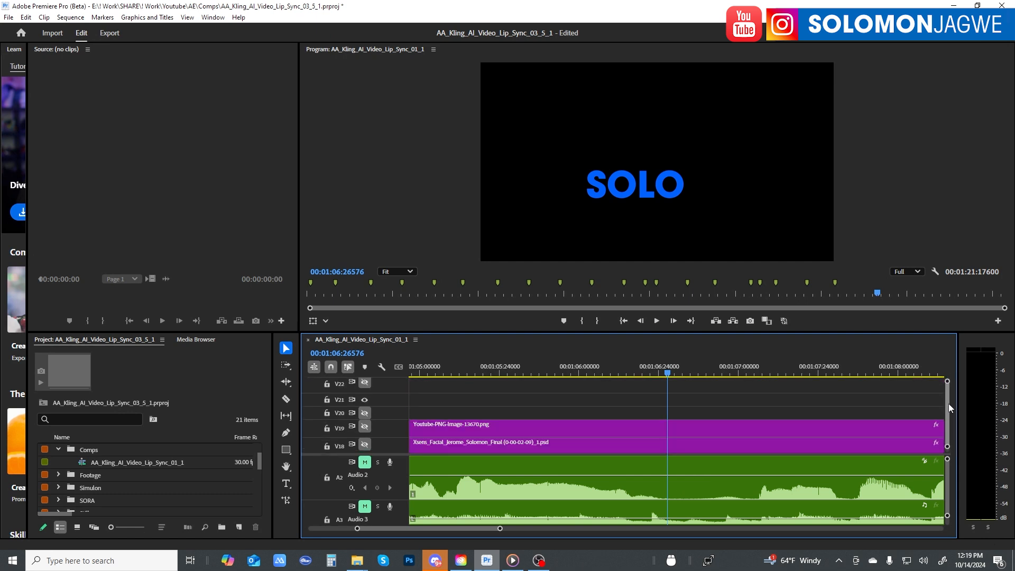
# Scroll the timeline down to V1–V3 and zoom in on the gap between singer clips.
pyautogui.scroll(-3)
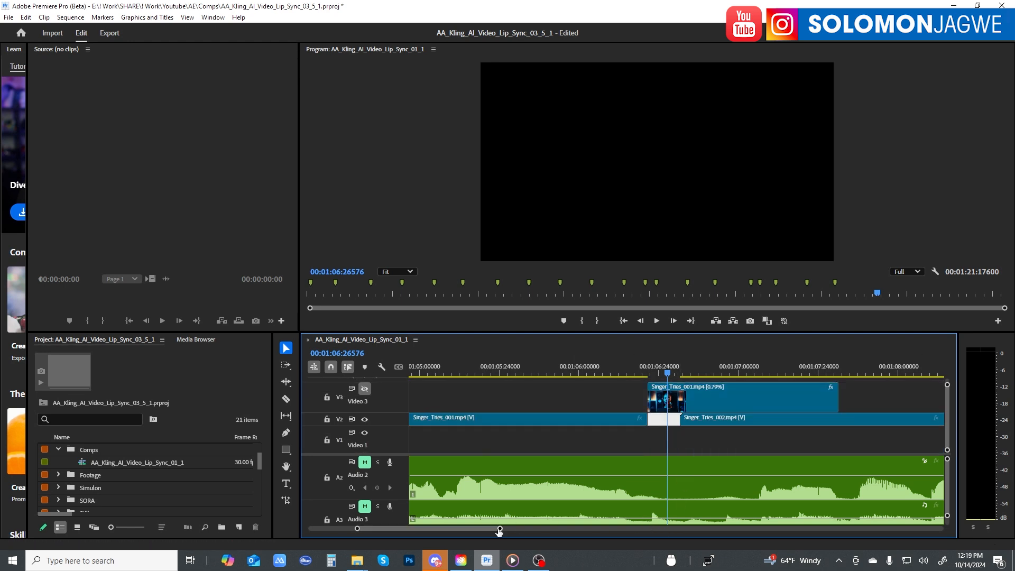
pyautogui.moveTo(498, 531); pyautogui.dragTo(448, 530)
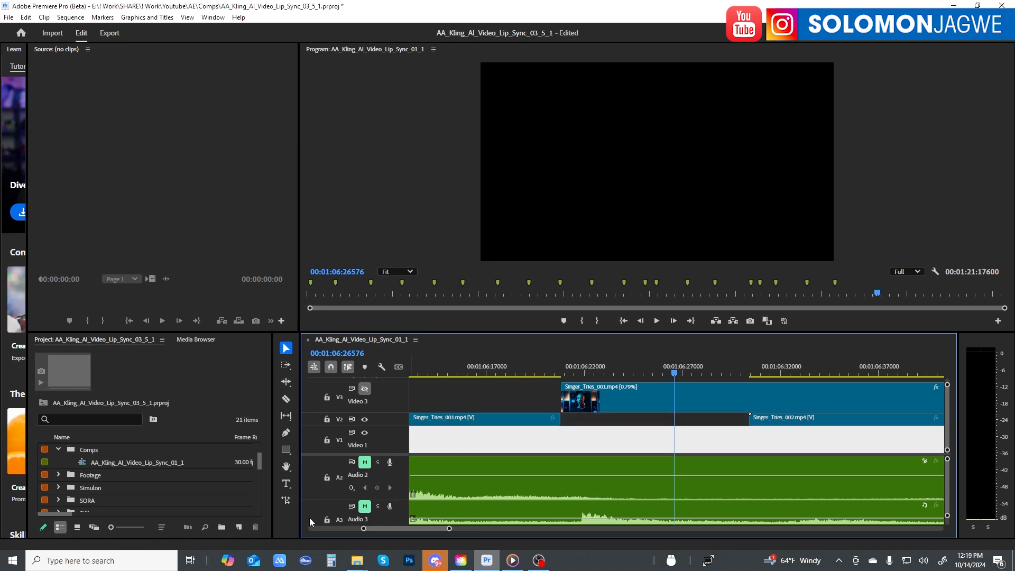
pyautogui.moveTo(285, 500)
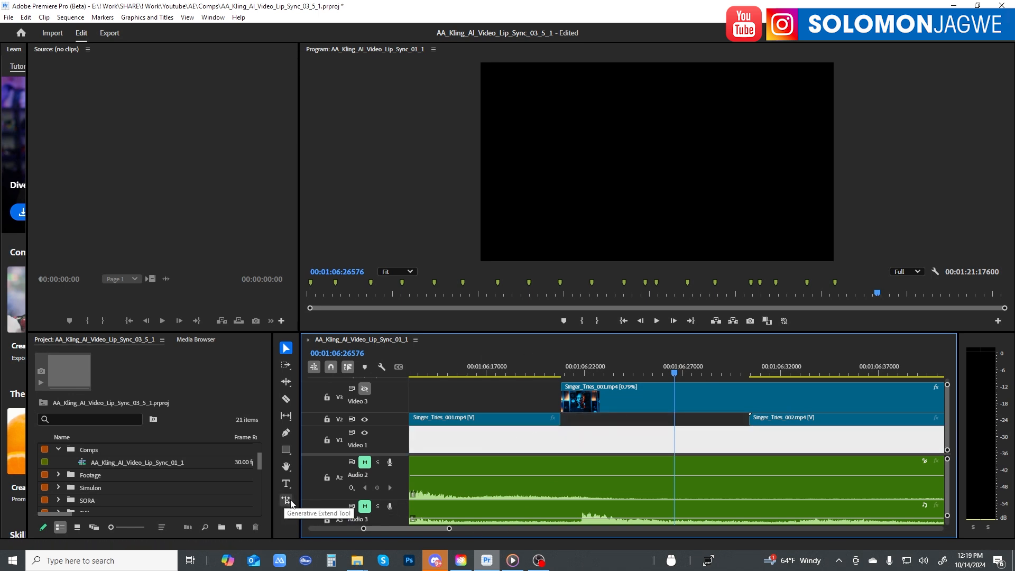
# Choose the Generative Extend tool, agree to the generative AI terms and dismiss the requirements notice.
pyautogui.click(285, 499)
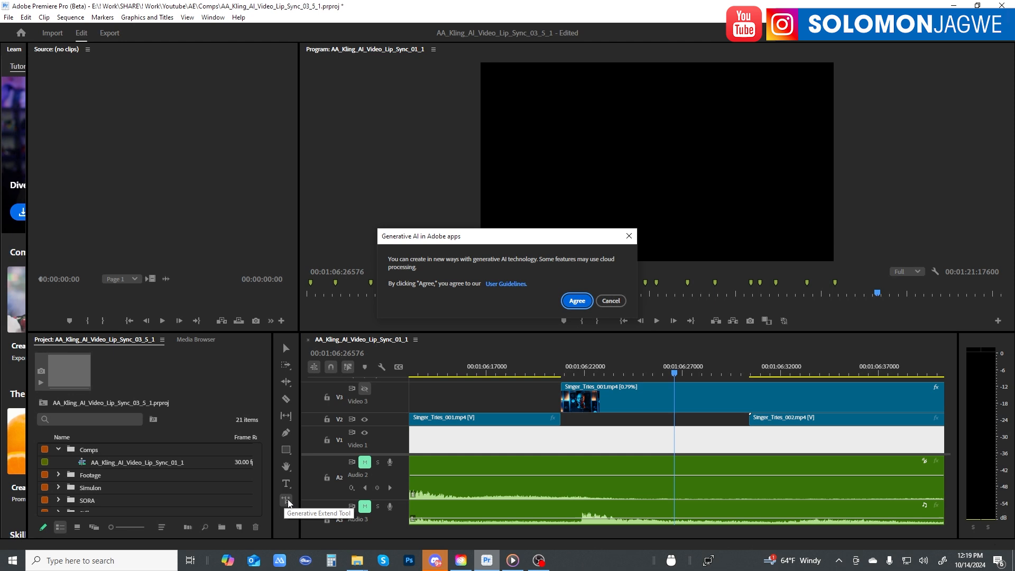
pyautogui.moveTo(491, 272)
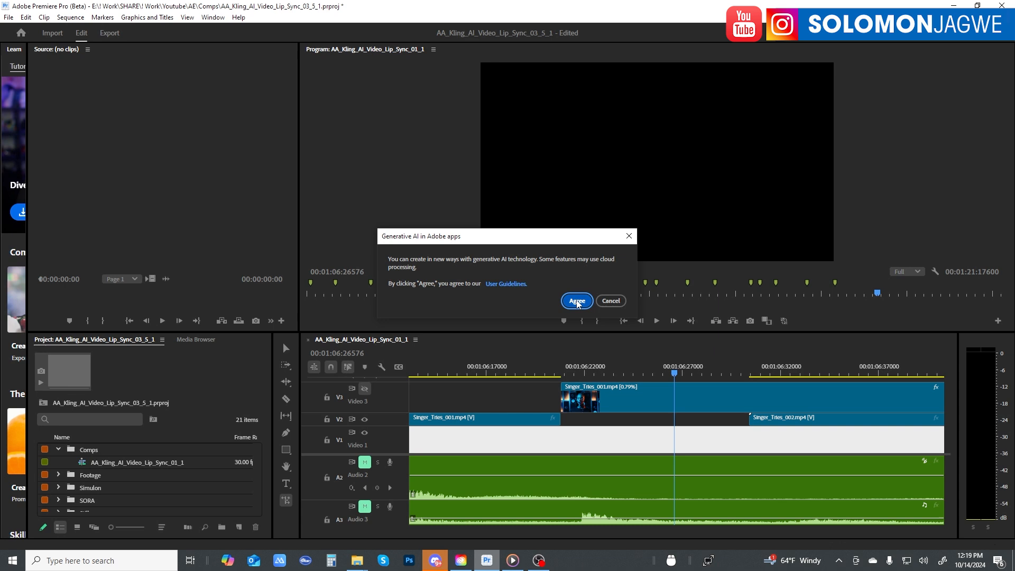
pyautogui.click(575, 301)
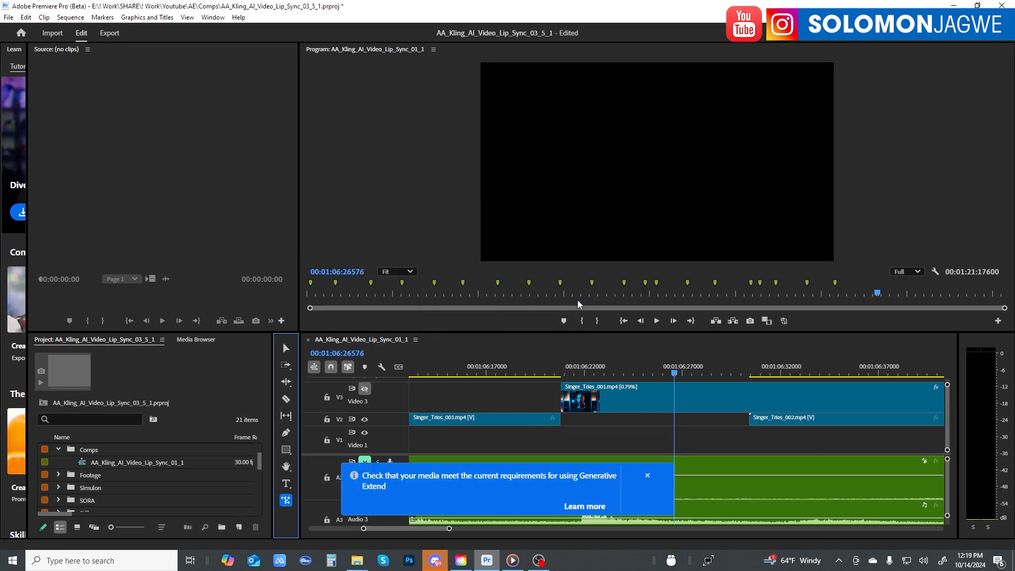
pyautogui.moveTo(375, 486)
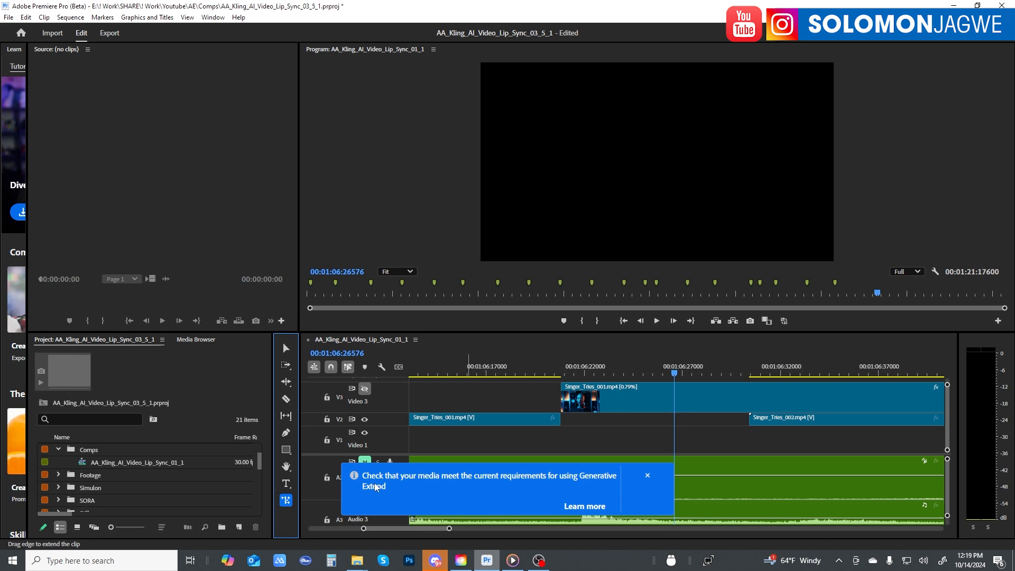
pyautogui.click(646, 474)
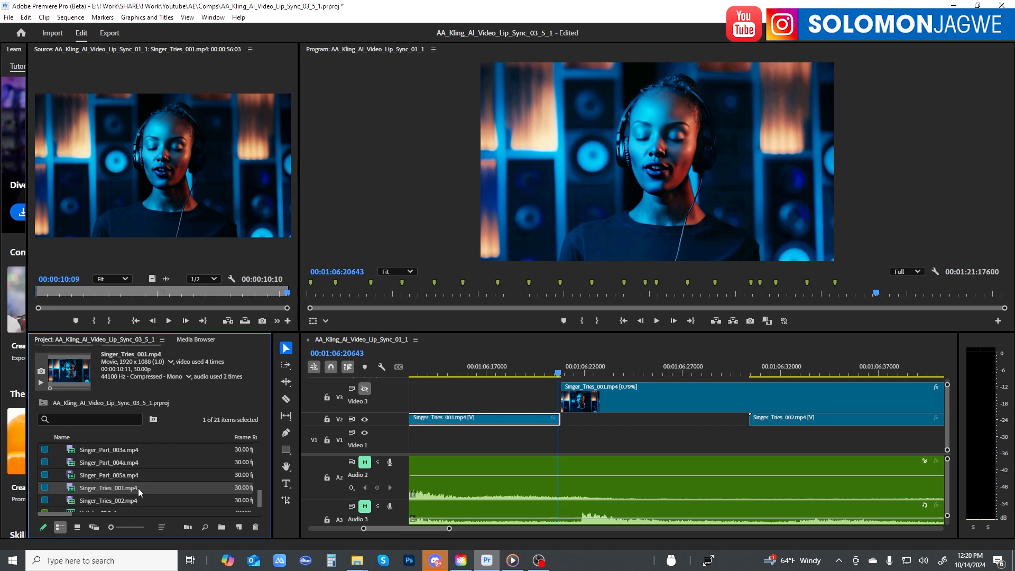
# Load Singer_Tries_001.mp4 in the Source Monitor and select it to read its 1920×1088 properties.
pyautogui.doubleClick(107, 487)
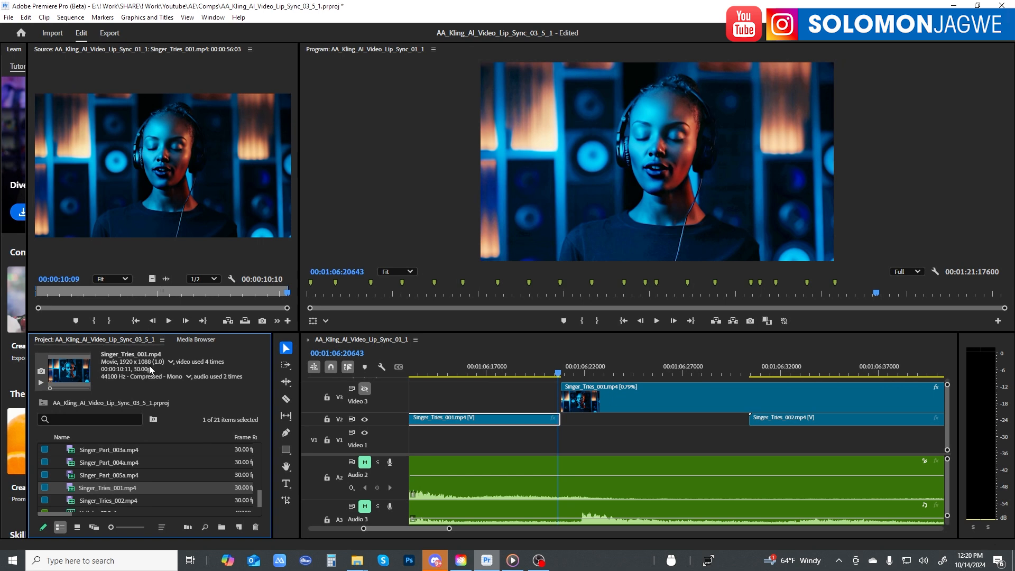
pyautogui.moveTo(153, 366)
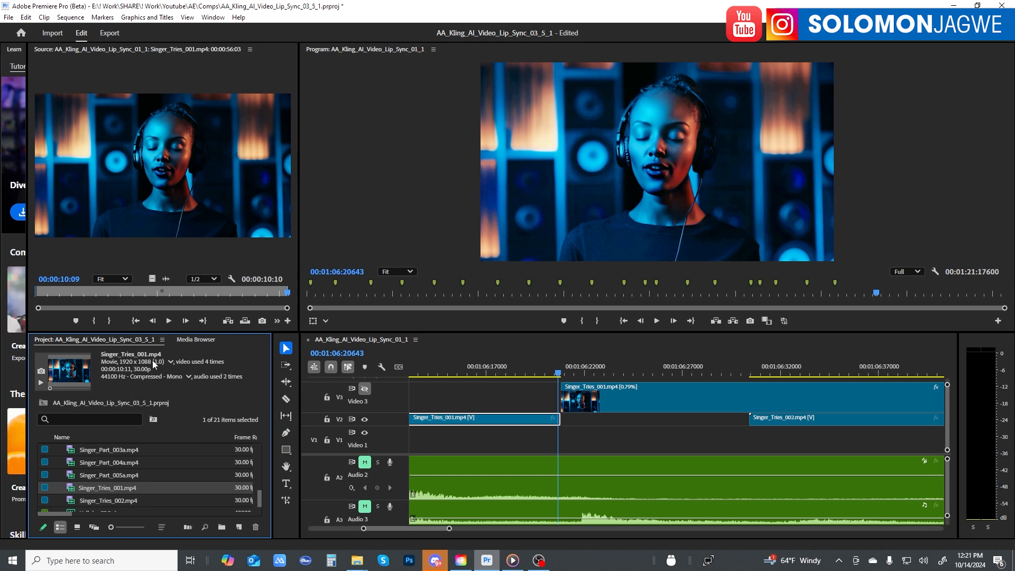
pyautogui.moveTo(147, 369)
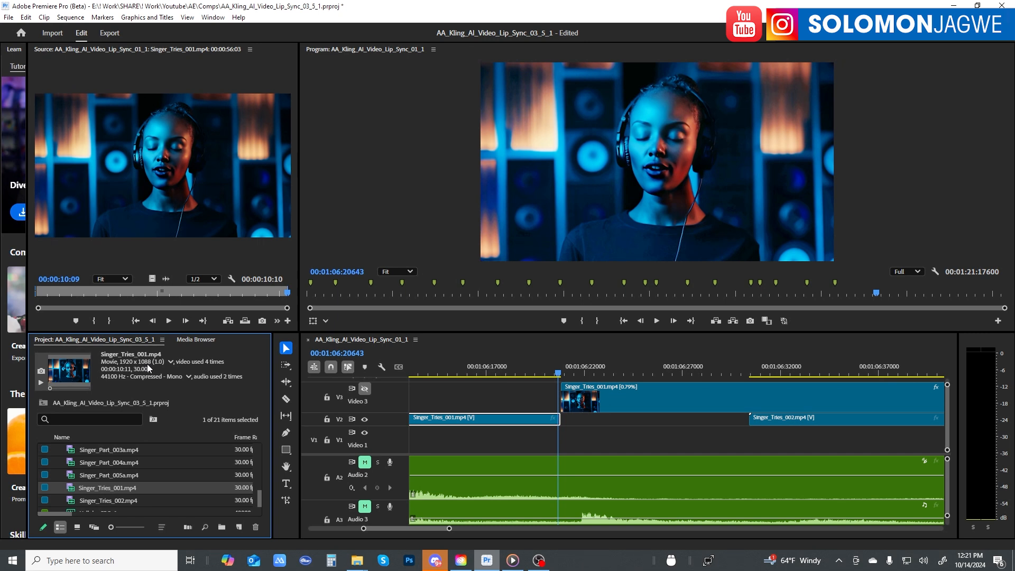
pyautogui.moveTo(148, 369)
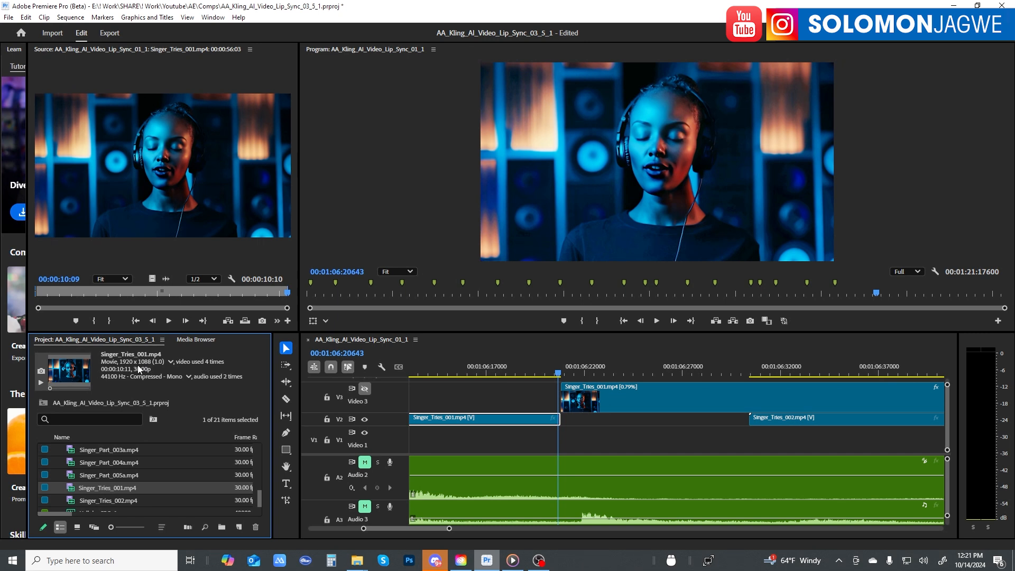
pyautogui.moveTo(146, 367)
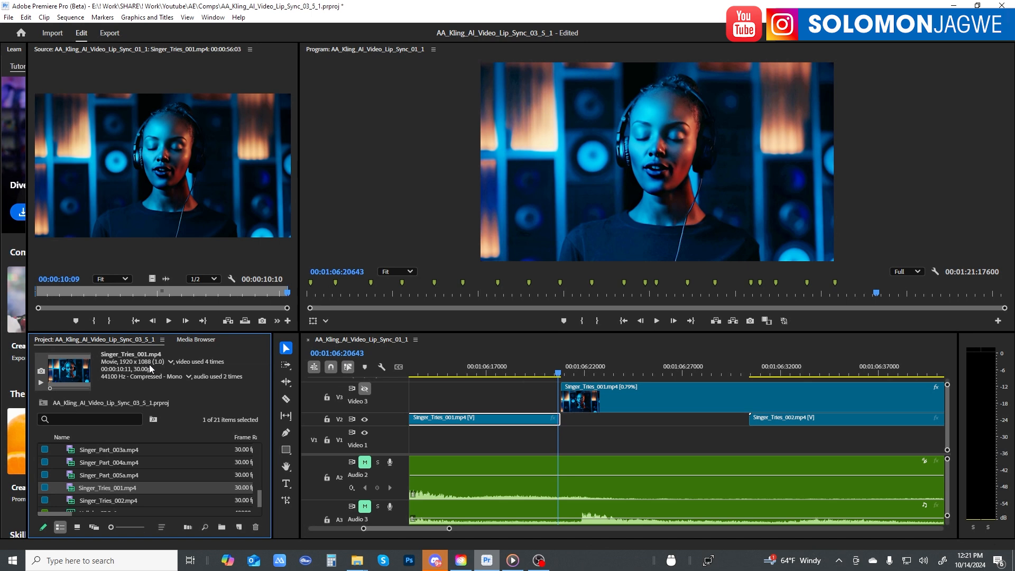
pyautogui.moveTo(131, 370)
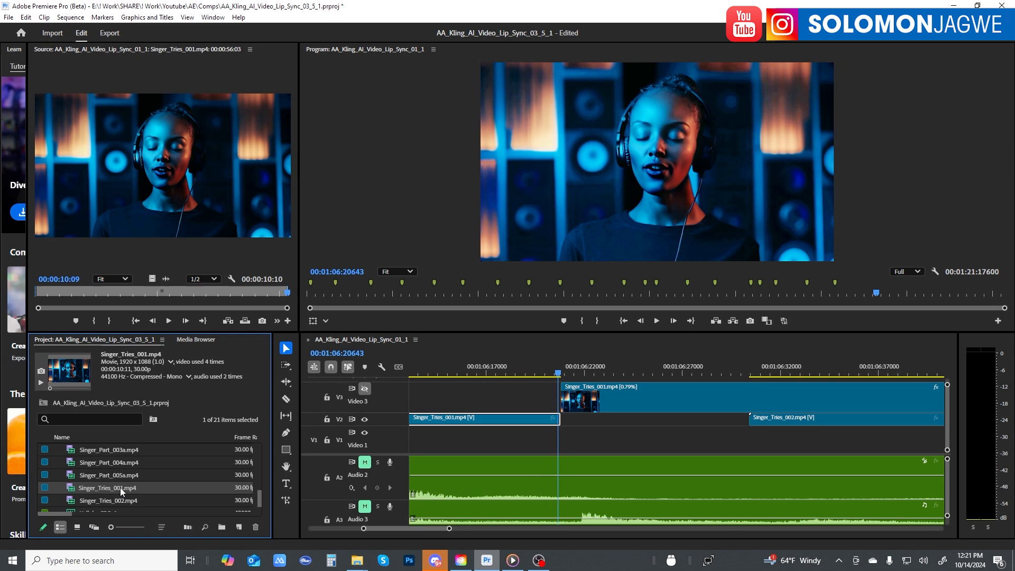
pyautogui.click(108, 475)
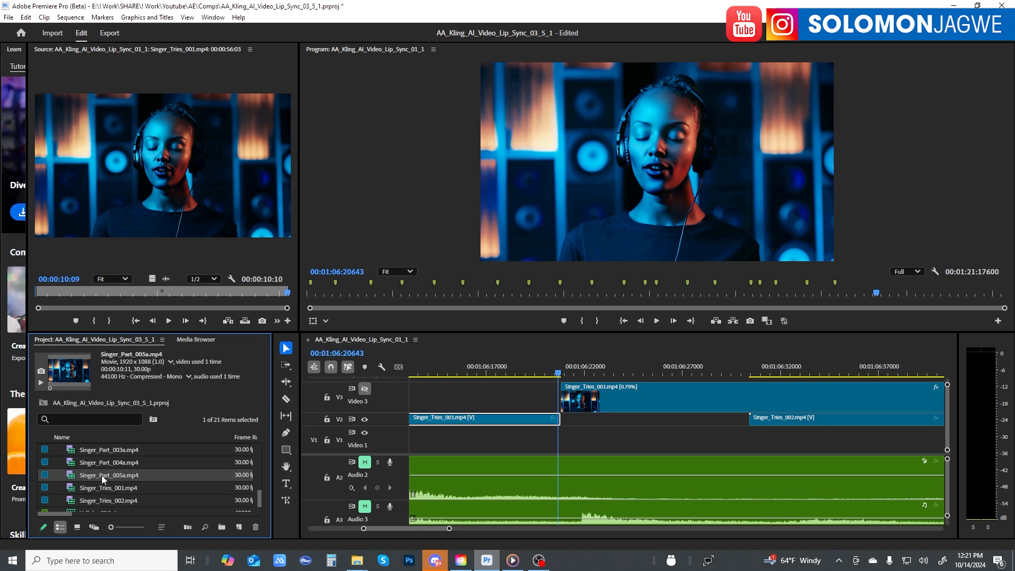
# Reveal Singer_Tries_001.mp4 in its Song_001 folder, then launch Media Encoder from the Start menu.
pyautogui.rightClick(109, 475)
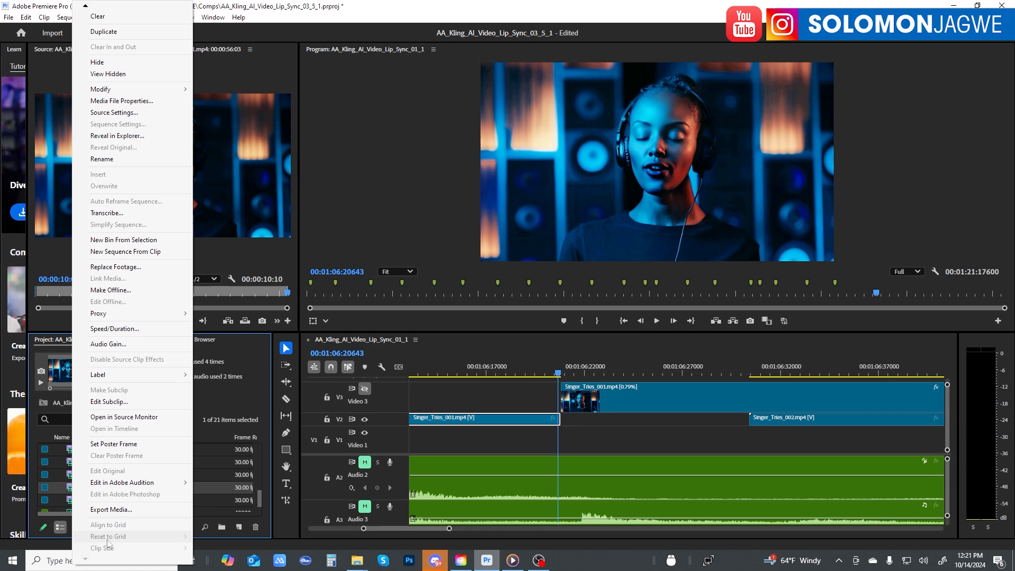
pyautogui.click(117, 136)
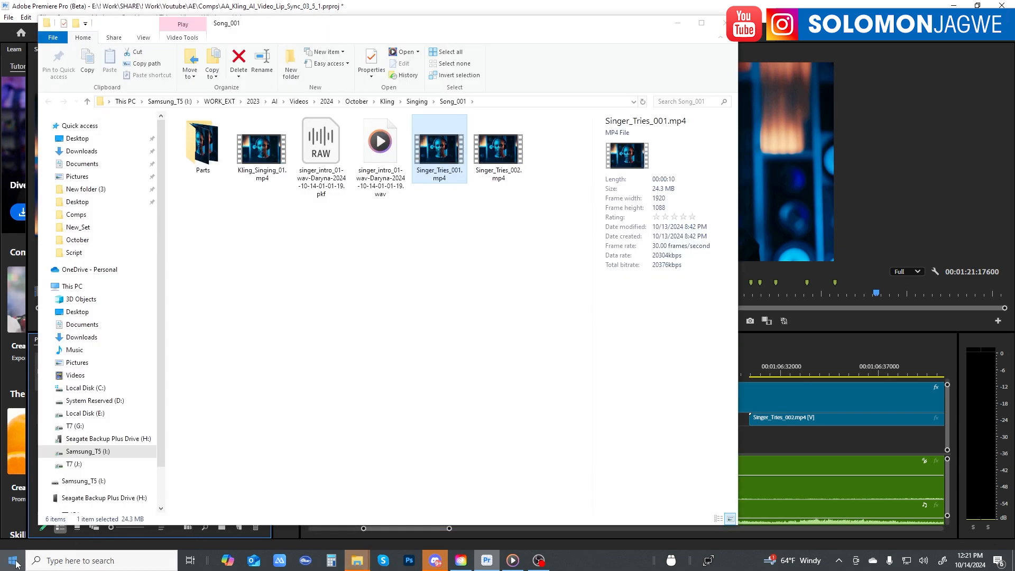
pyautogui.click(9, 560)
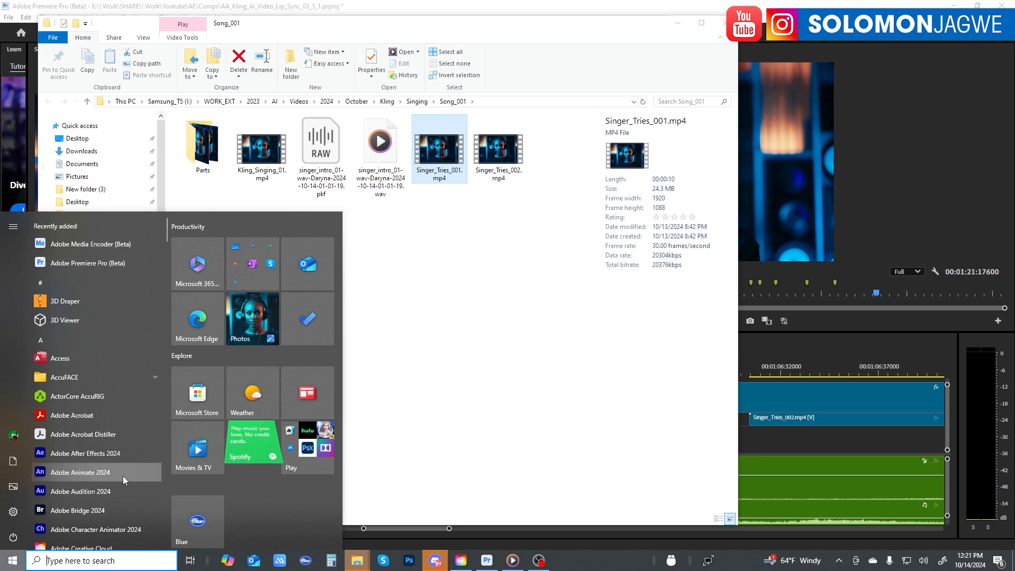
pyautogui.scroll(-3)
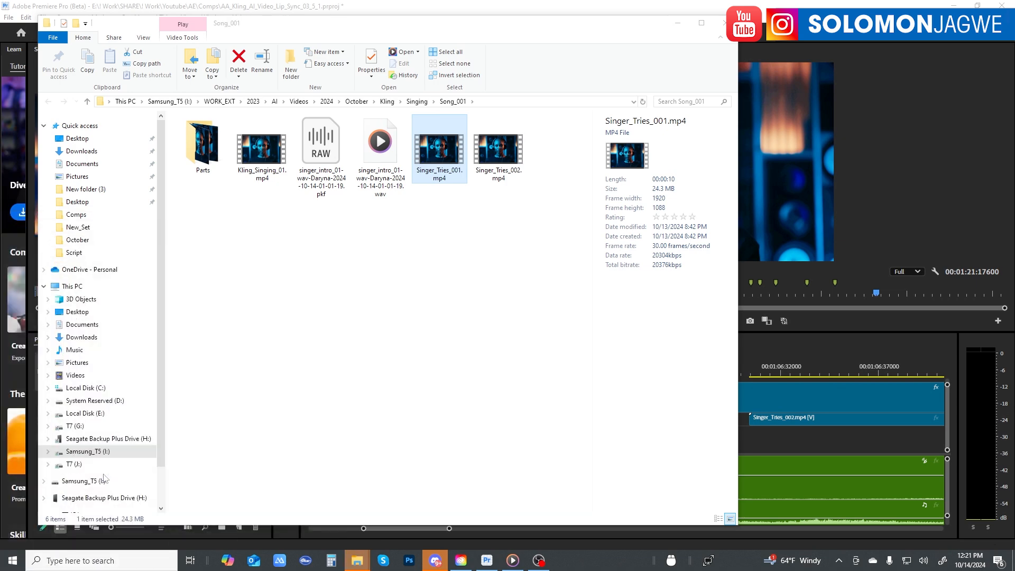
pyautogui.click(561, 560)
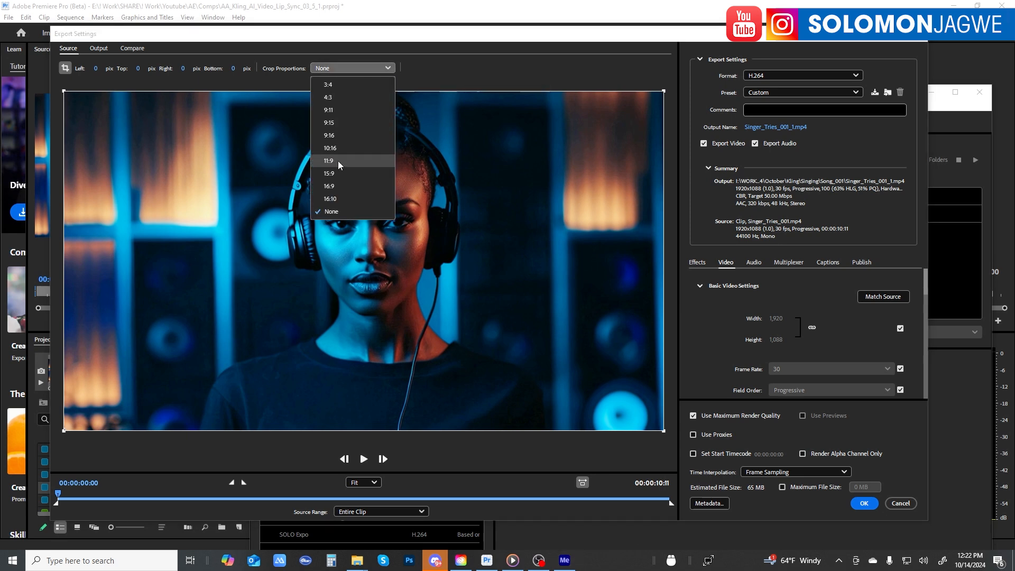
# Crop Singer_Tries_001 to 16:9 at 1920×1080, name the output Singer_Tries_001_1b.mp4 and queue it.
pyautogui.click(328, 186)
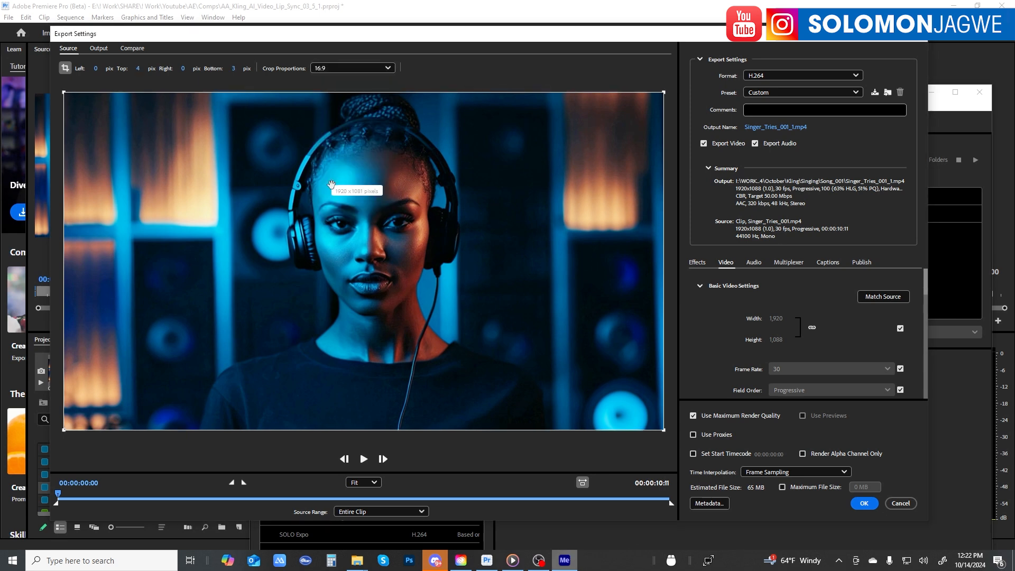
pyautogui.moveTo(365, 243)
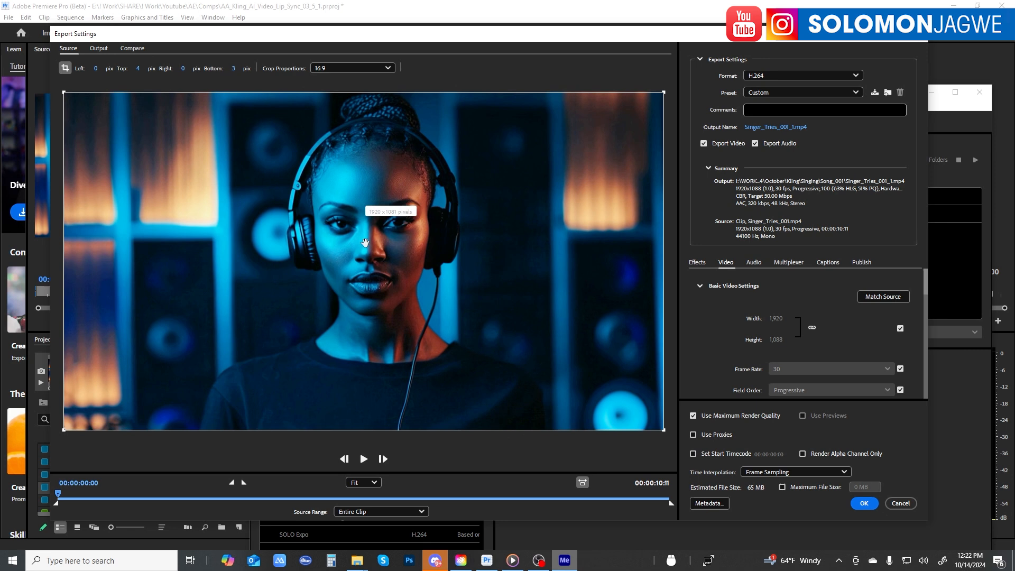
pyautogui.moveTo(218, 132)
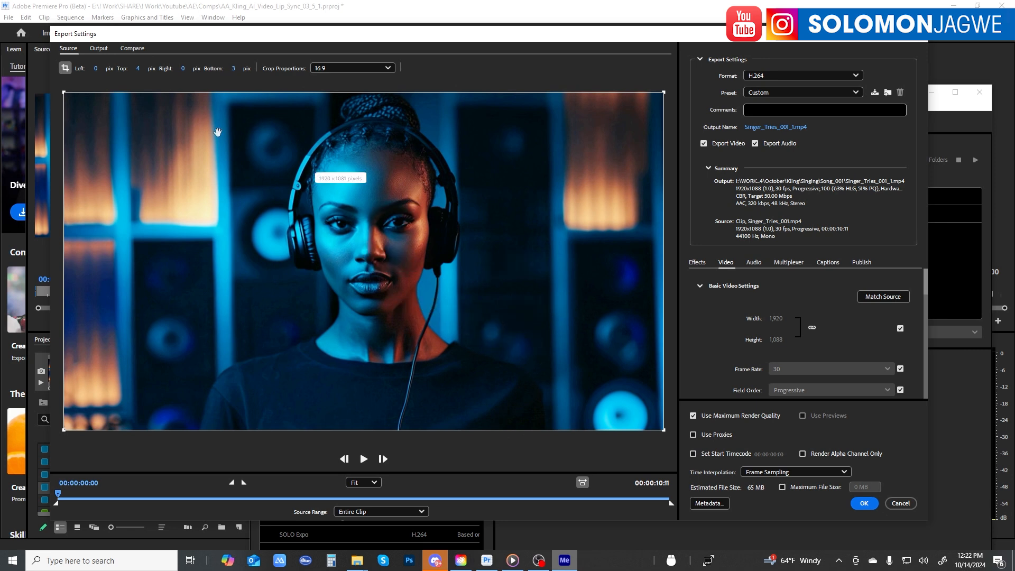
pyautogui.click(99, 47)
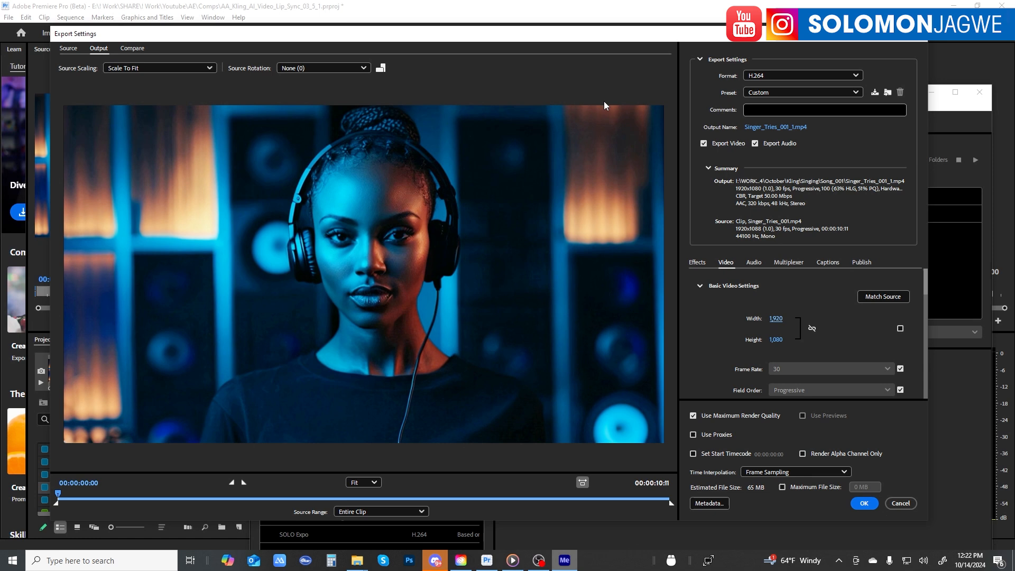
pyautogui.moveTo(372, 117)
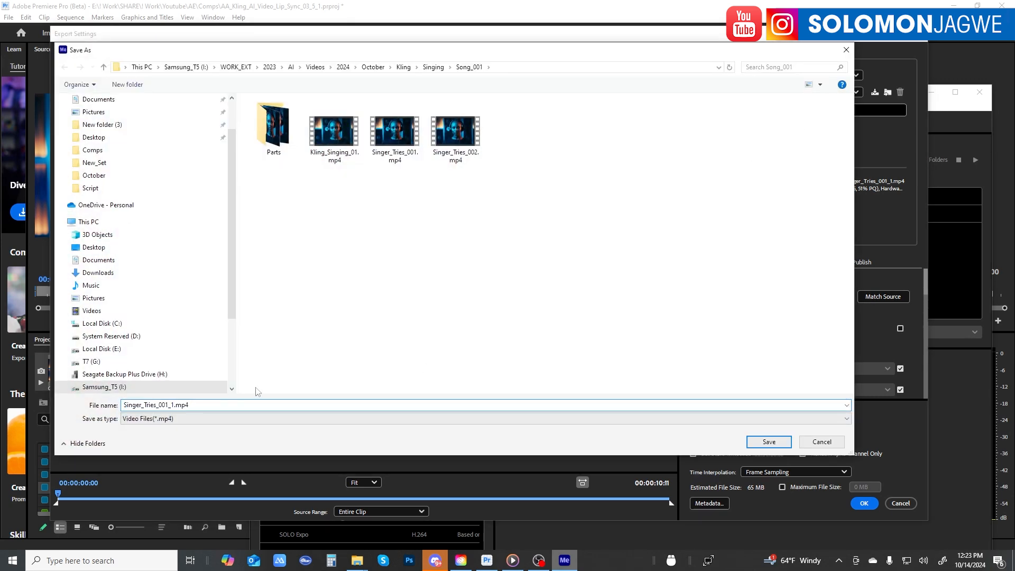
pyautogui.click(768, 442)
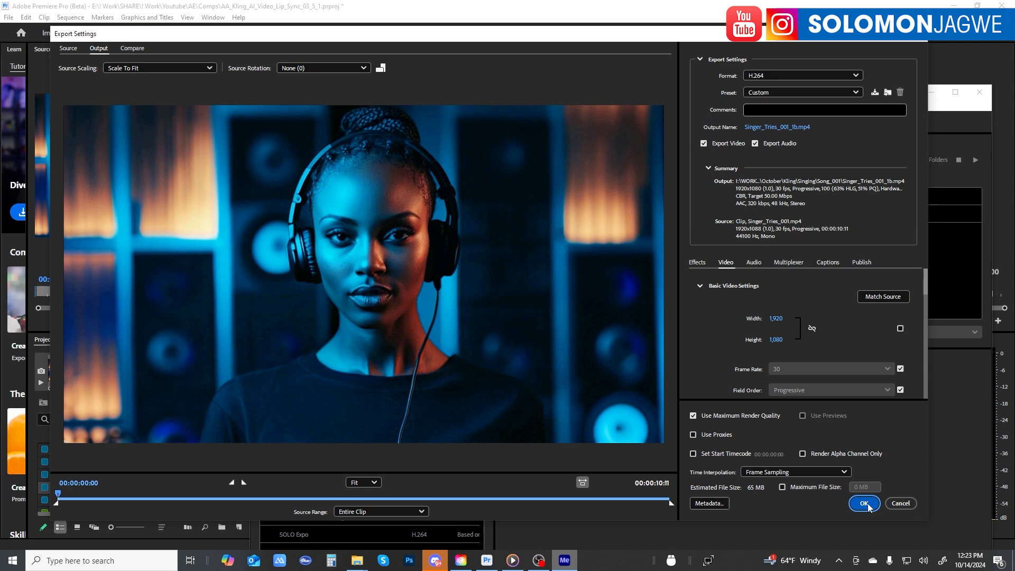
pyautogui.click(863, 503)
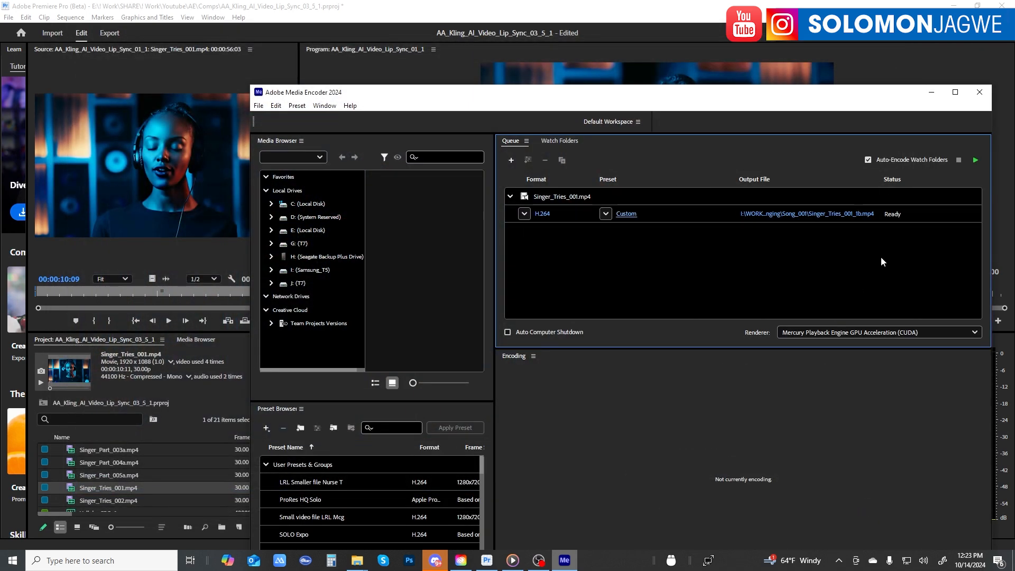
# Open the export folder and compare the 1920×1080 Singer_Tries_001_1b.mp4 against the 1920×1088 original.
pyautogui.click(974, 159)
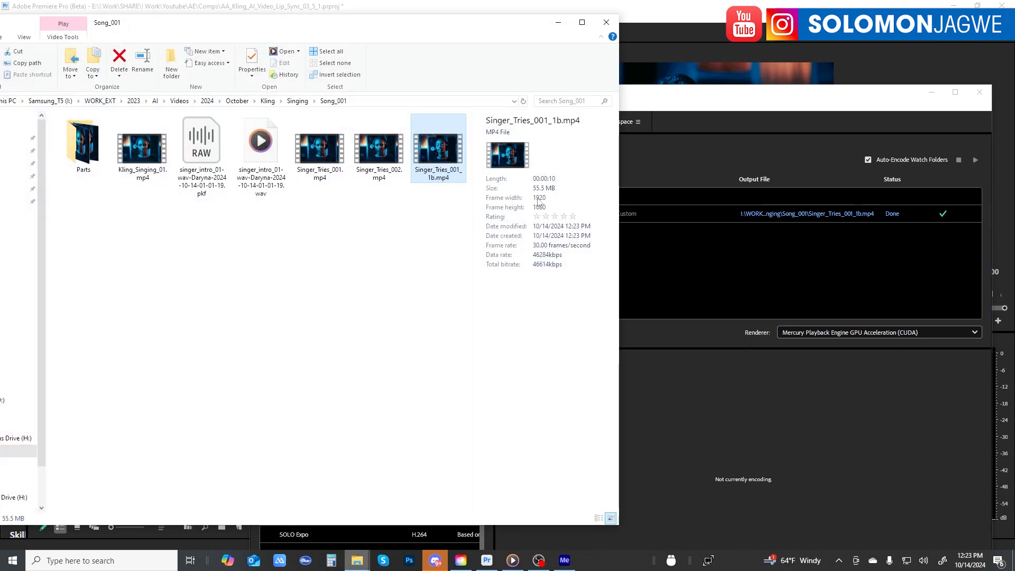
pyautogui.click(378, 148)
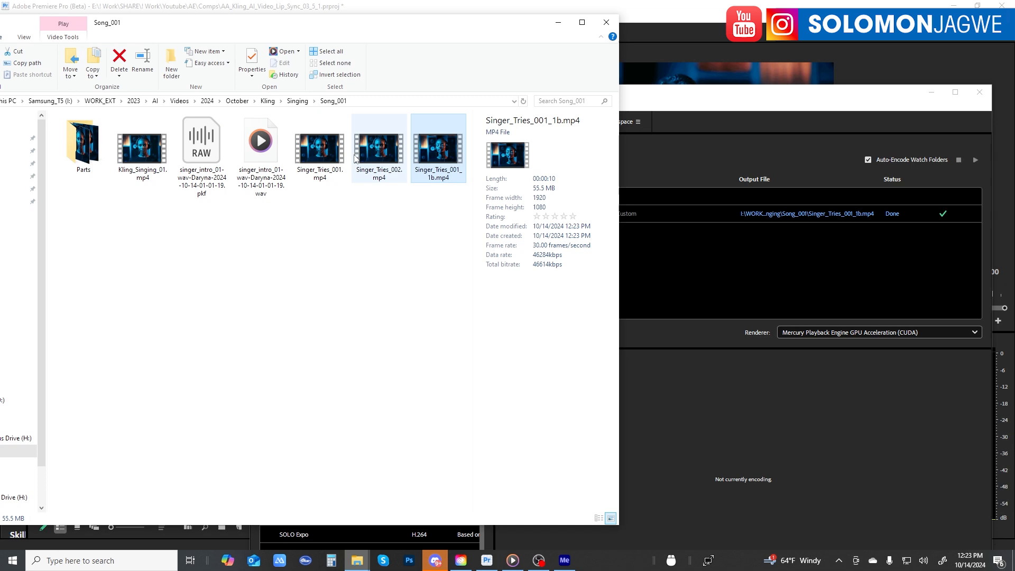
pyautogui.click(320, 146)
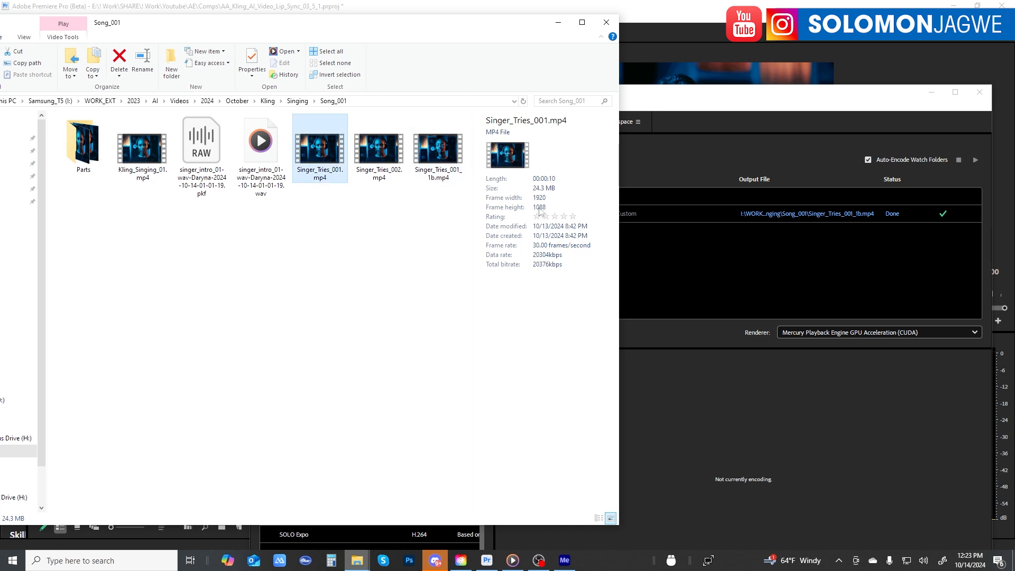
pyautogui.click(438, 146)
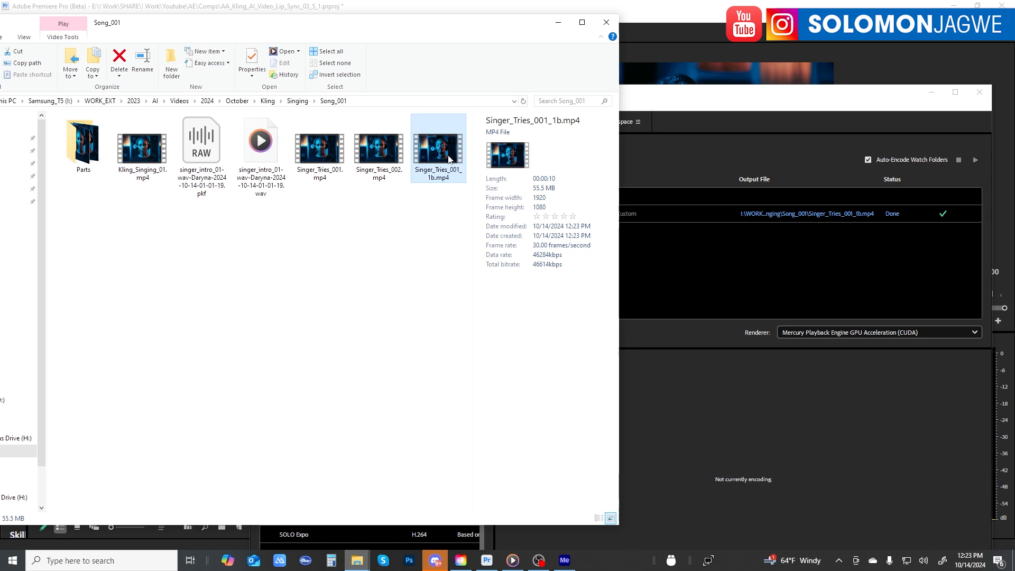
pyautogui.moveTo(518, 44)
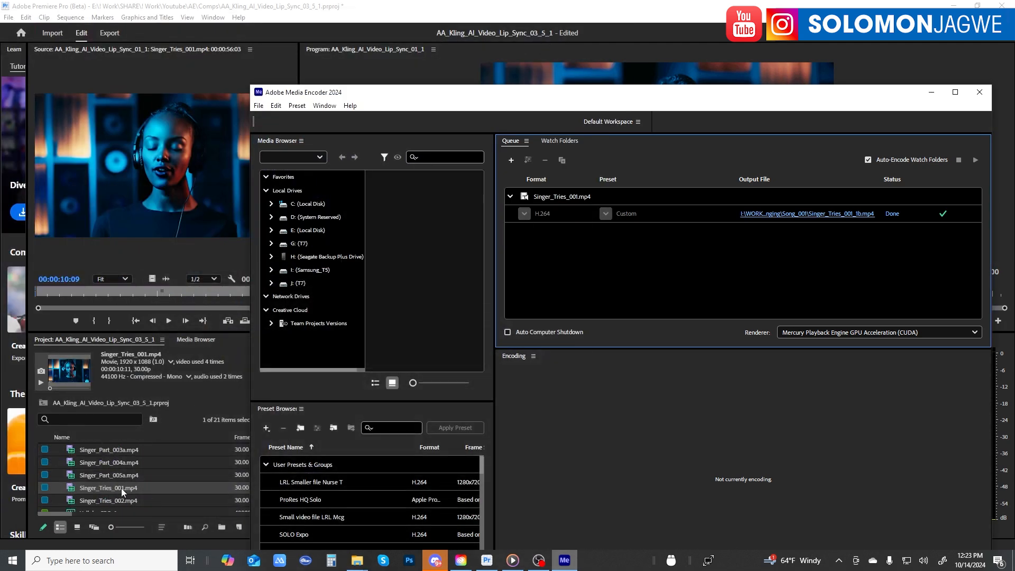
# Replace the Singer_Tries_001 footage with Singer_Tries_001_1b.mp4 via Replace Footage.
pyautogui.rightClick(108, 487)
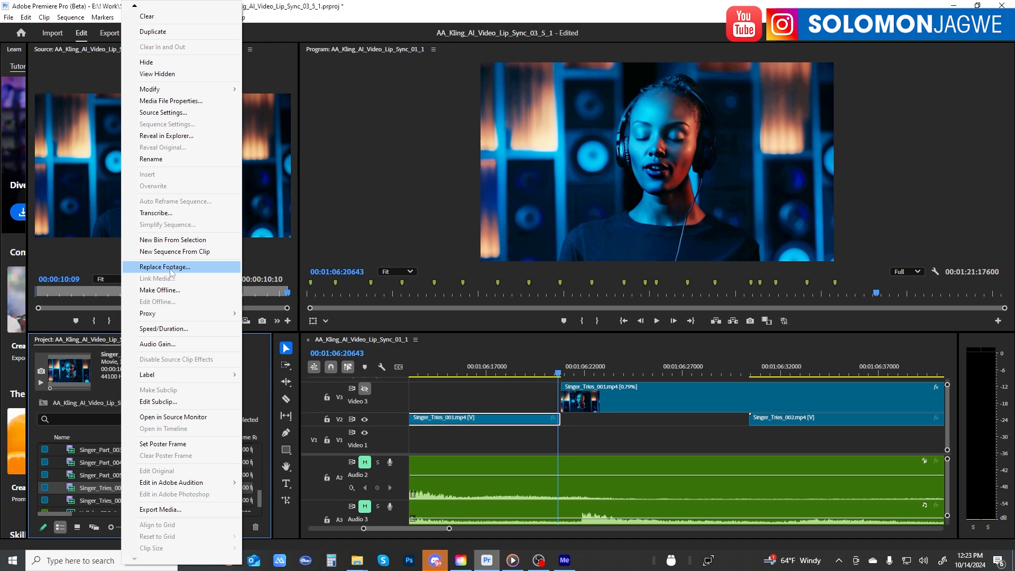
pyautogui.click(164, 266)
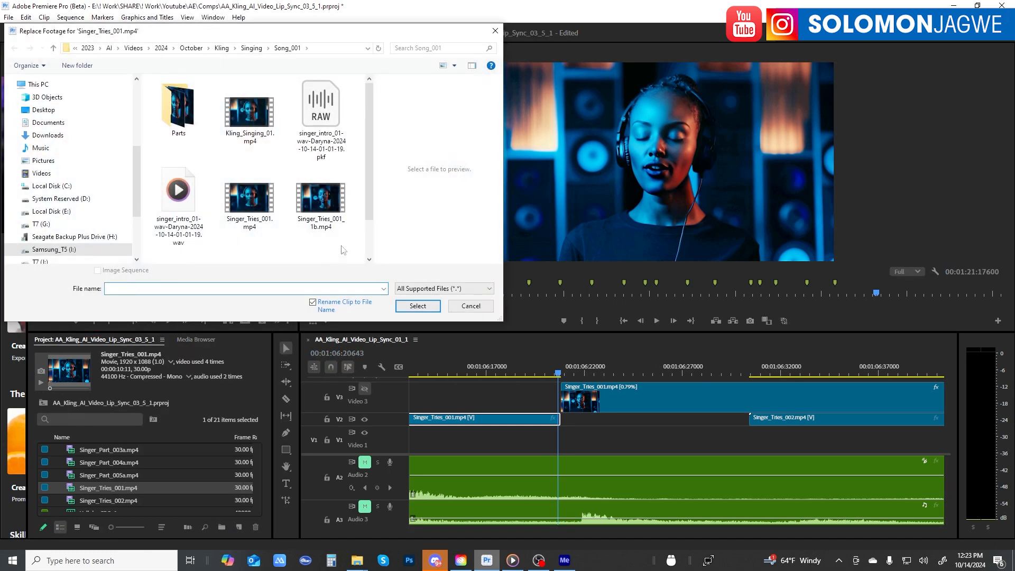
pyautogui.scroll(-3)
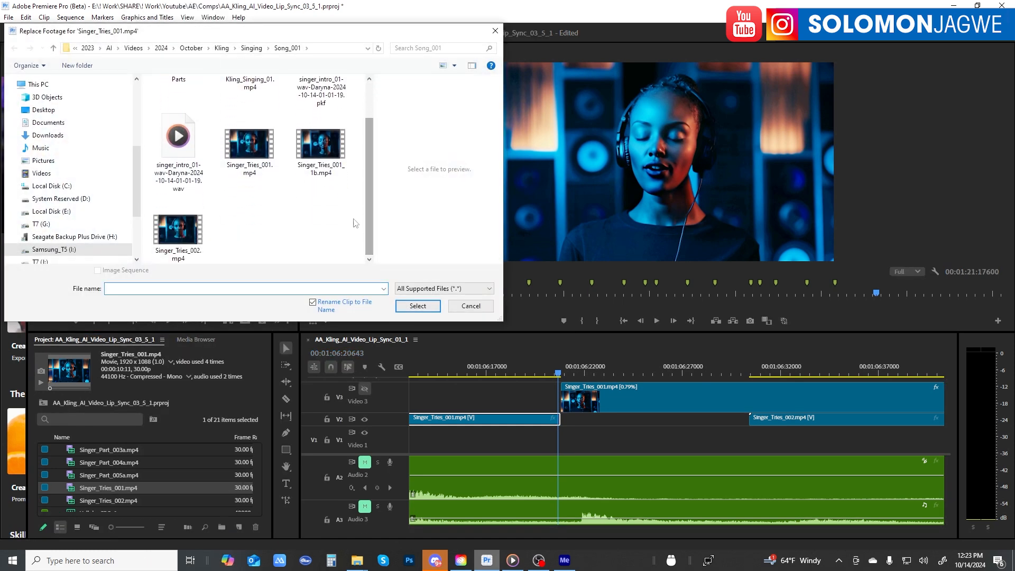
pyautogui.click(321, 143)
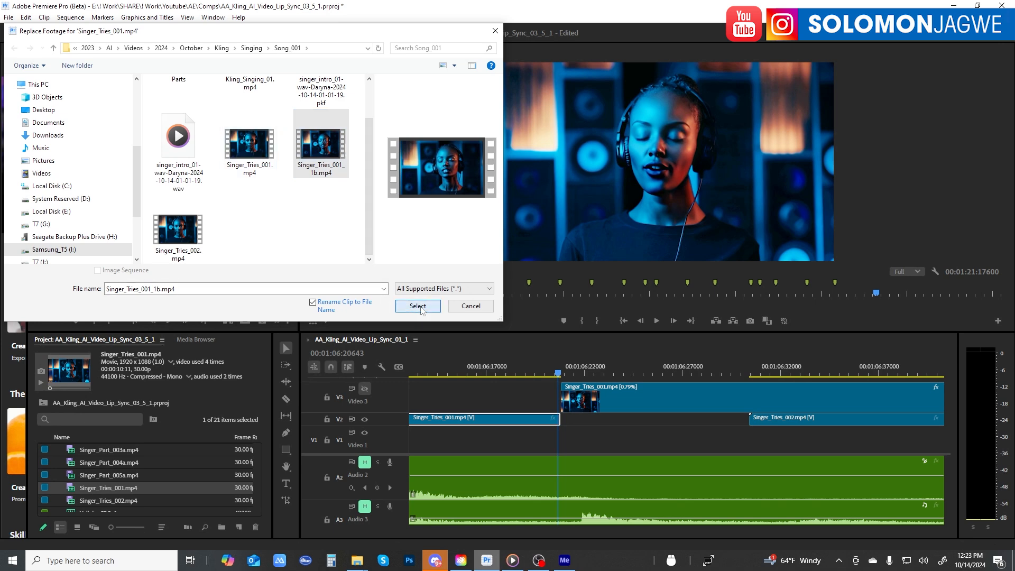
pyautogui.click(417, 306)
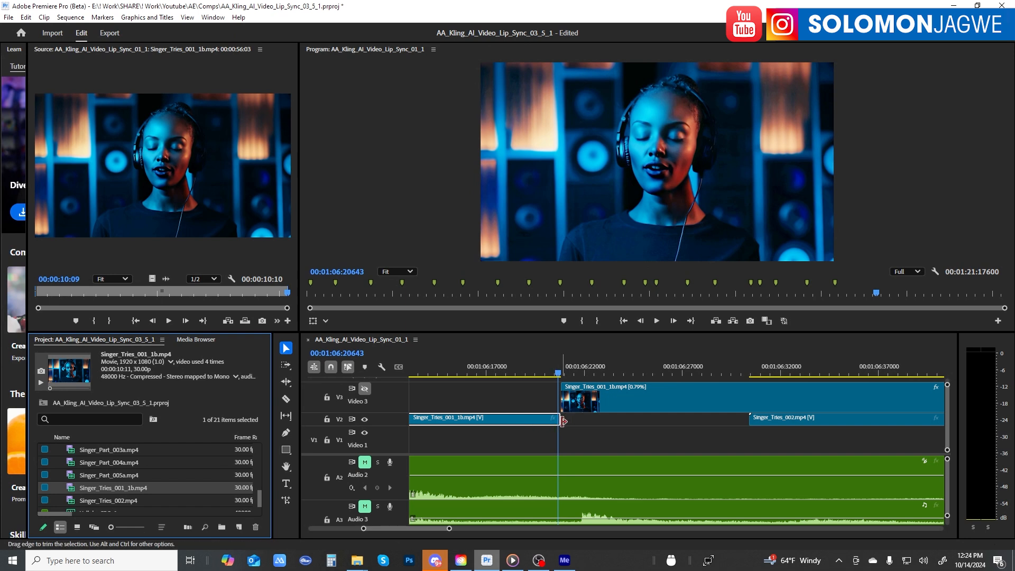
pyautogui.moveTo(285, 500)
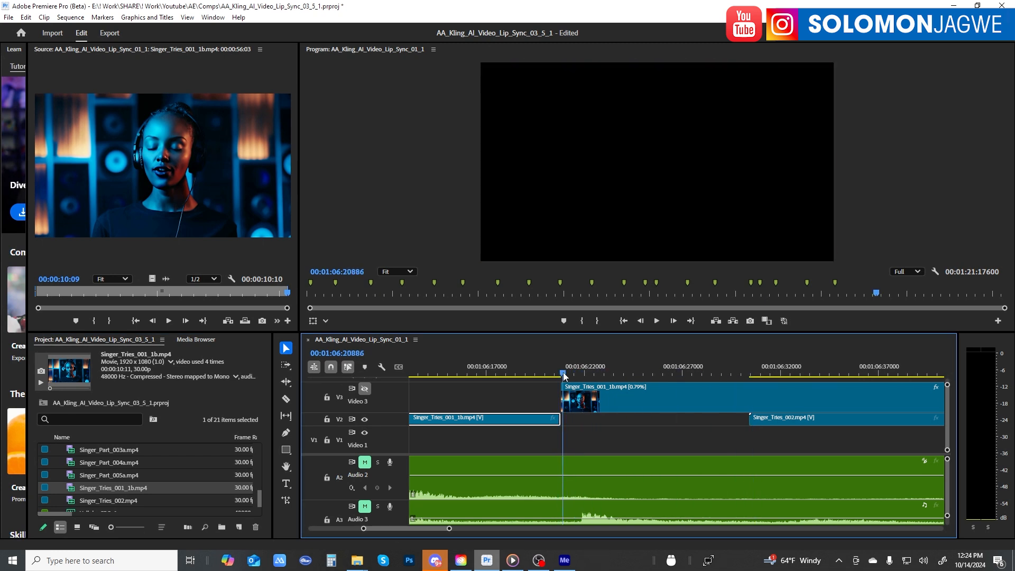
# Park the playhead at the gap and select the Generative Extend Tool.
pyautogui.click(554, 374)
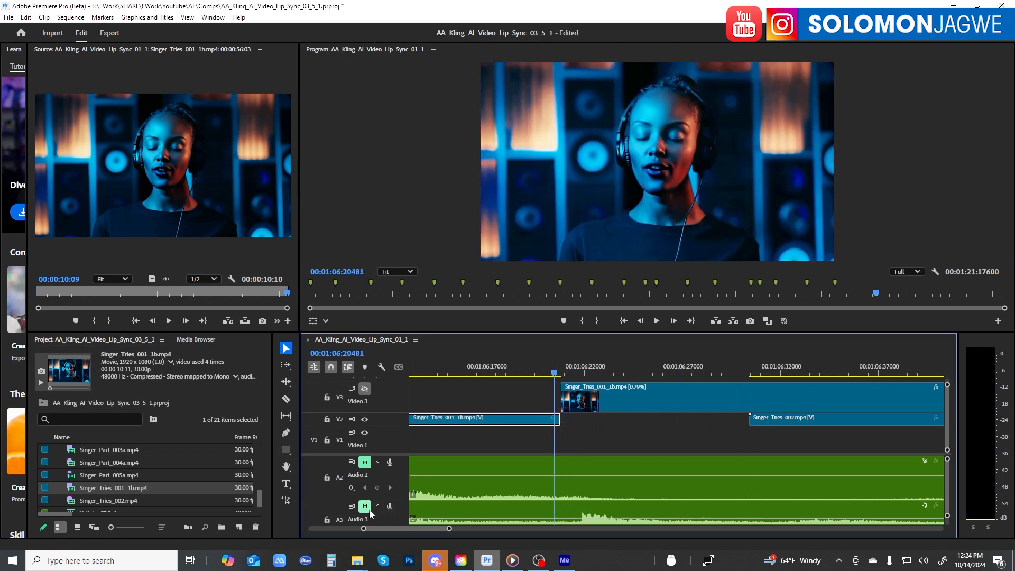
pyautogui.moveTo(285, 500)
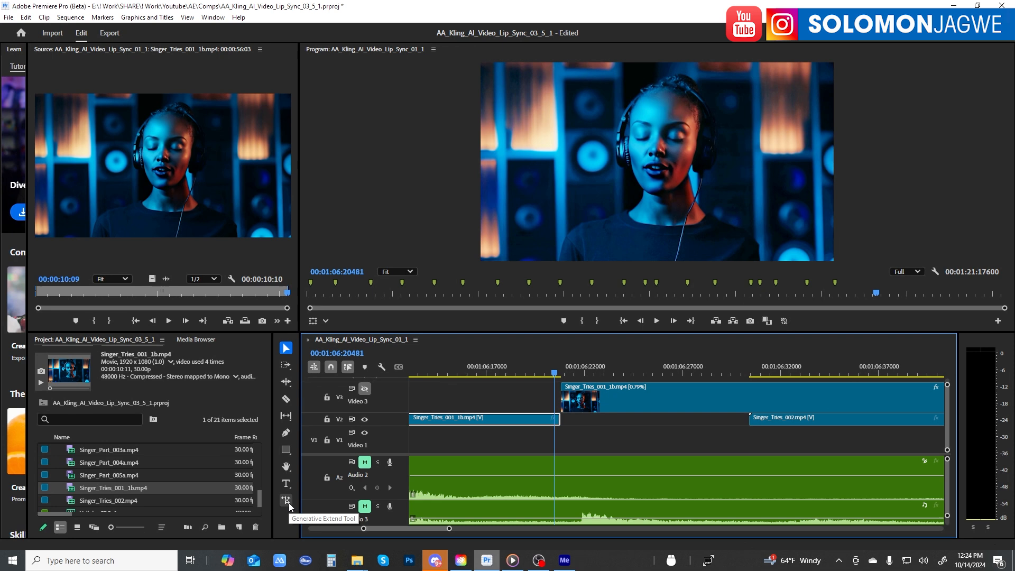
pyautogui.click(285, 500)
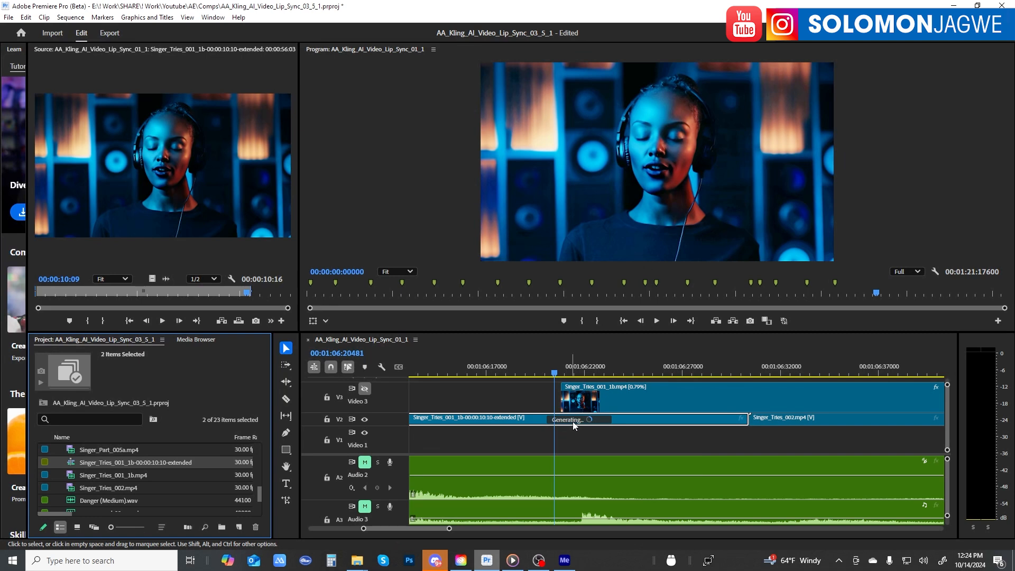
pyautogui.moveTo(573, 426)
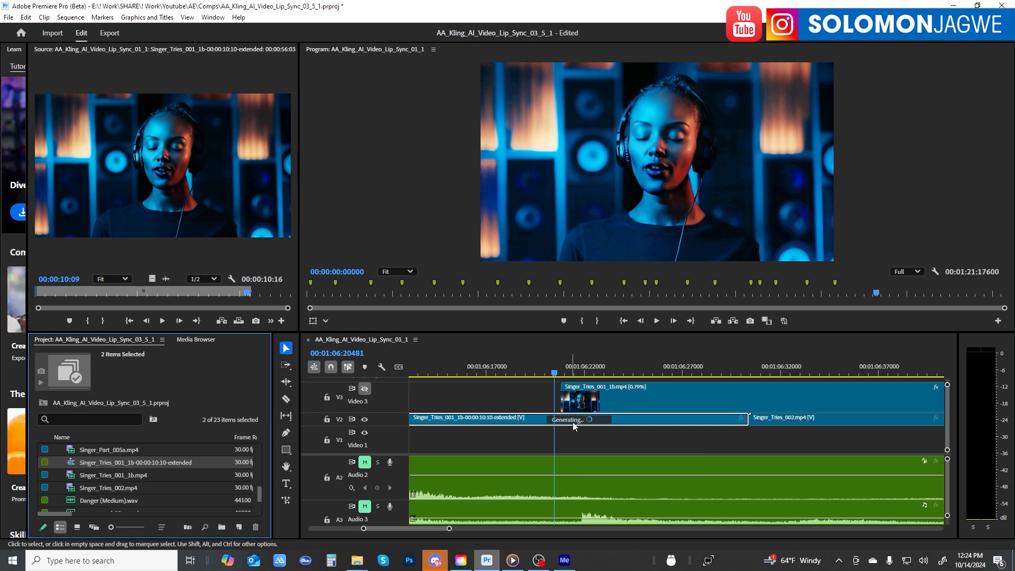
pyautogui.moveTo(582, 426)
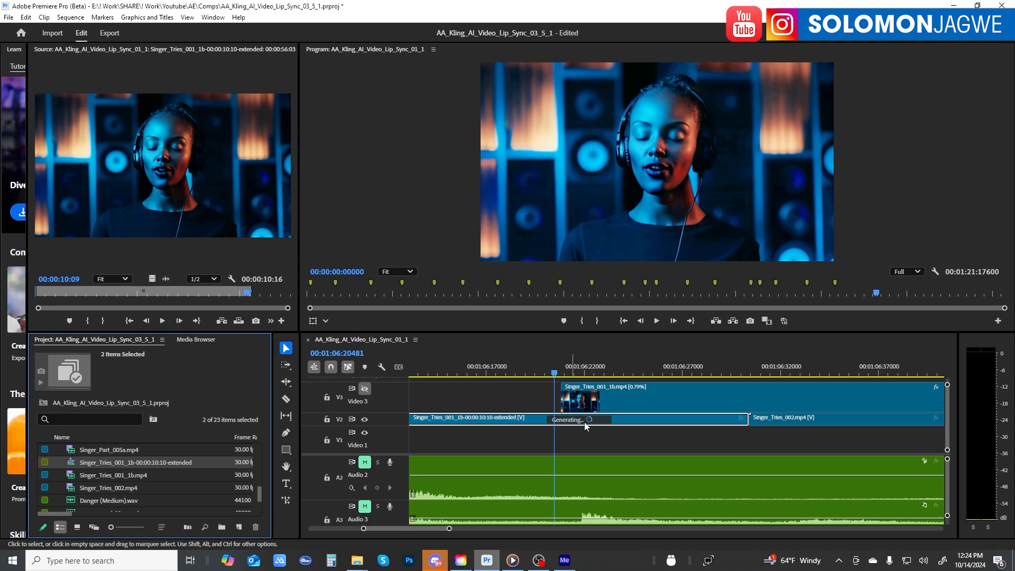
pyautogui.moveTo(585, 427)
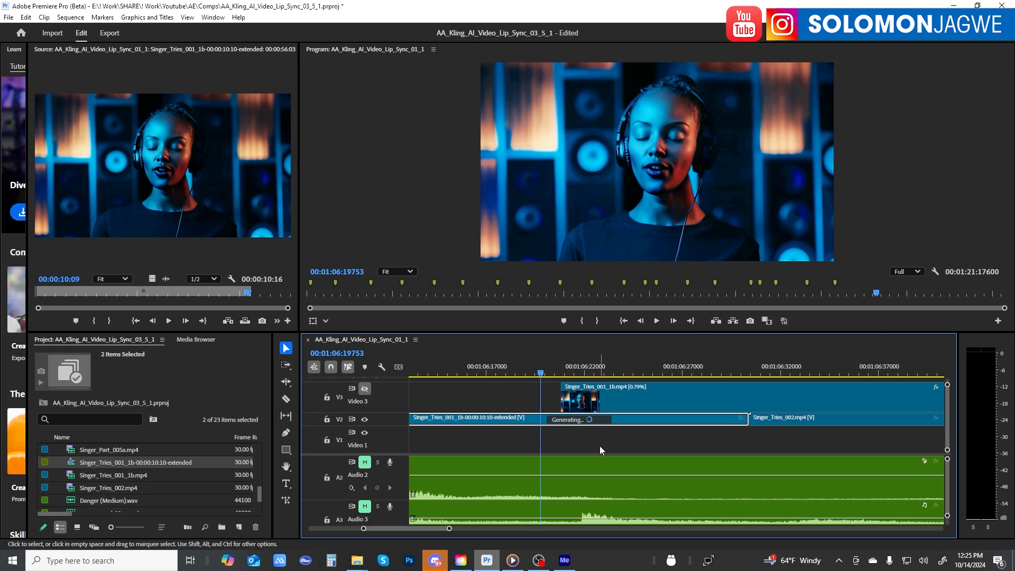
pyautogui.moveTo(646, 436)
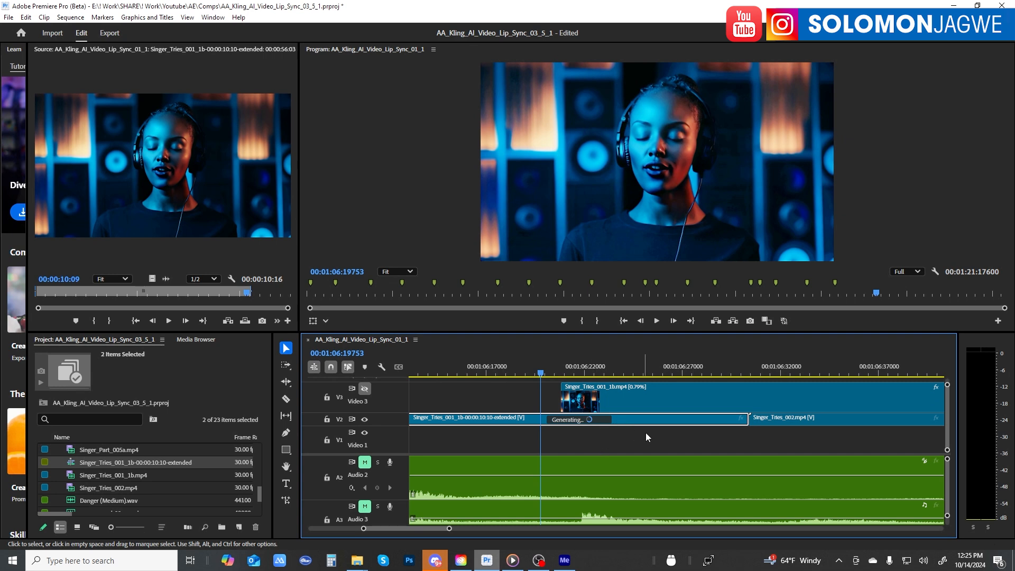
pyautogui.moveTo(654, 440)
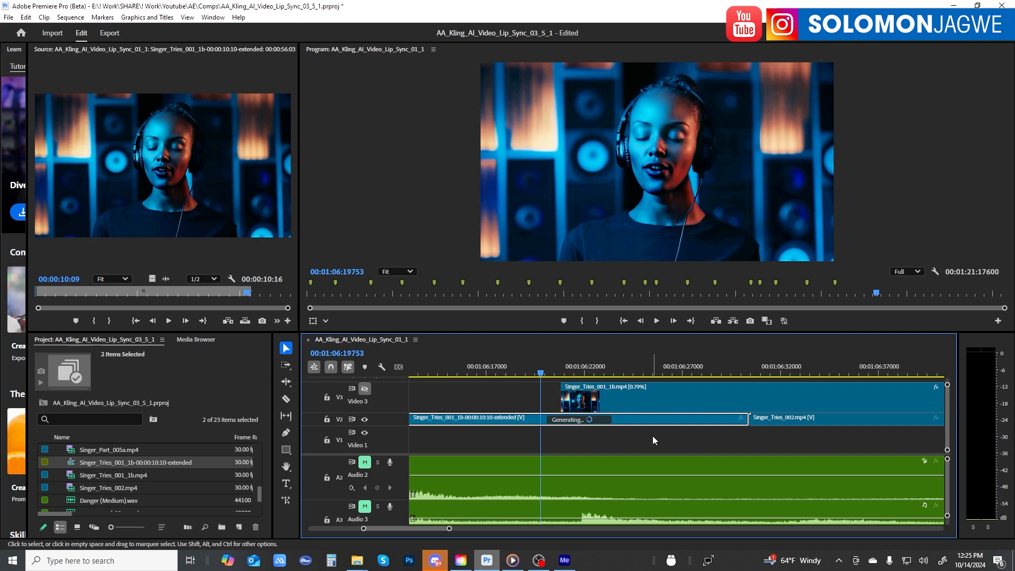
pyautogui.moveTo(585, 424)
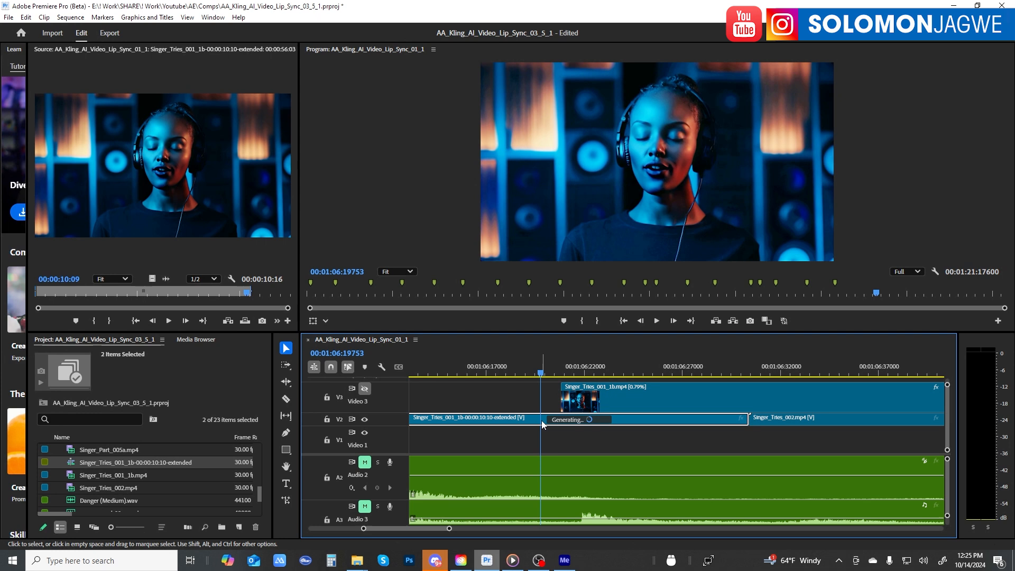
pyautogui.moveTo(573, 425)
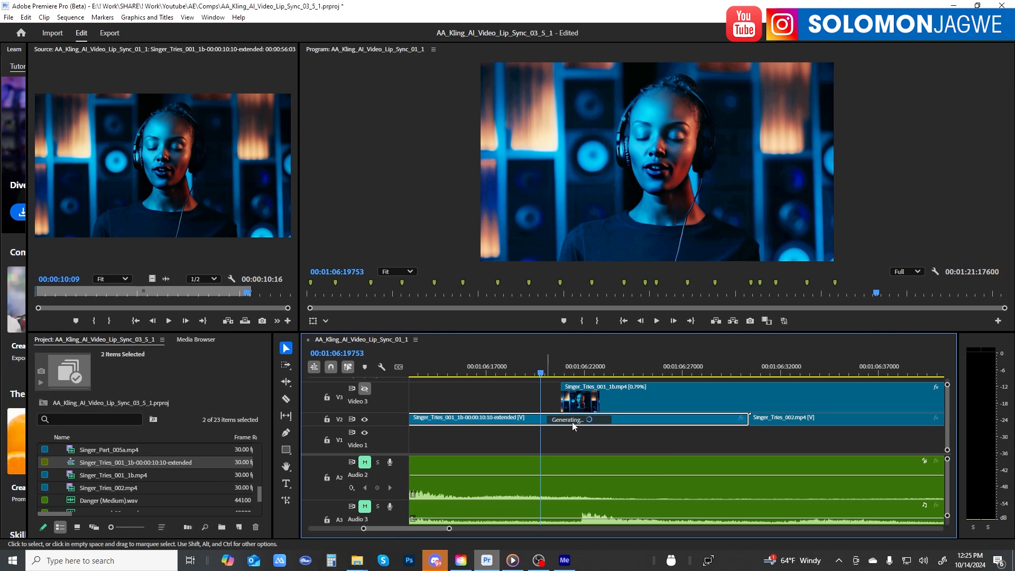
pyautogui.moveTo(618, 428)
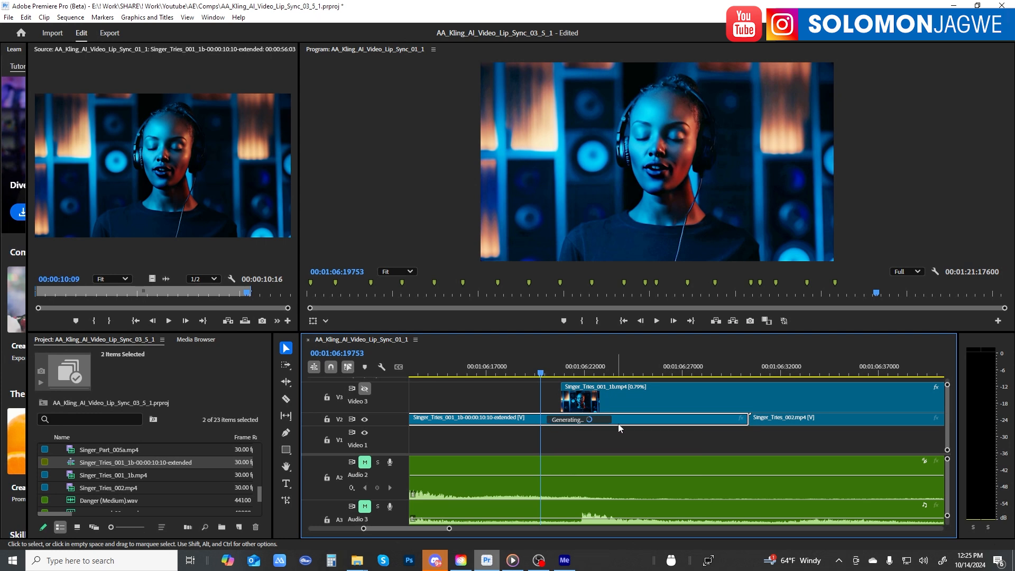
pyautogui.moveTo(690, 437)
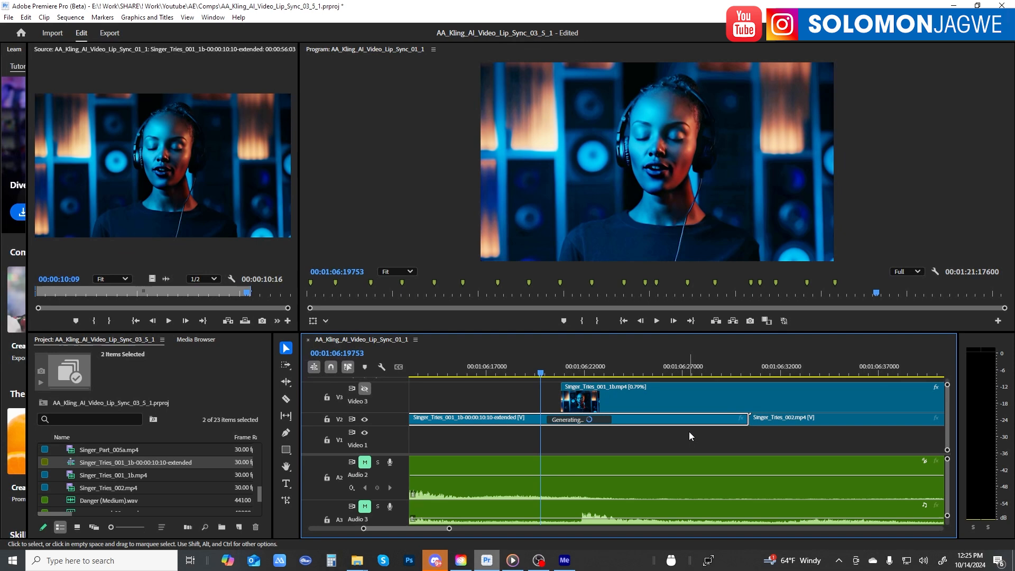
pyautogui.moveTo(676, 445)
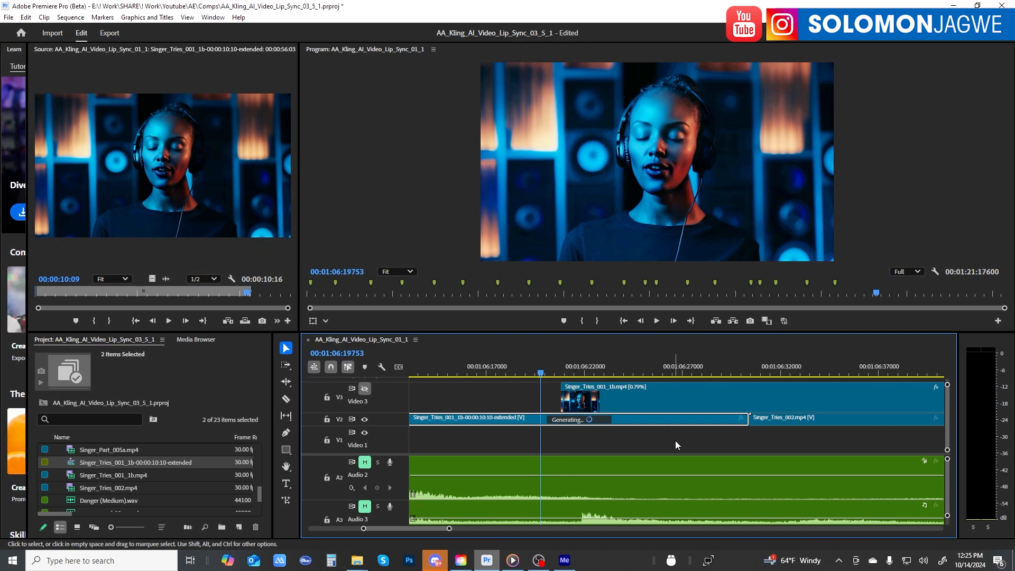
pyautogui.moveTo(676, 460)
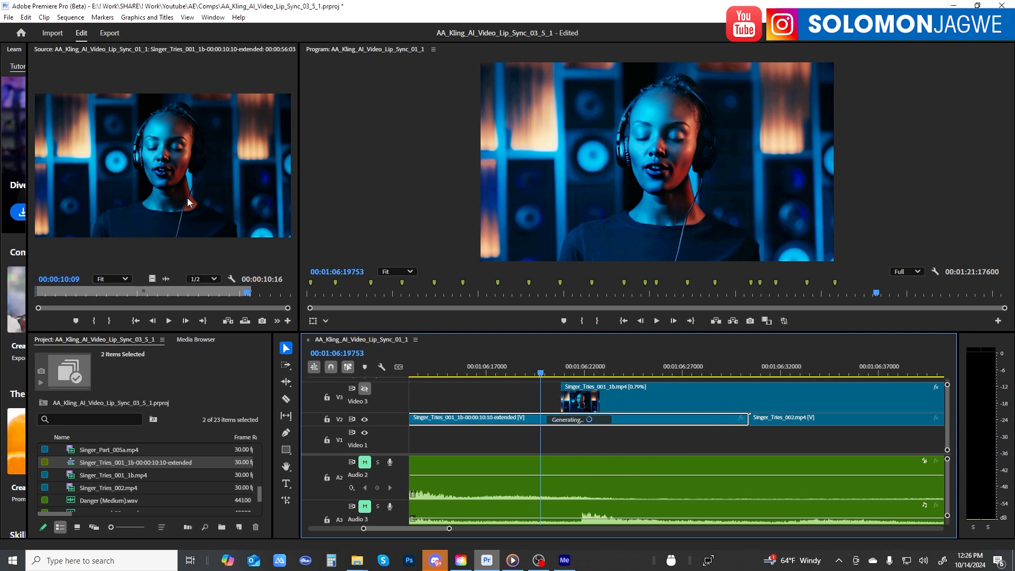
pyautogui.moveTo(210, 206)
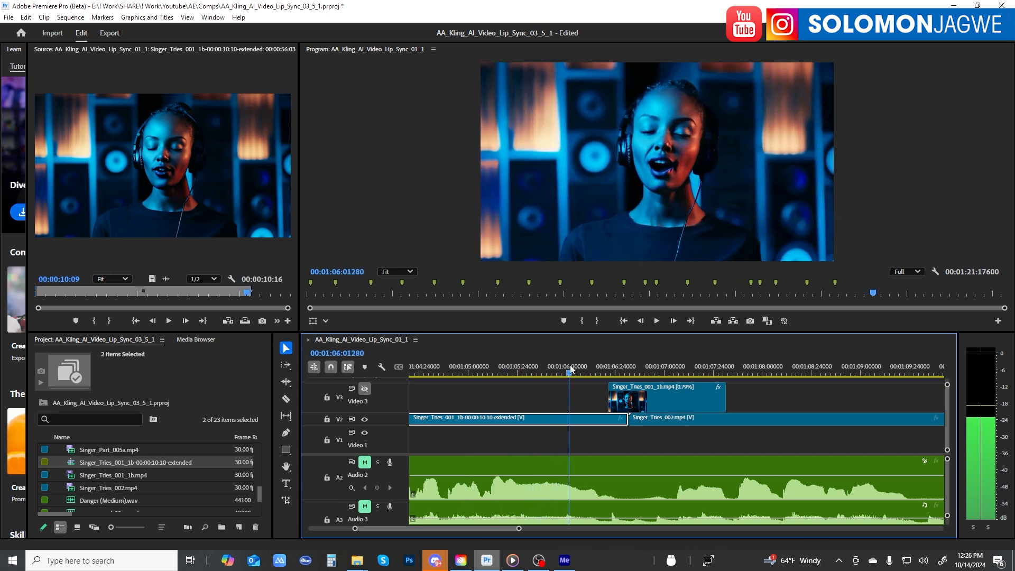
# Play the extended Singer_Tries_001_1b section, then replay from before the extension.
pyautogui.click(623, 365)
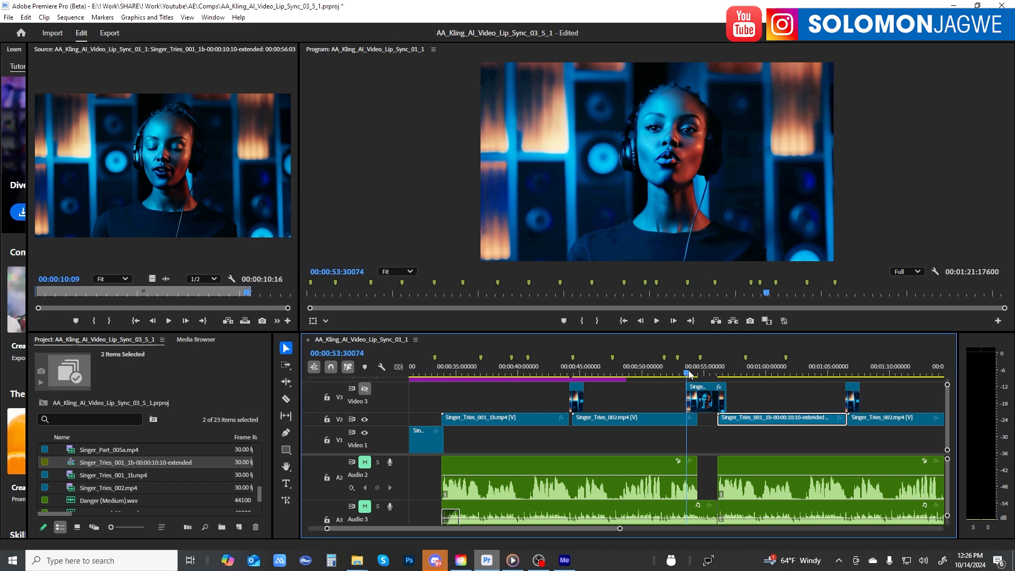
pyautogui.click(705, 374)
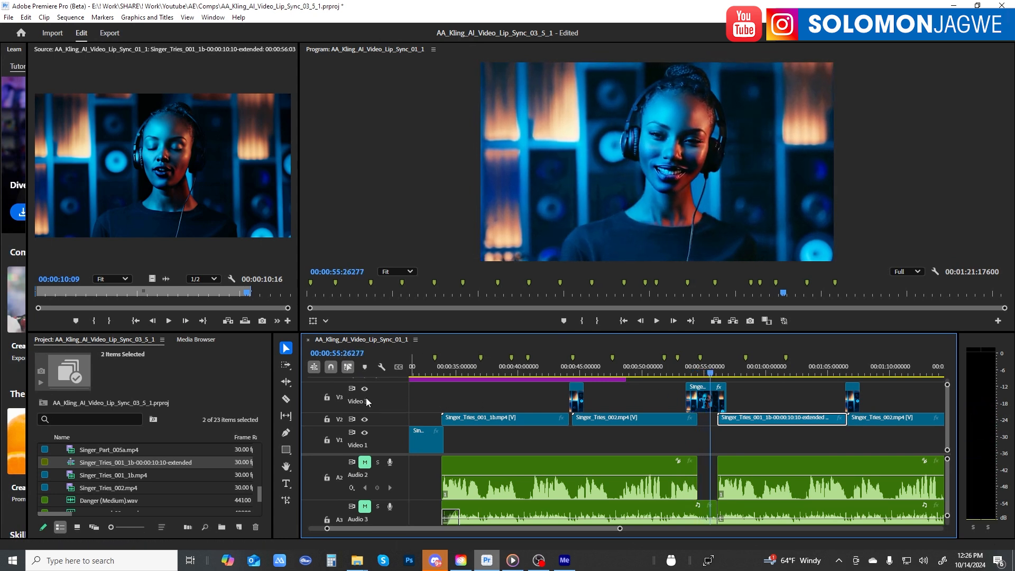
pyautogui.click(365, 389)
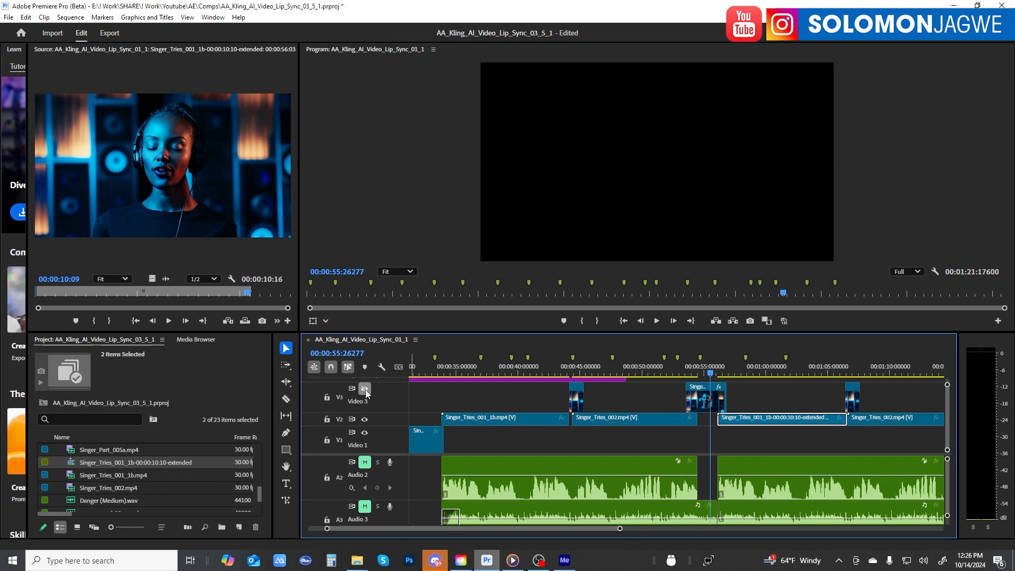
pyautogui.click(364, 388)
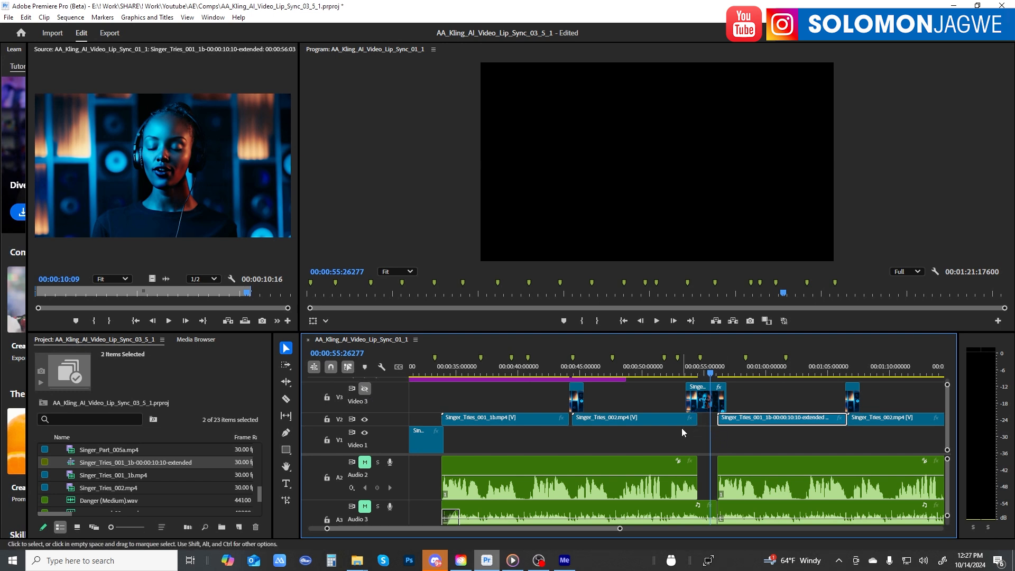
pyautogui.click(634, 418)
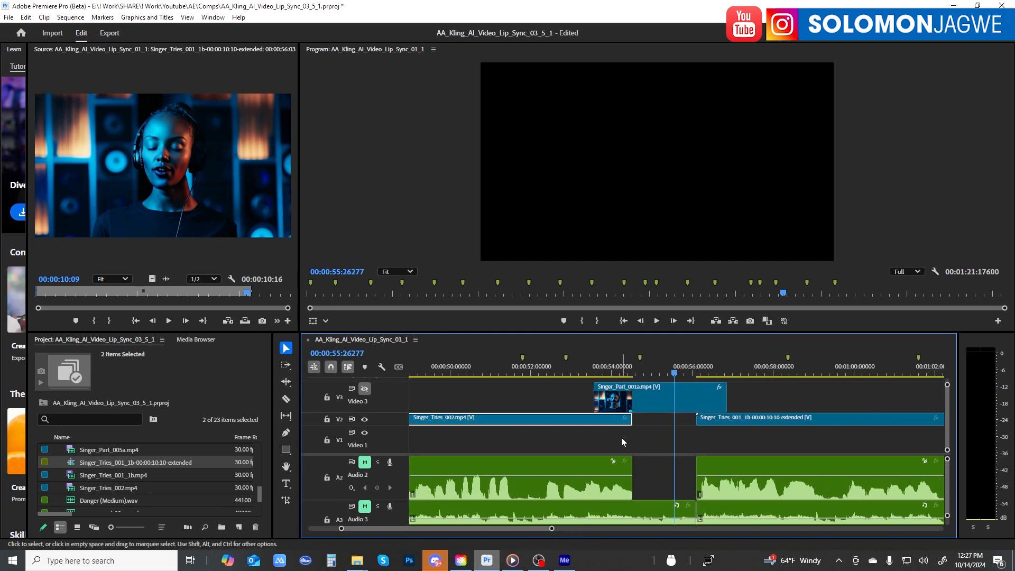
pyautogui.moveTo(581, 422)
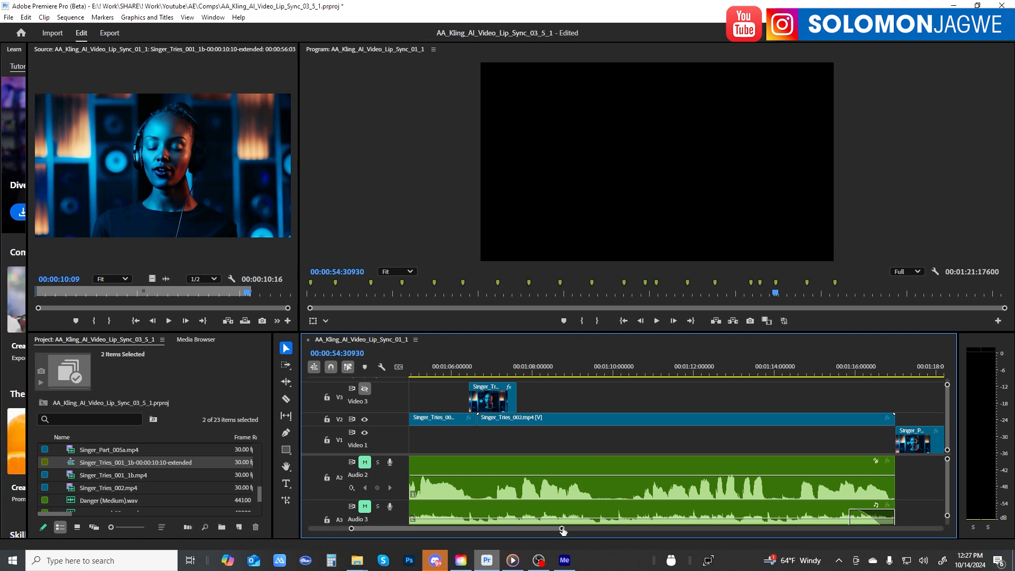
pyautogui.moveTo(563, 528); pyautogui.dragTo(543, 529)
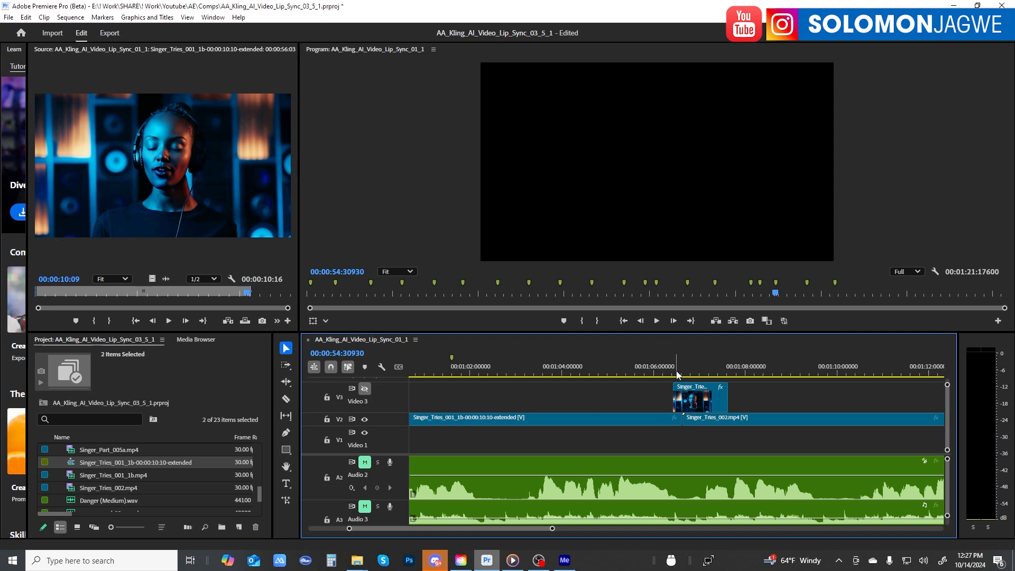
pyautogui.click(684, 371)
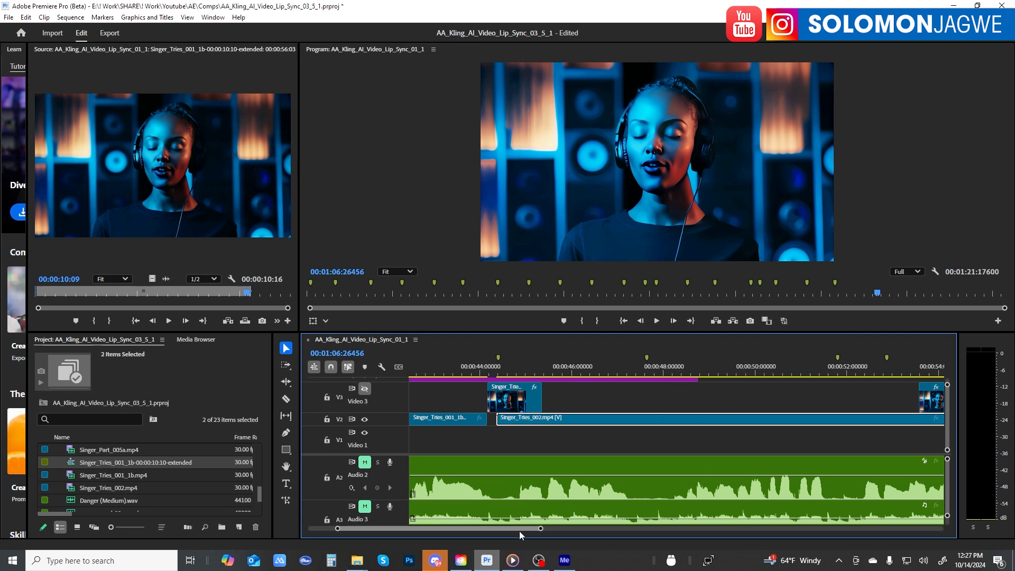
pyautogui.click(482, 367)
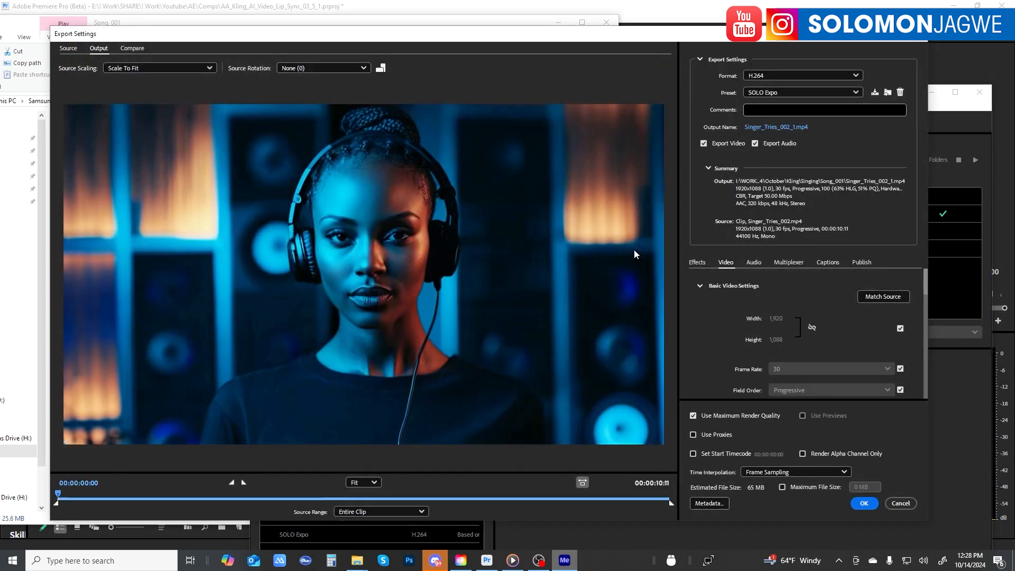
pyautogui.moveTo(437, 137)
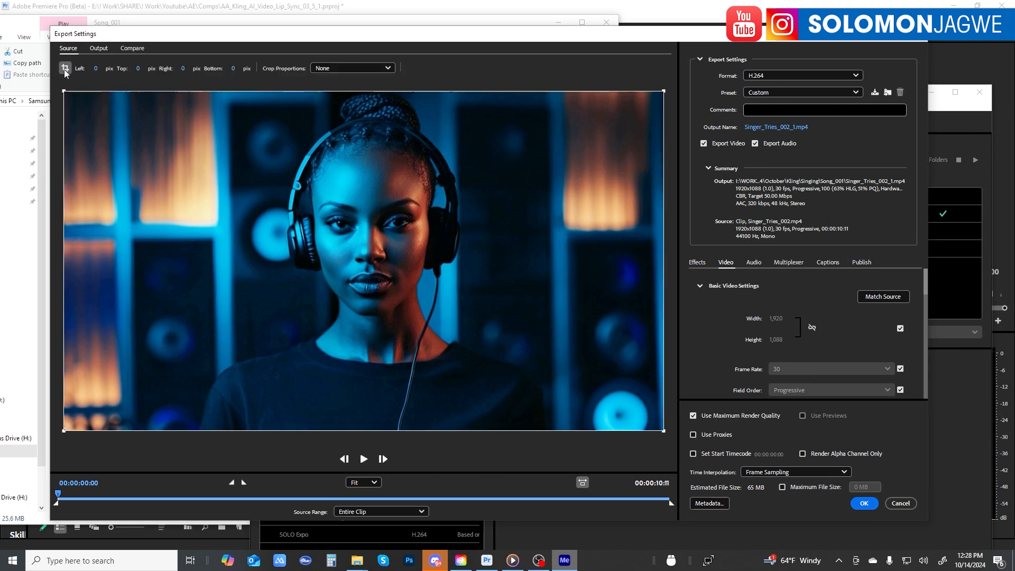
# Crop the Singer_Tries_002 source to 16:9 and preview the cropped output.
pyautogui.click(351, 67)
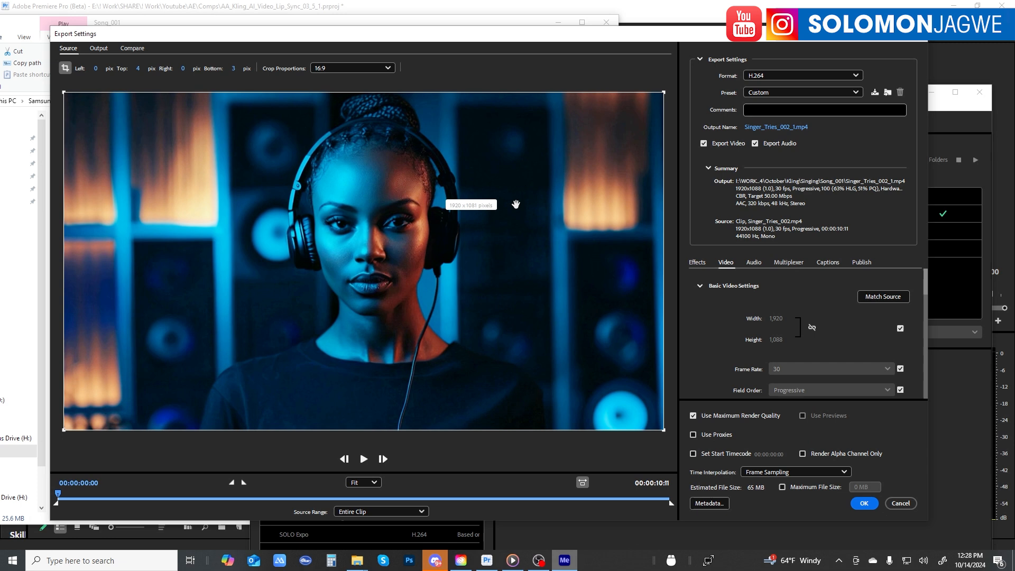
pyautogui.moveTo(107, 62)
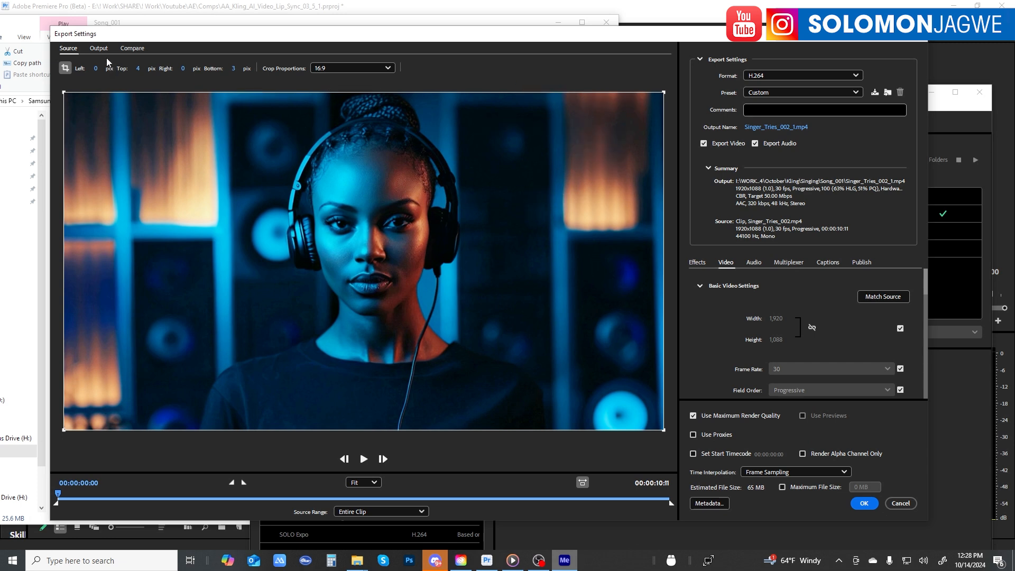
pyautogui.click(99, 47)
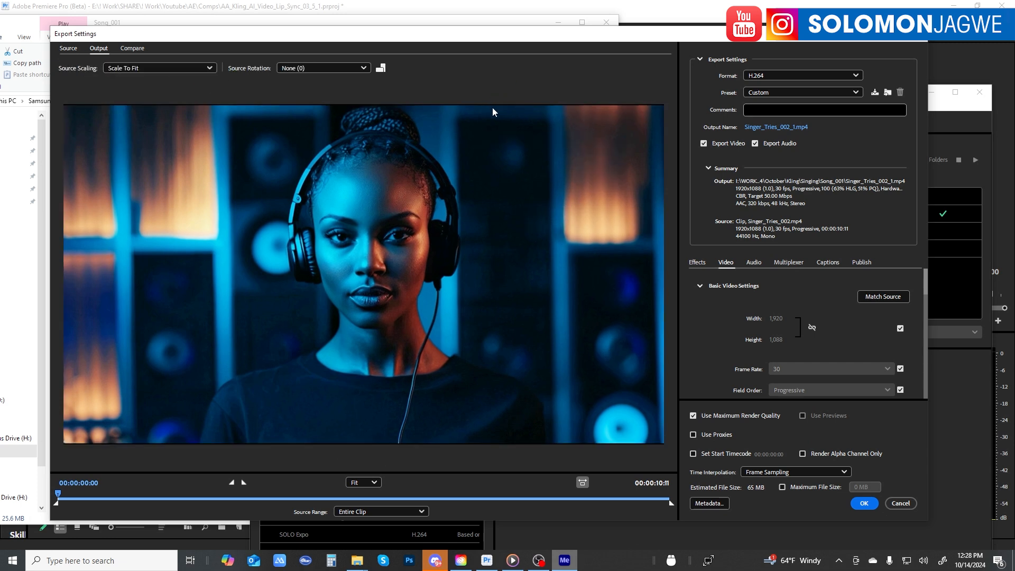
pyautogui.moveTo(820, 333)
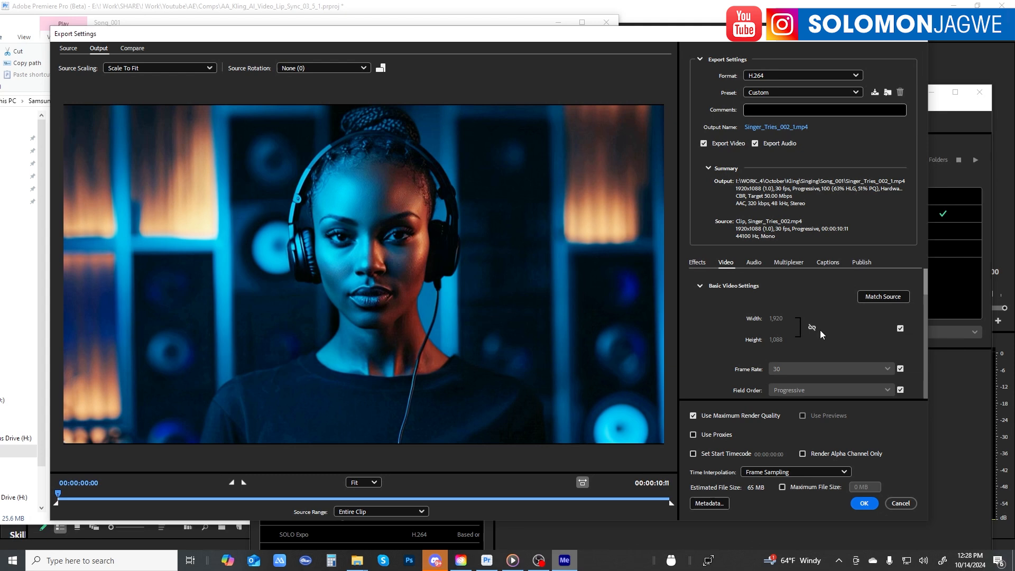
# Stop matching source frame size and unlink width/height, keeping 1920×1080.
pyautogui.click(811, 327)
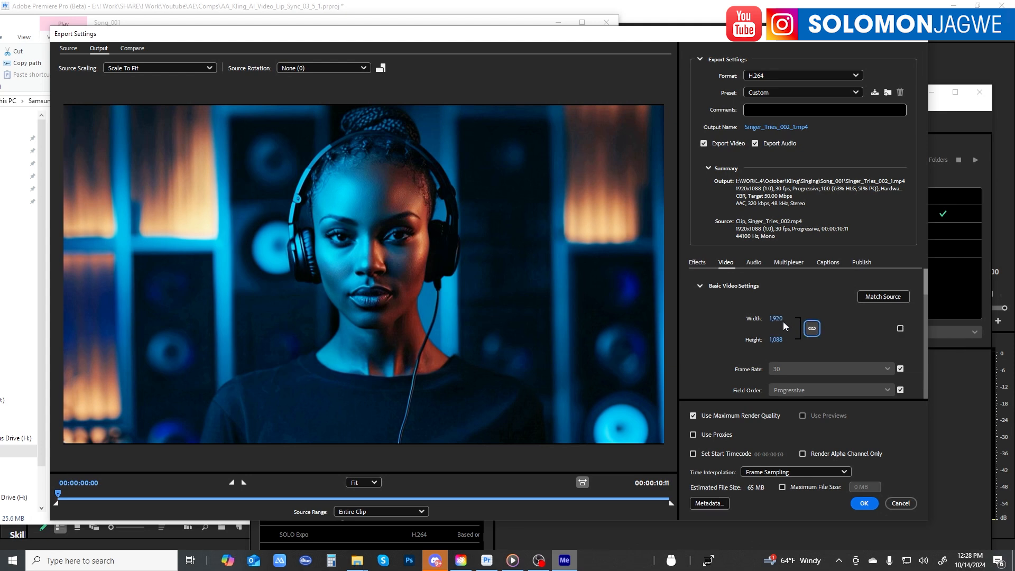
pyautogui.click(780, 340)
pyautogui.write('1,080')
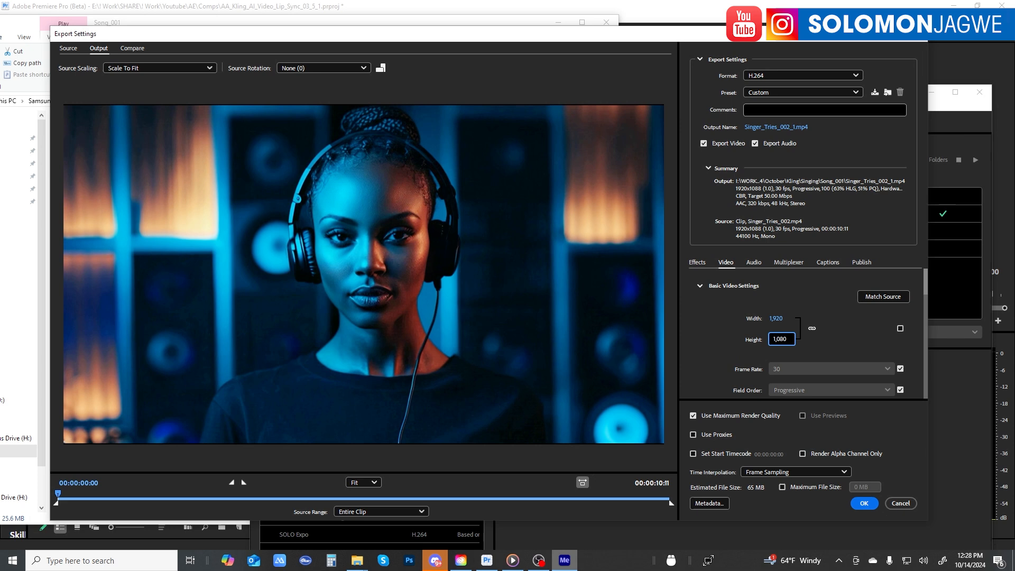
pyautogui.click(812, 328)
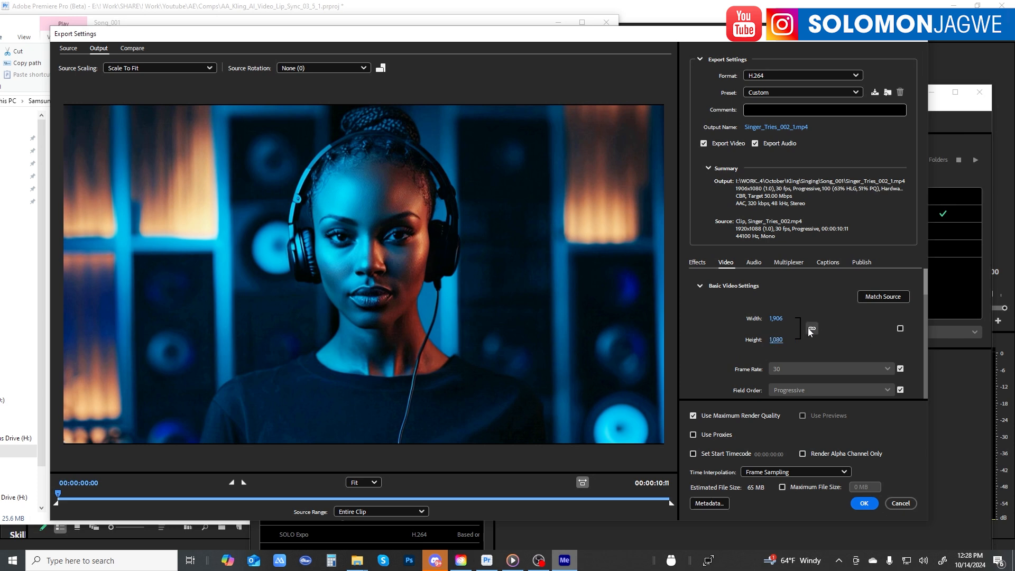
pyautogui.click(774, 318)
pyautogui.write('1,920')
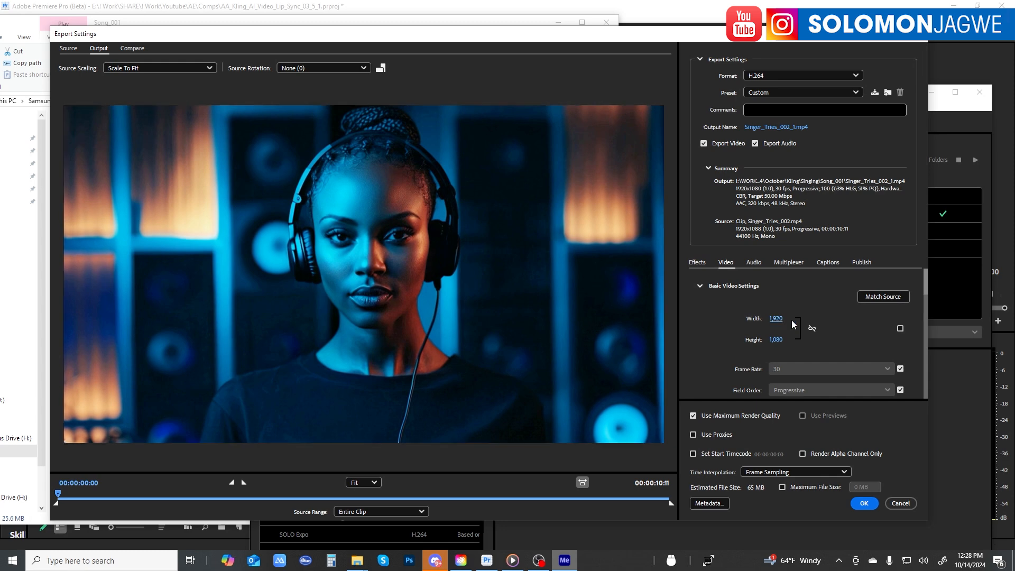
pyautogui.moveTo(799, 176)
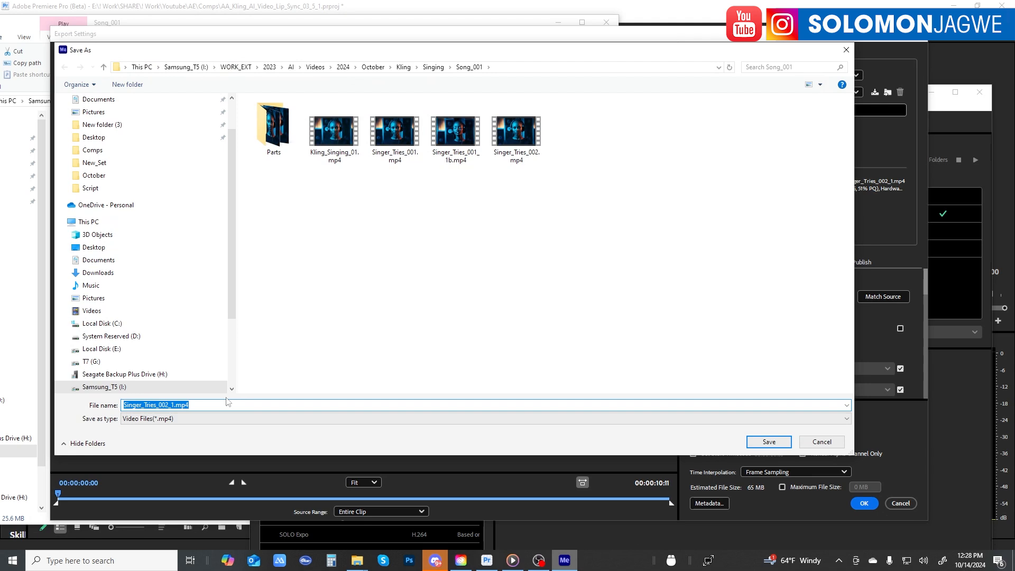
# Save the export as Singer_Tries_002b.mp4 and confirm the export settings.
pyautogui.click(395, 126)
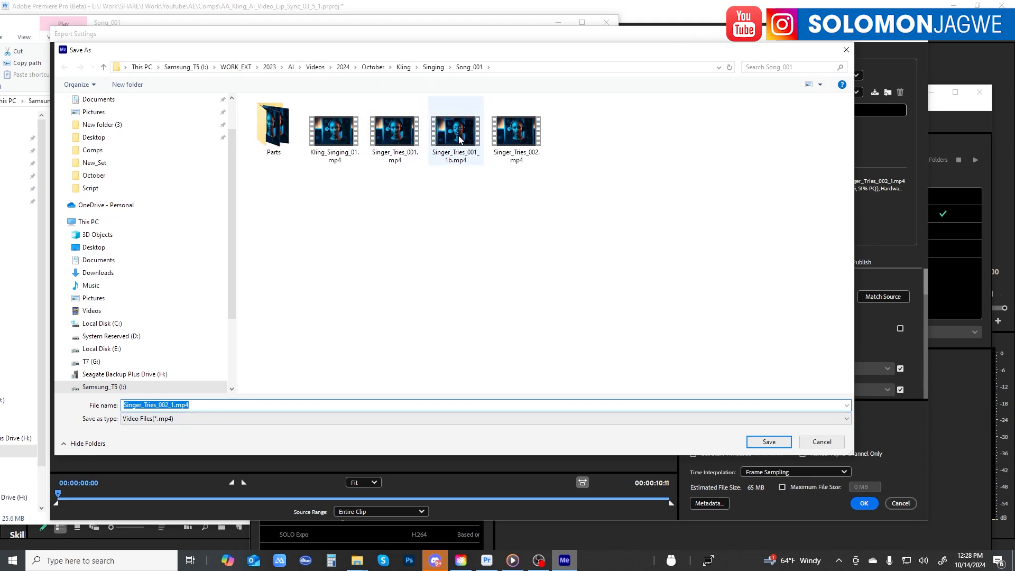
pyautogui.click(516, 125)
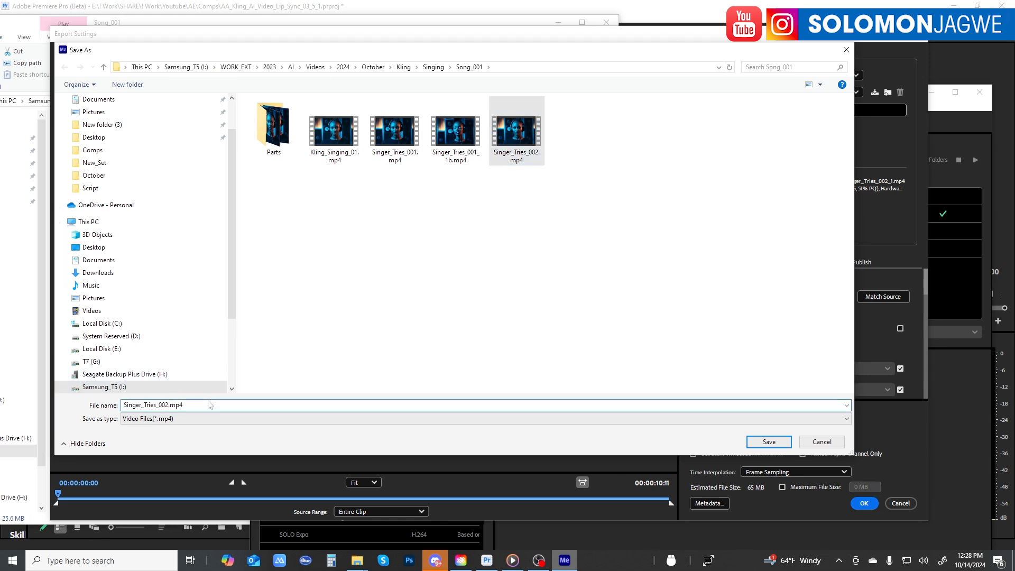
pyautogui.click(767, 441)
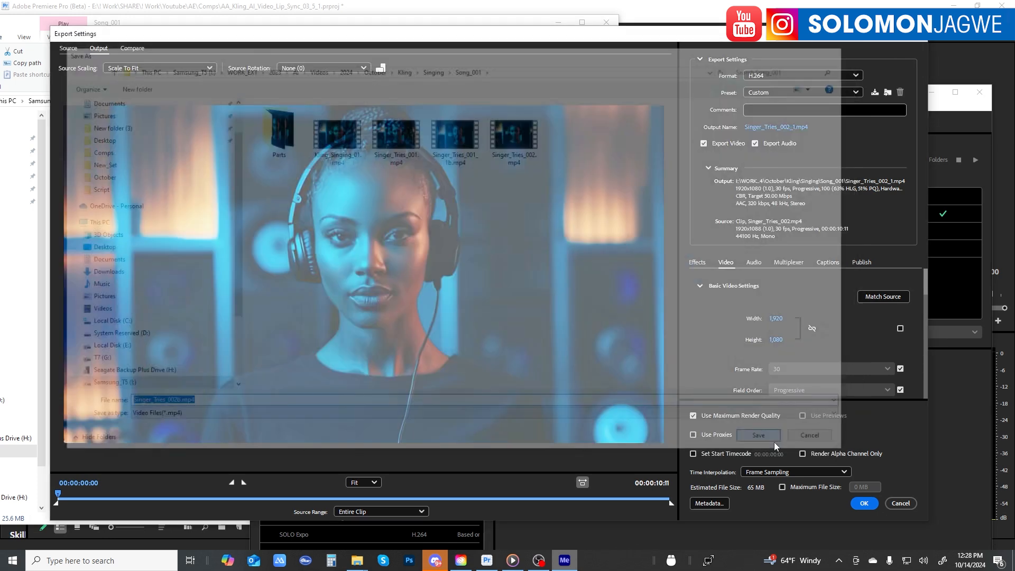
pyautogui.click(758, 434)
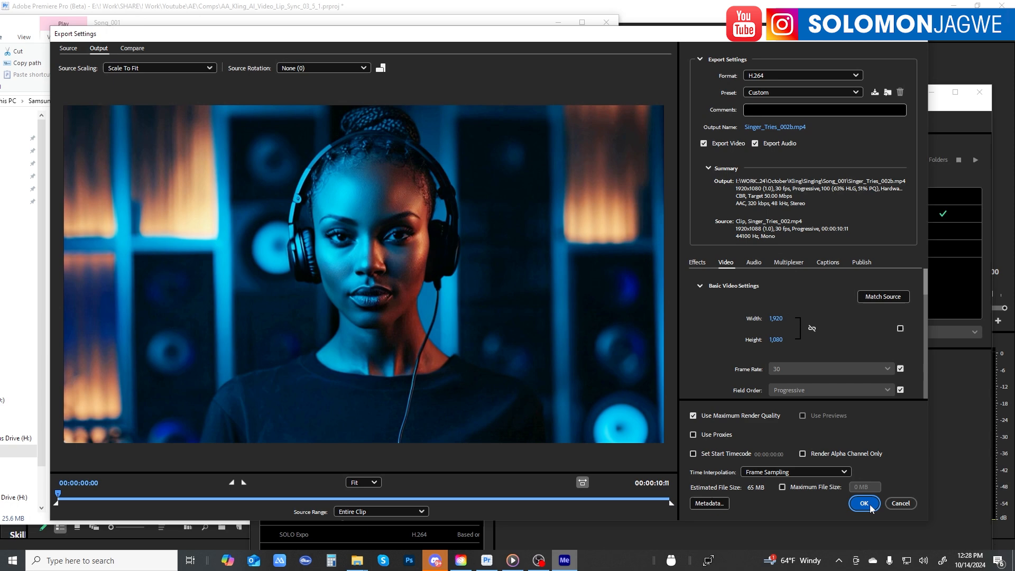
pyautogui.click(864, 504)
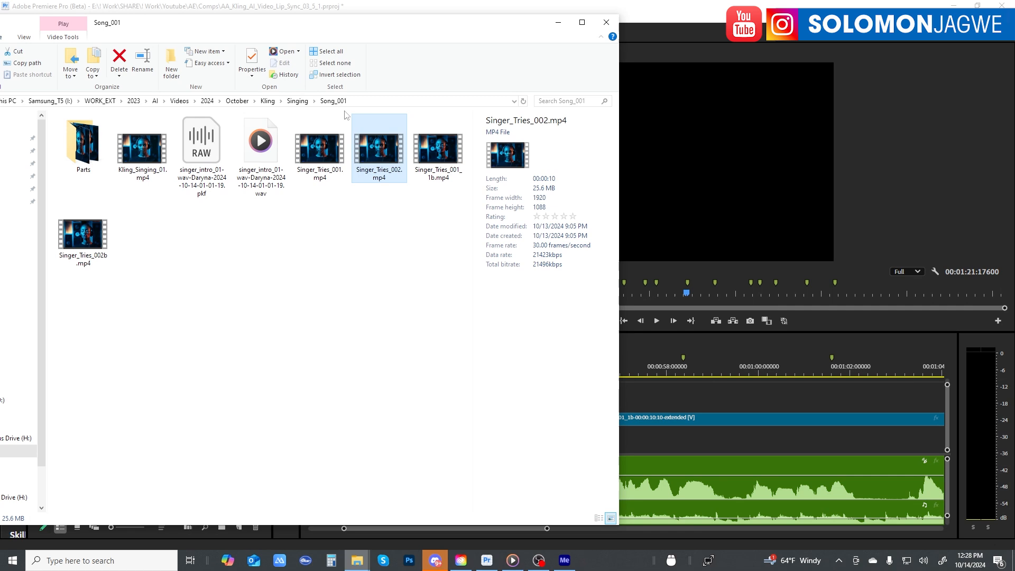
# Inspect Singer_Tries_002.mp4 in the Song_001 folder beside the new export.
pyautogui.rightClick(259, 102)
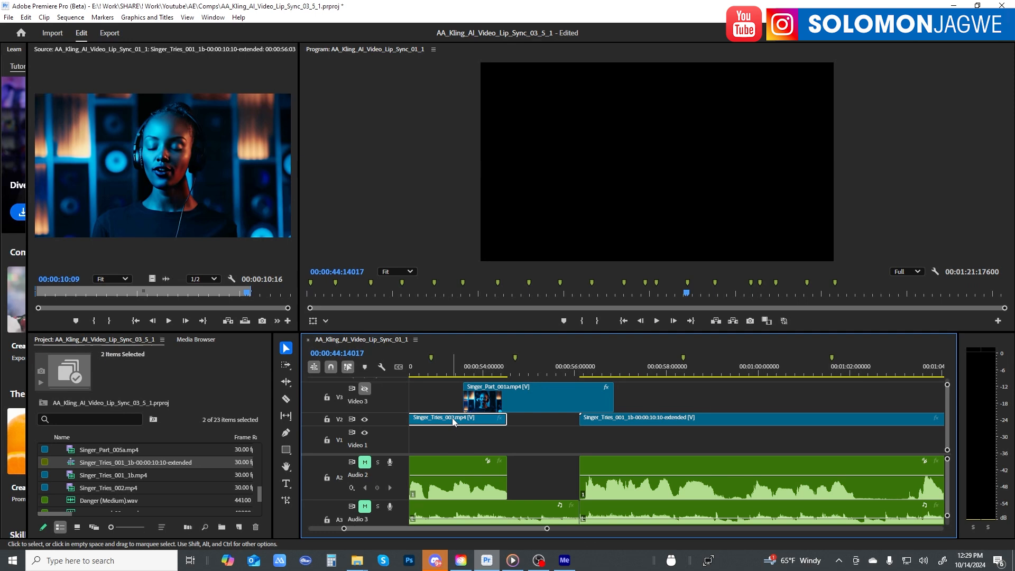
# Reveal the first singer clip in the project and replace its footage with Singer_Tries_002b.mp4.
pyautogui.rightClick(456, 418)
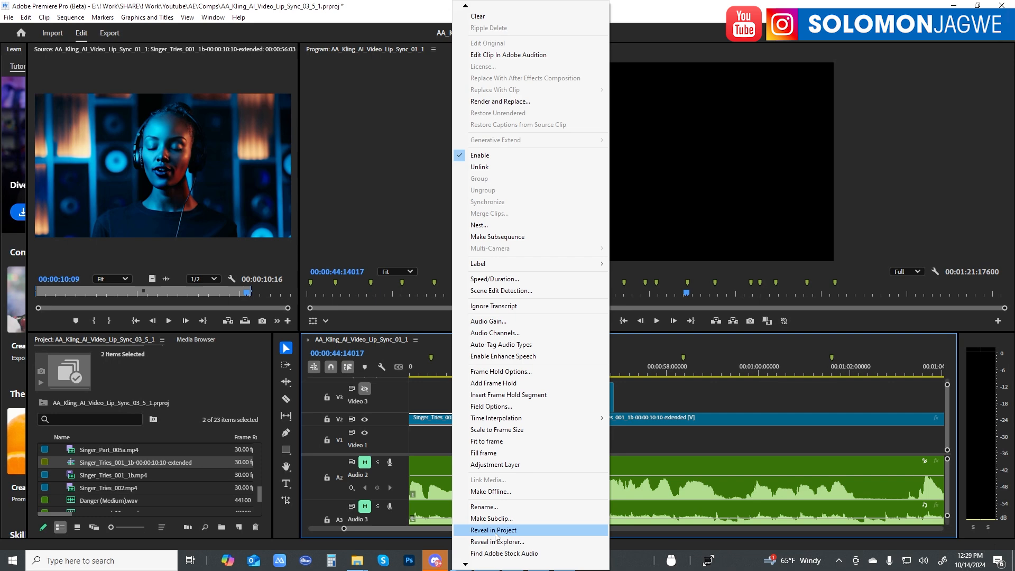
pyautogui.click(494, 530)
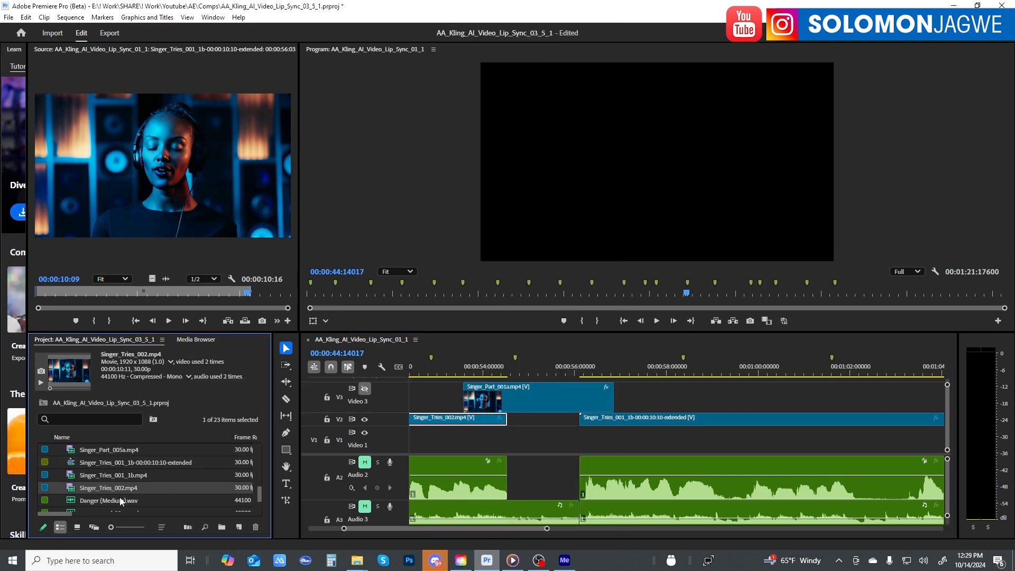
pyautogui.rightClick(108, 487)
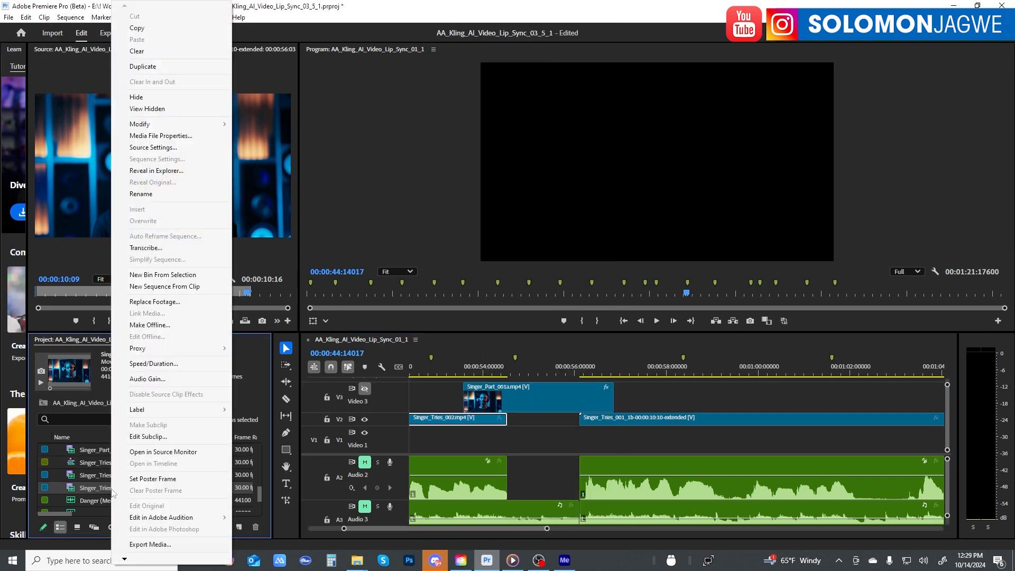
pyautogui.click(154, 301)
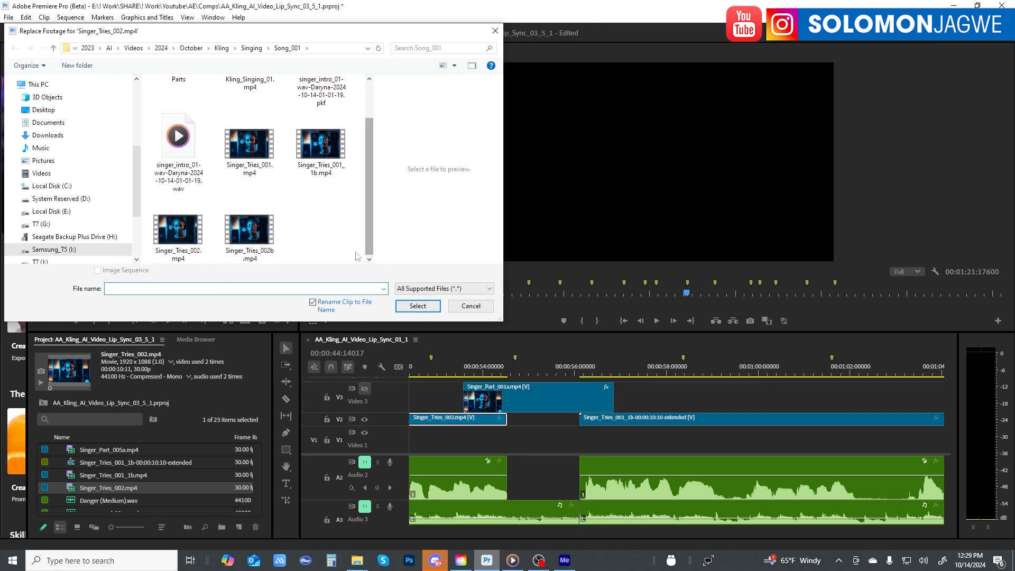
pyautogui.click(249, 229)
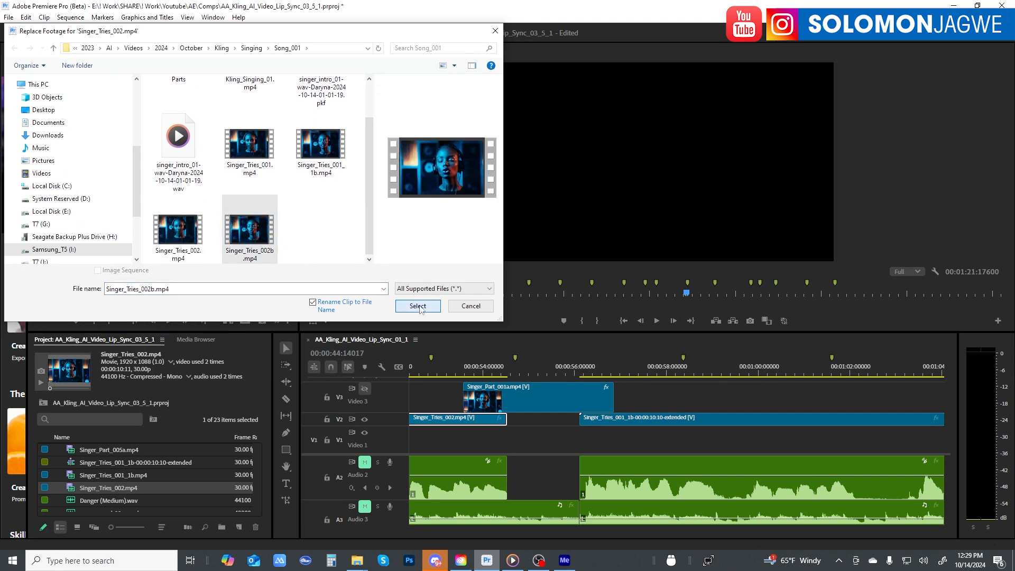
pyautogui.click(418, 306)
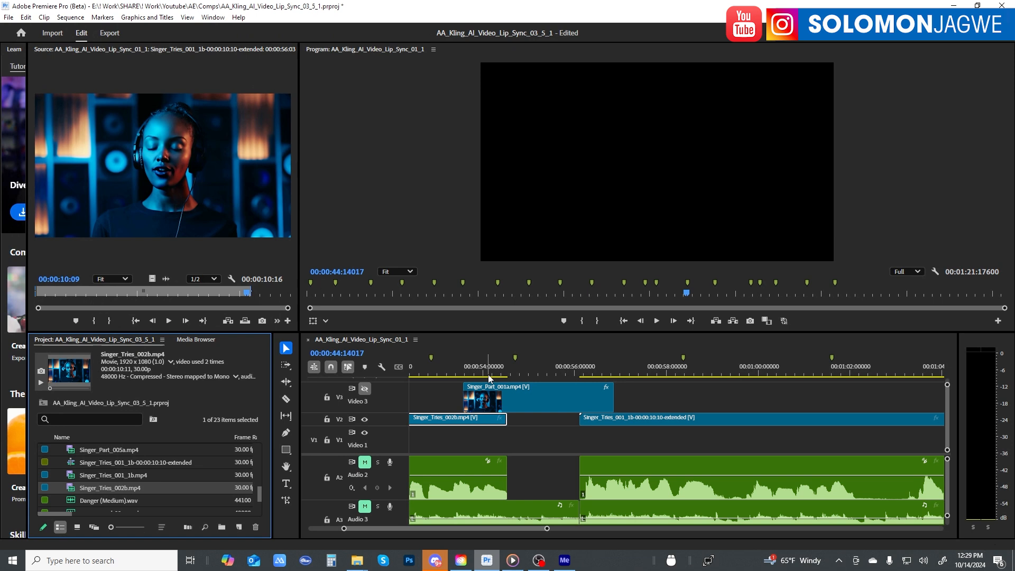
pyautogui.click(506, 373)
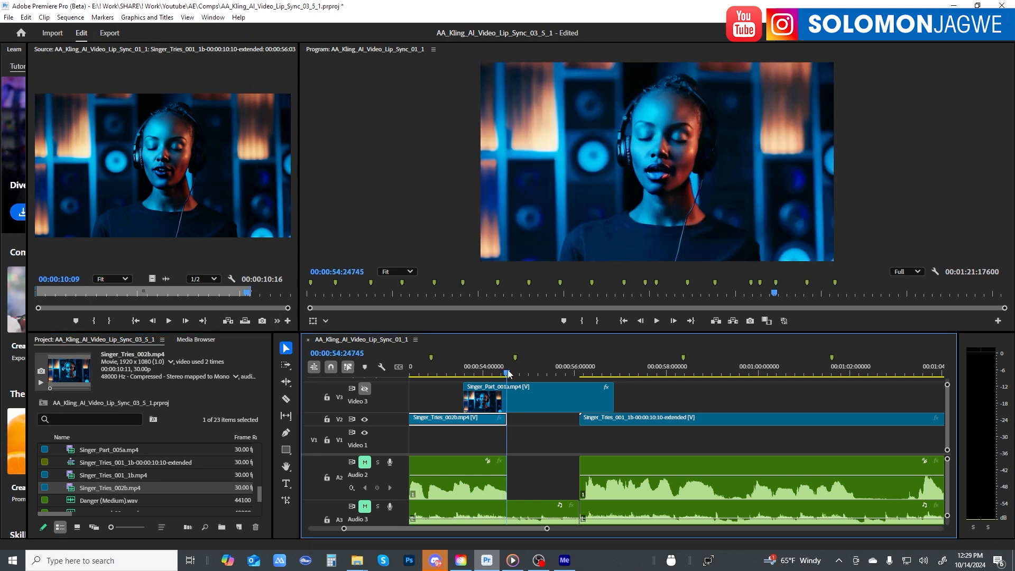
pyautogui.click(582, 366)
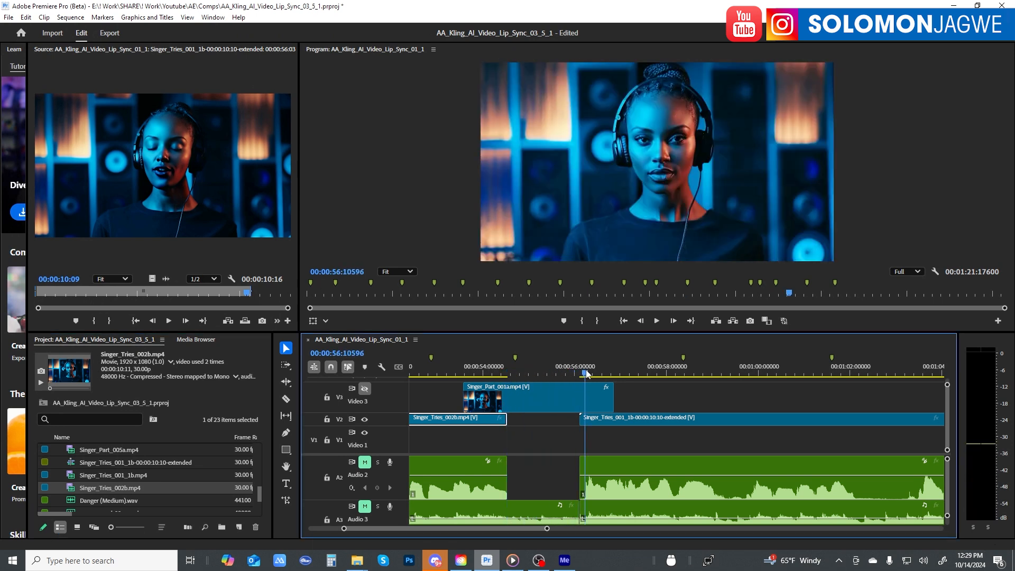
pyautogui.click(364, 389)
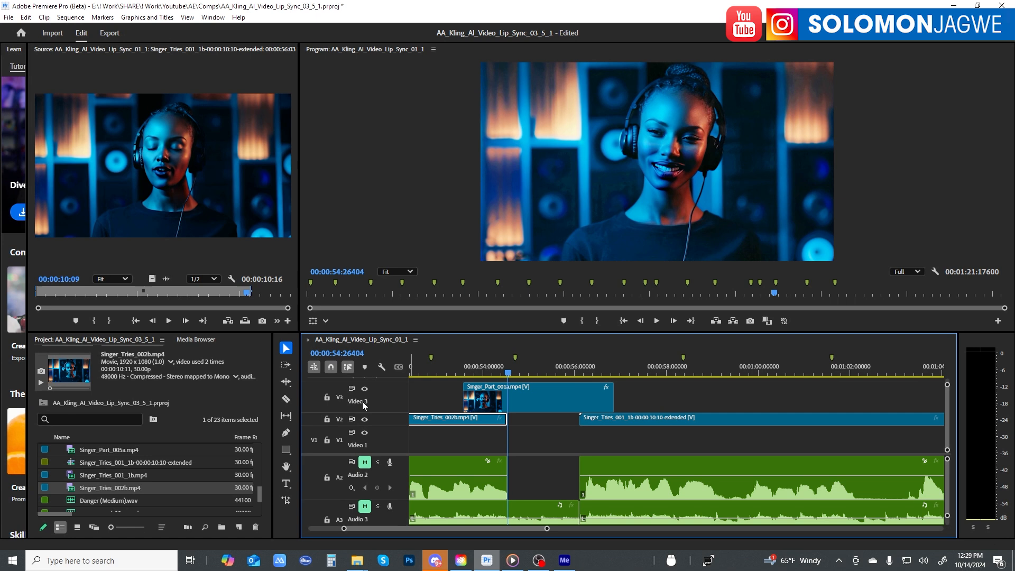
pyautogui.click(364, 389)
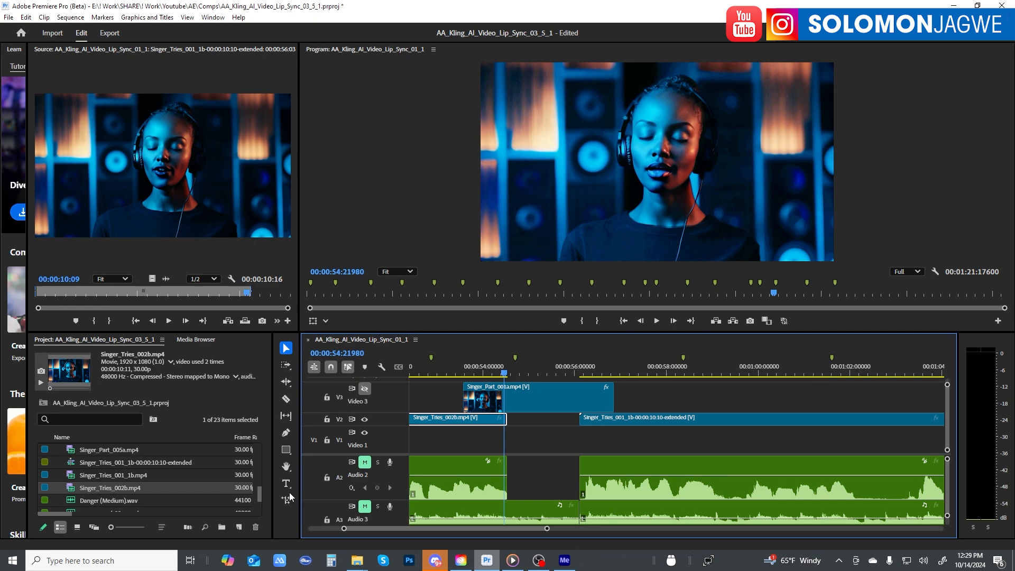
pyautogui.moveTo(286, 500)
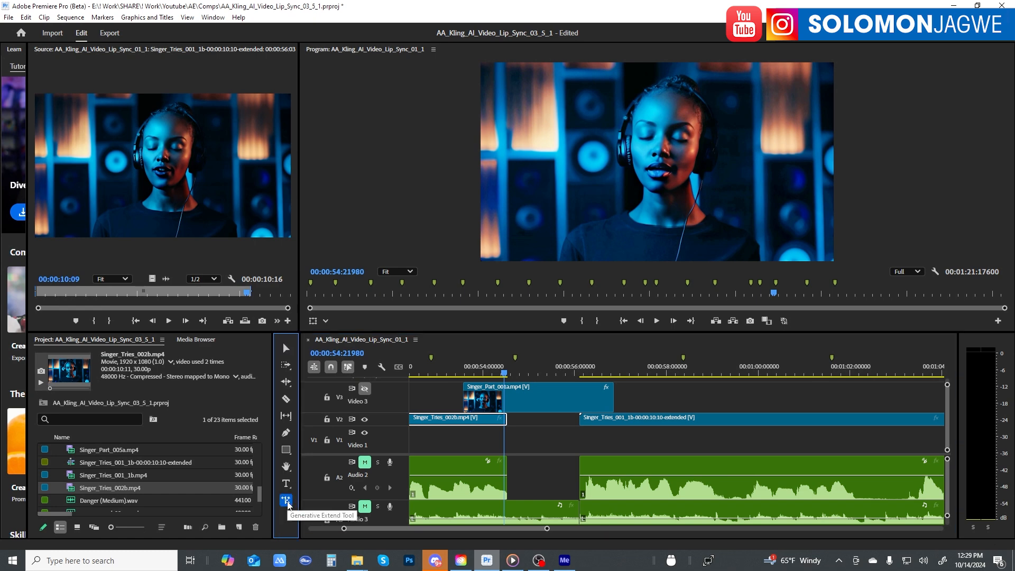
# Drag Singer_Tries_002b's right edge across the gap with Generative Extend.
pyautogui.moveTo(501, 418); pyautogui.dragTo(540, 418)
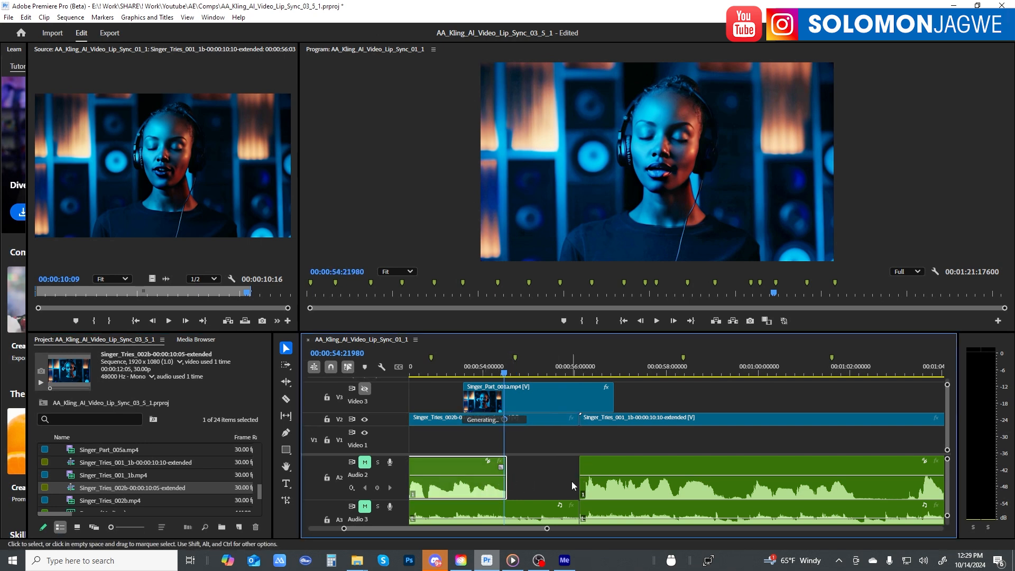
pyautogui.moveTo(567, 477)
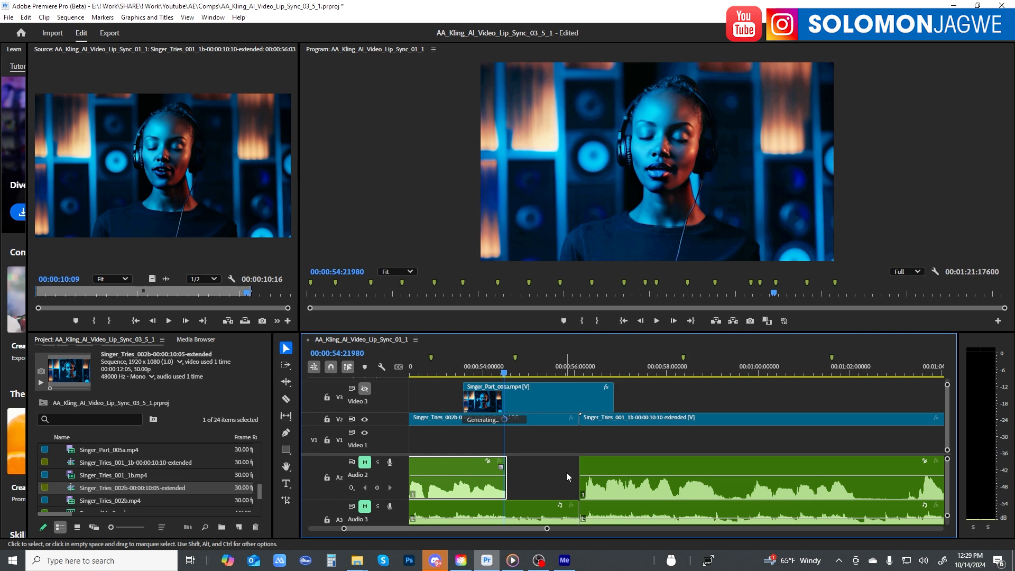
pyautogui.moveTo(542, 476)
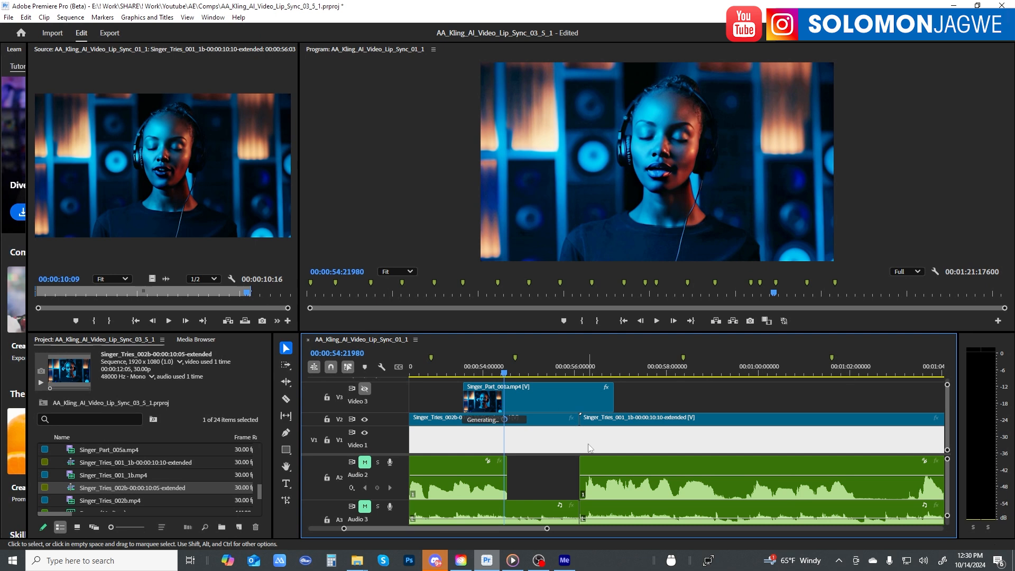
pyautogui.moveTo(492, 423)
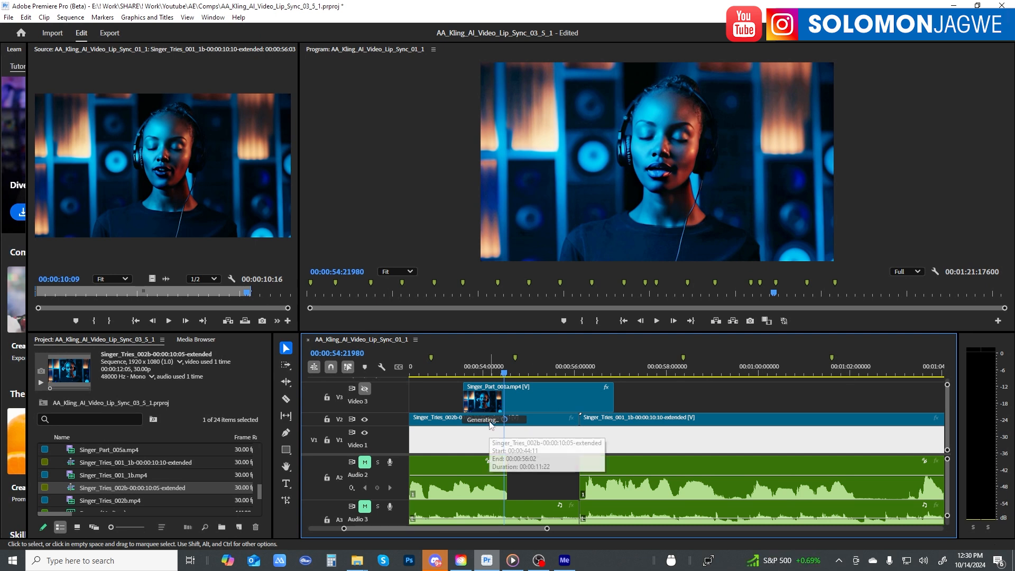
pyautogui.moveTo(465, 553)
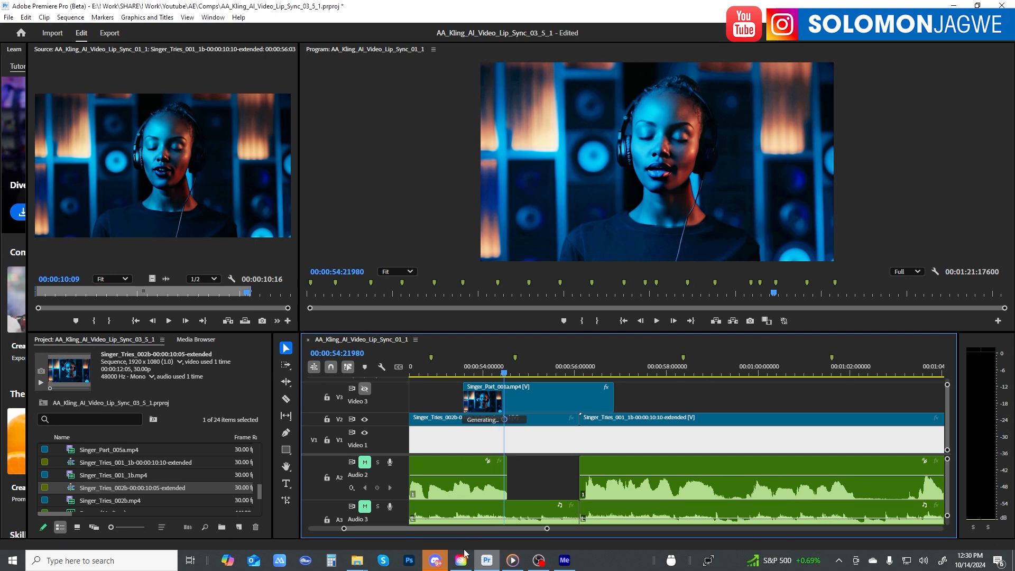
pyautogui.click(461, 560)
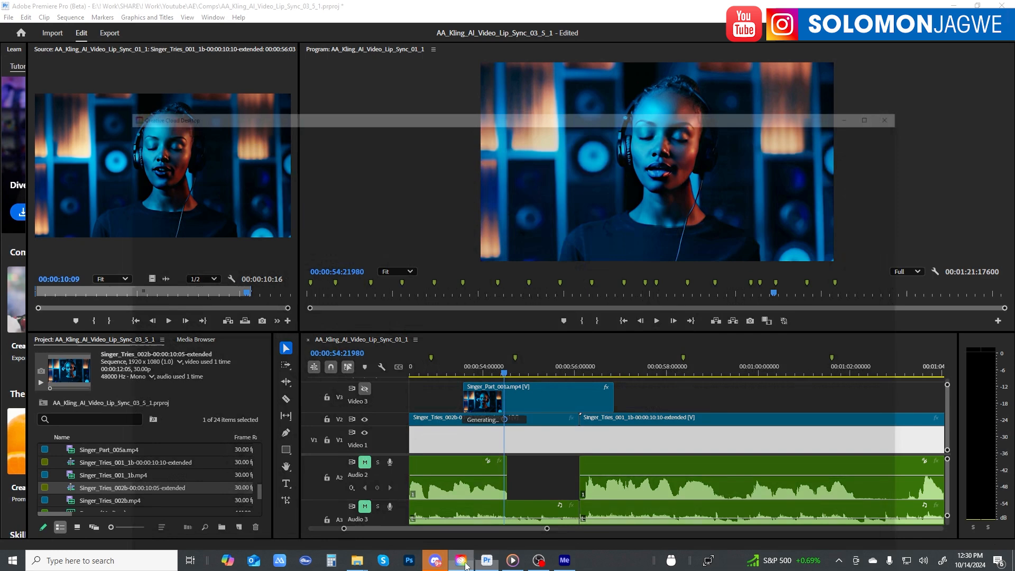
# View All apps then the Beta tab in Creative Cloud Desktop, then return to Premiere.
pyautogui.click(459, 560)
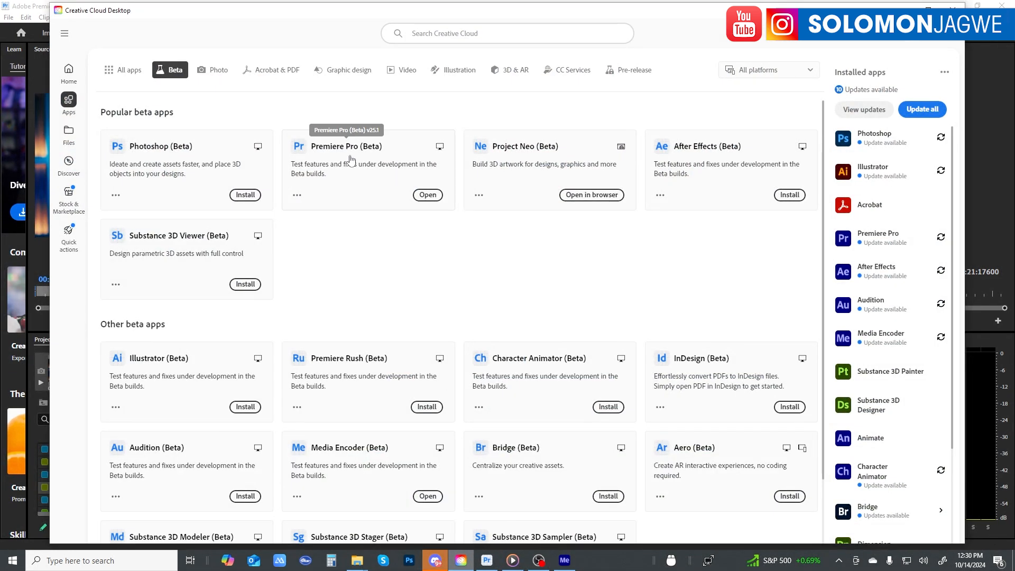
pyautogui.moveTo(123, 19)
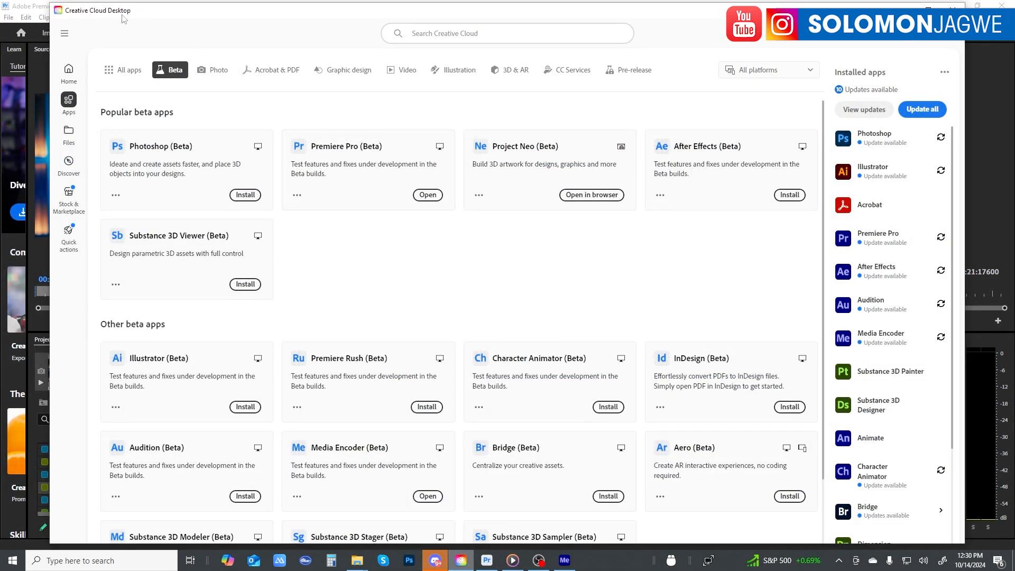
pyautogui.moveTo(346, 146)
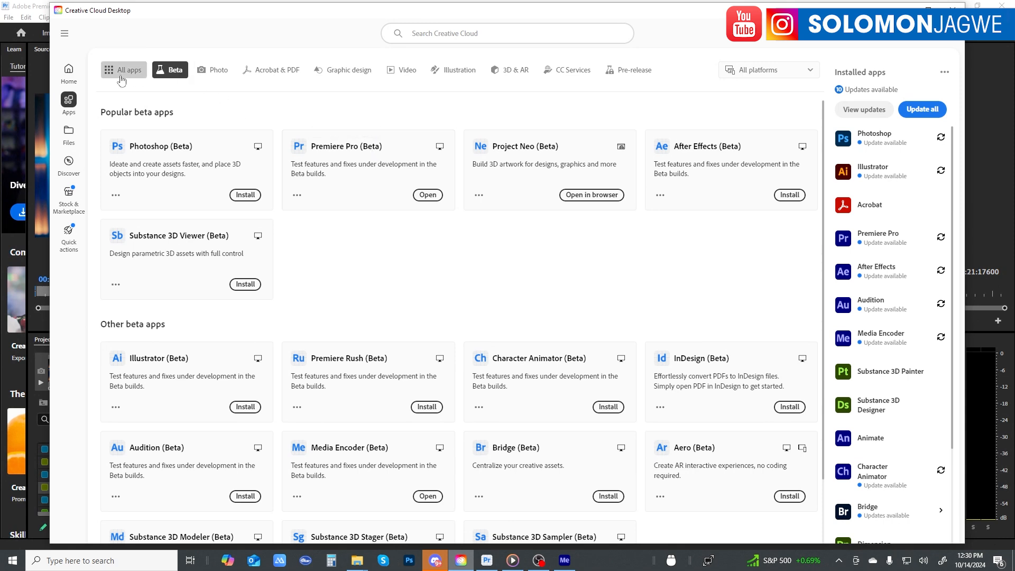
pyautogui.click(123, 70)
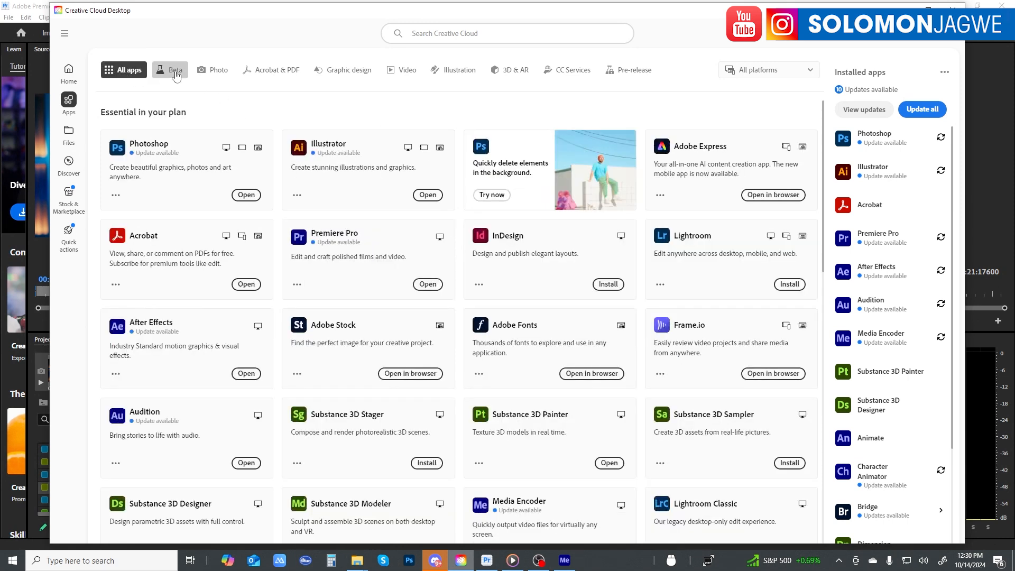
pyautogui.click(170, 70)
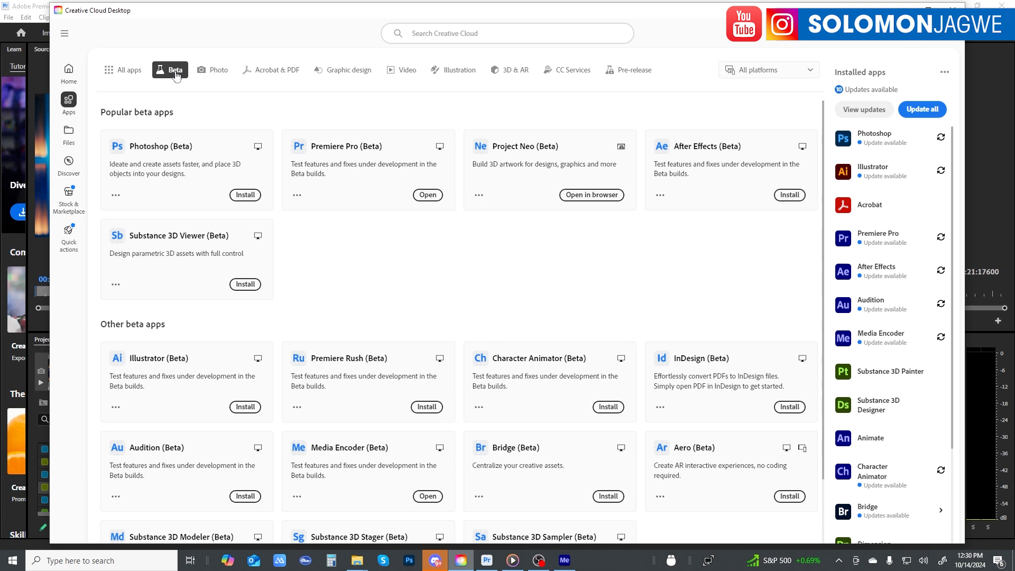
pyautogui.moveTo(346, 155)
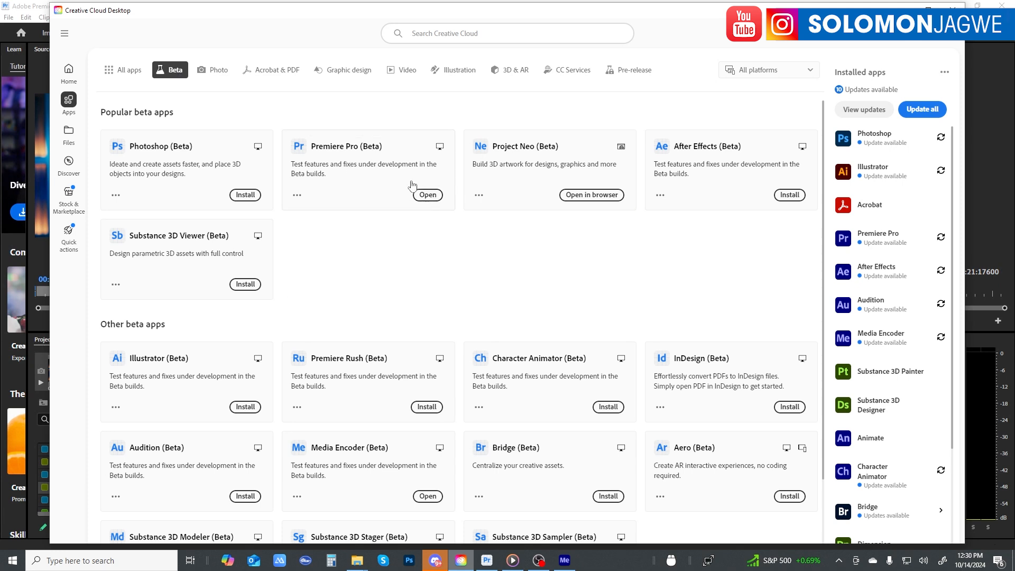
pyautogui.moveTo(822, 67)
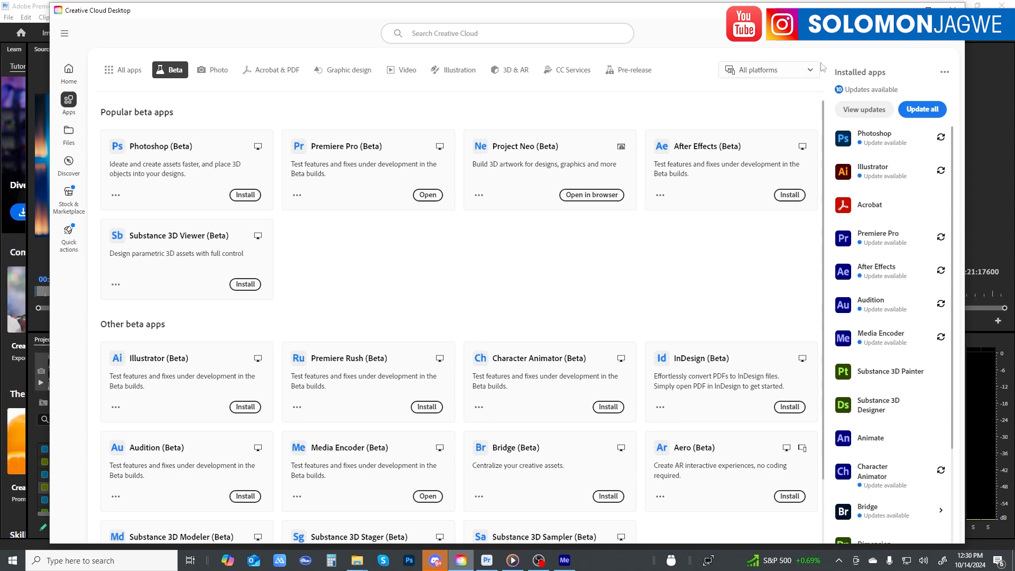
pyautogui.click(486, 560)
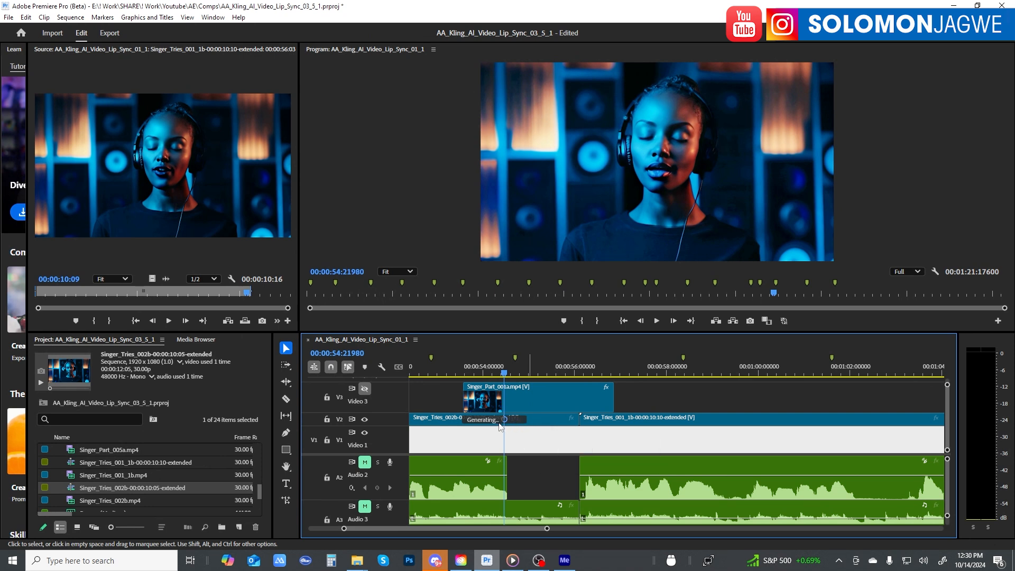
pyautogui.moveTo(538, 428)
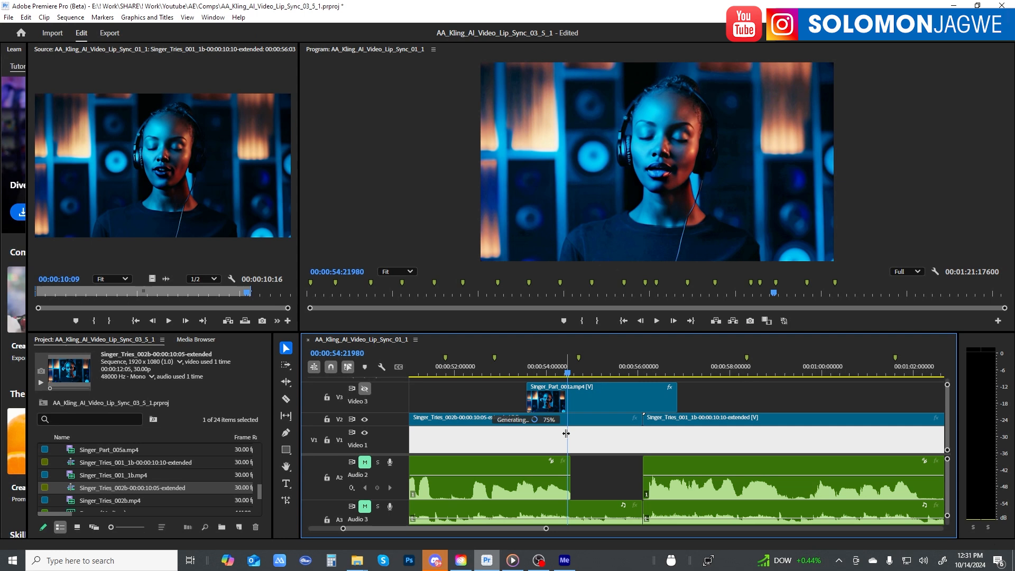
pyautogui.moveTo(594, 439)
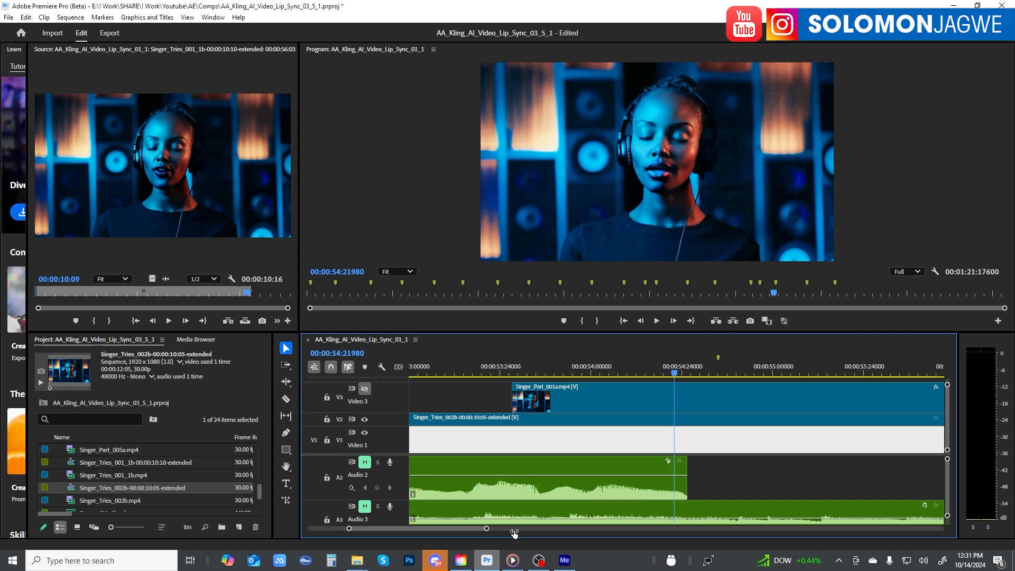
# Zoom into the timeline once the Singer_Tries_002b extension finishes generating.
pyautogui.click(509, 367)
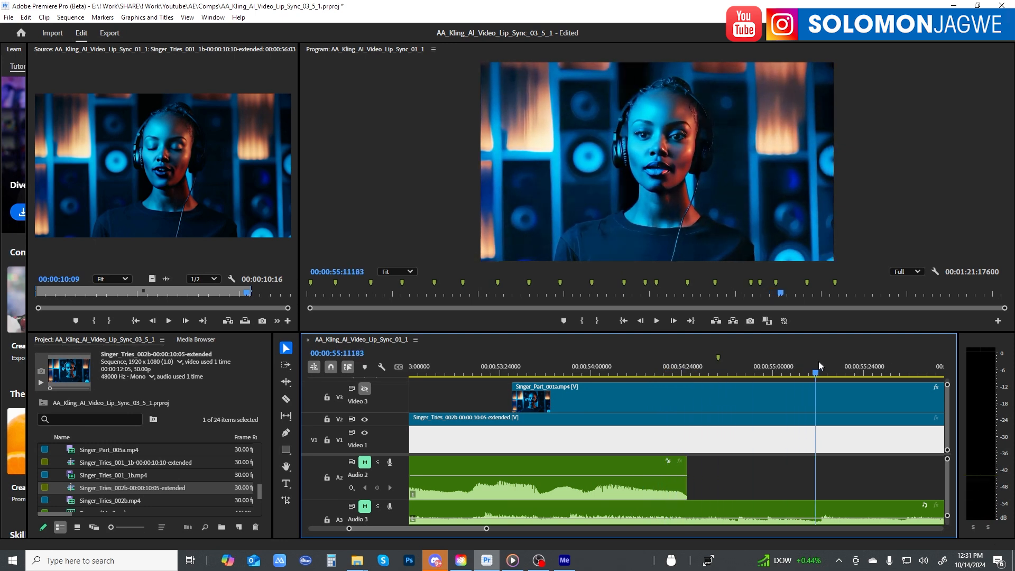
# Scrub the playhead across the Singer_Tries_002b extension near 53-55 seconds to review the join.
pyautogui.click(743, 367)
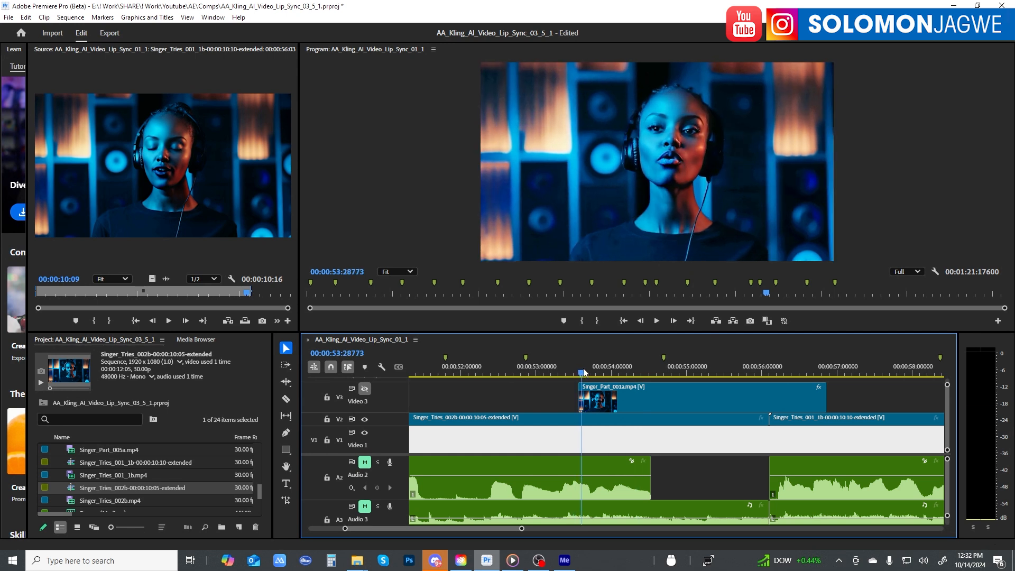
pyautogui.click(704, 367)
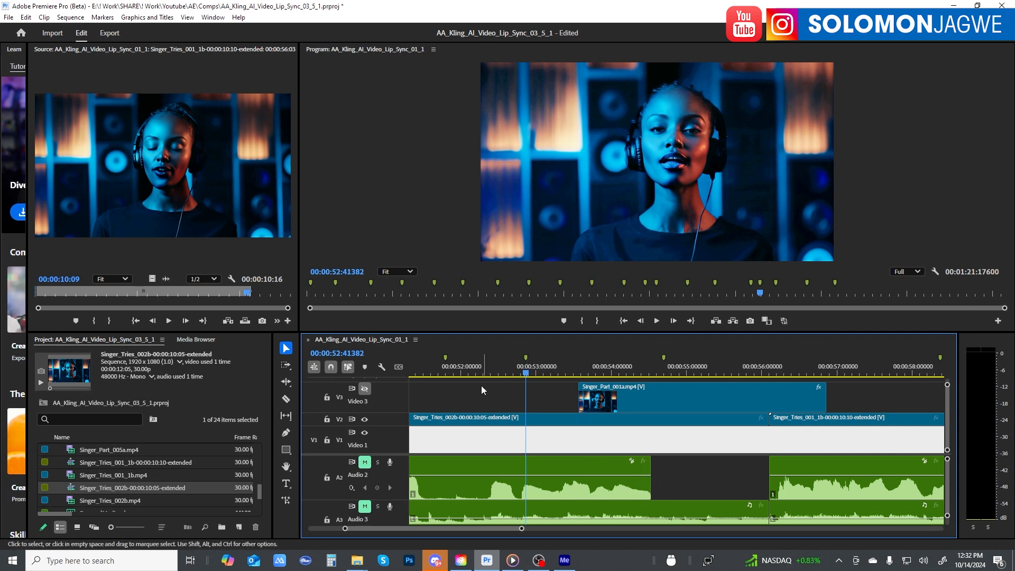
pyautogui.click(655, 320)
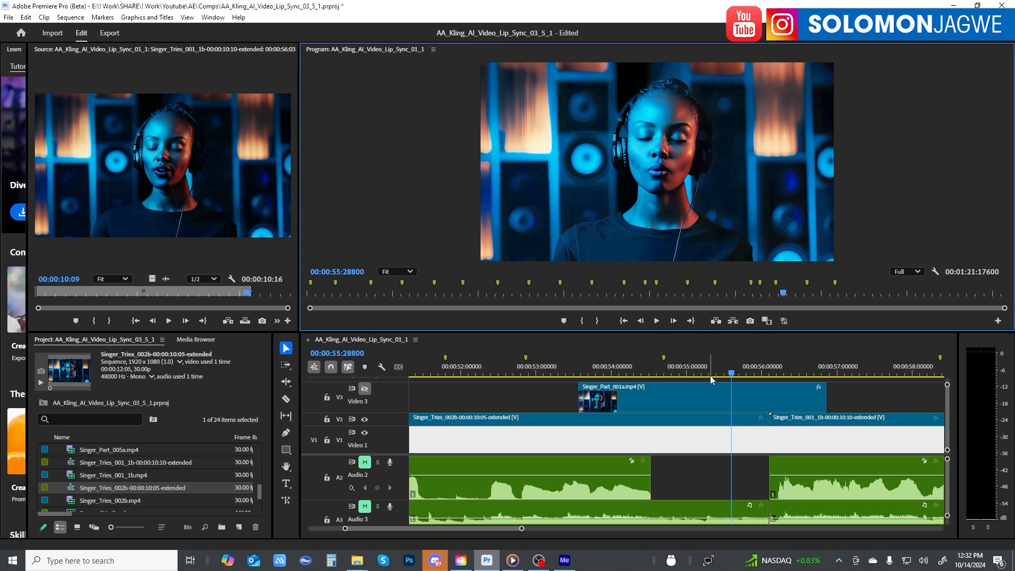
pyautogui.moveTo(789, 403)
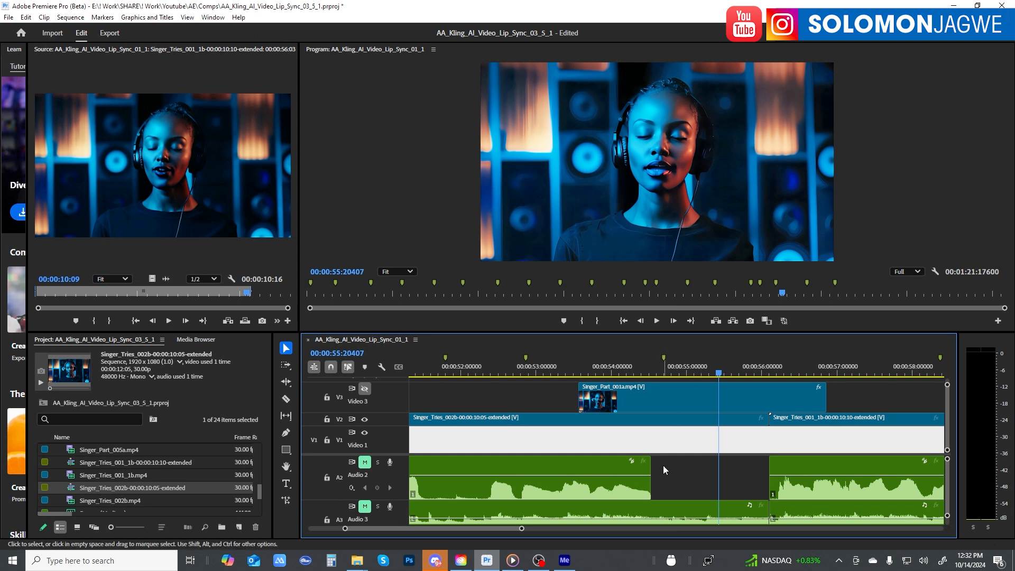
pyautogui.moveTo(655, 386)
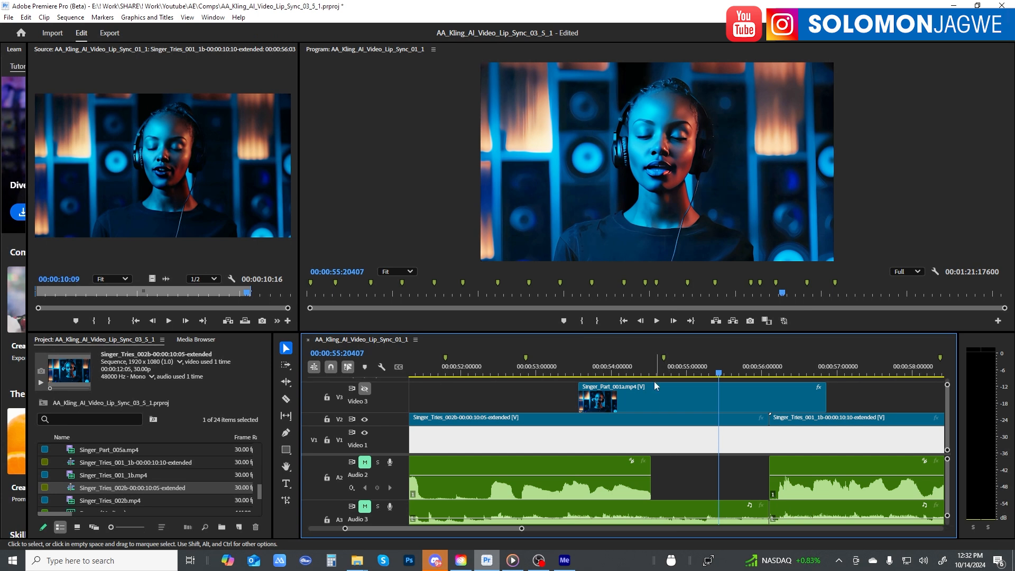
pyautogui.moveTo(646, 425)
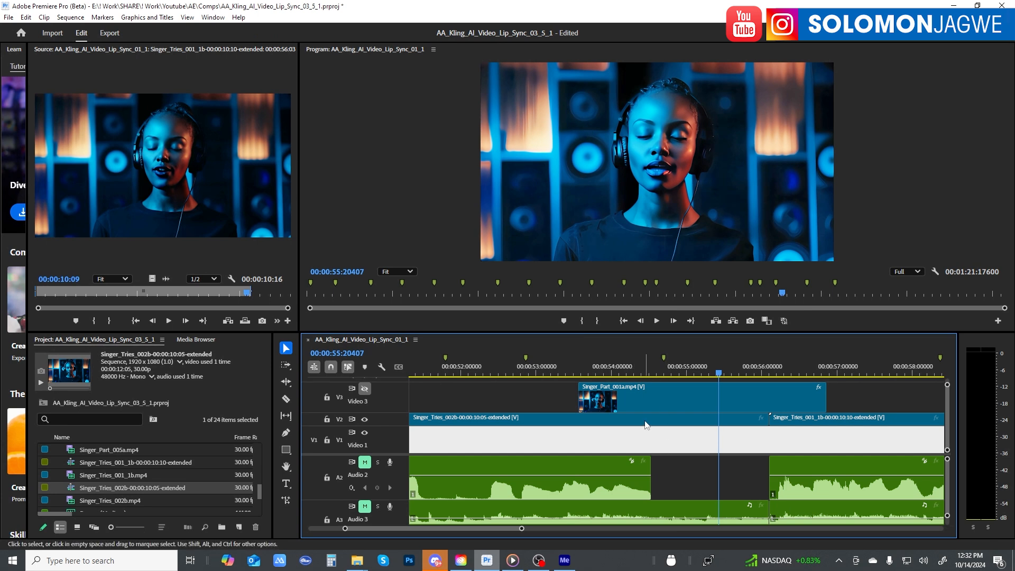
pyautogui.moveTo(648, 428)
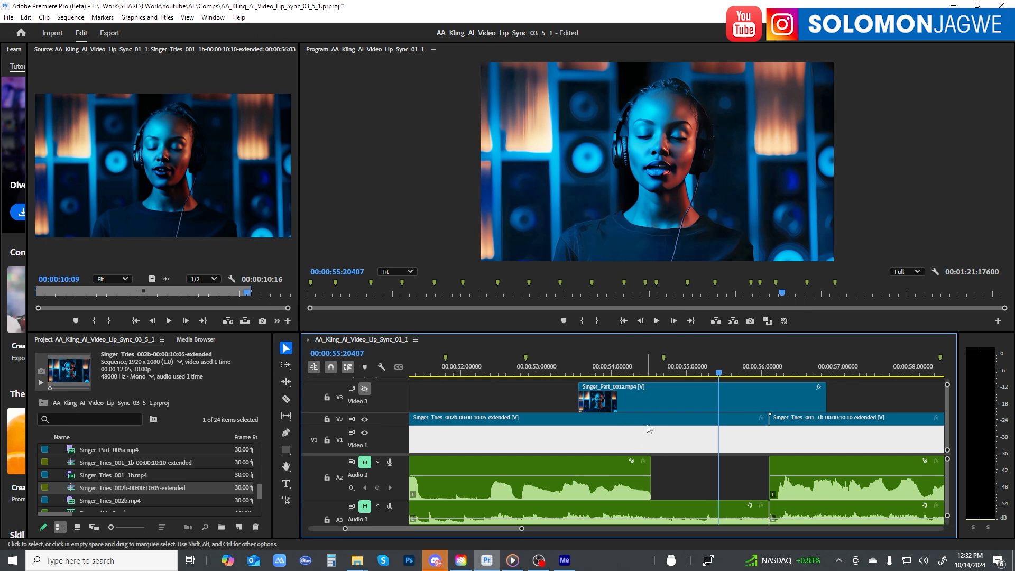
pyautogui.moveTo(751, 481)
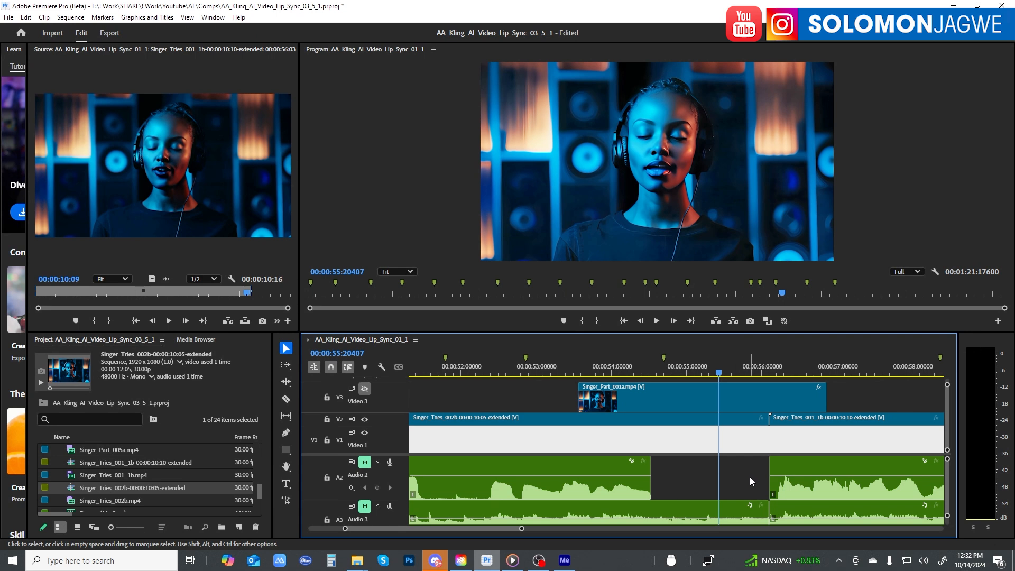
pyautogui.moveTo(728, 488)
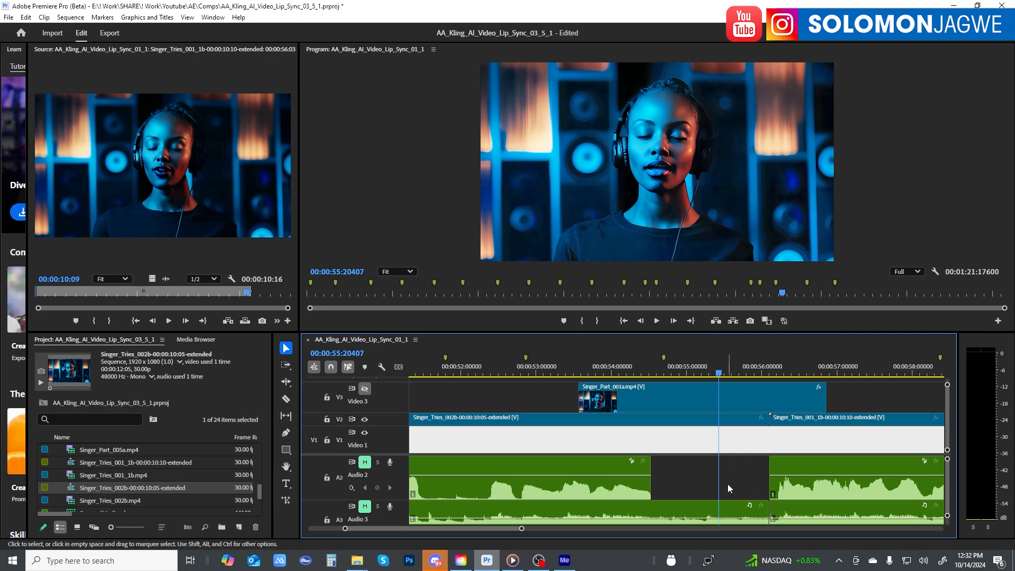
pyautogui.moveTo(537, 540)
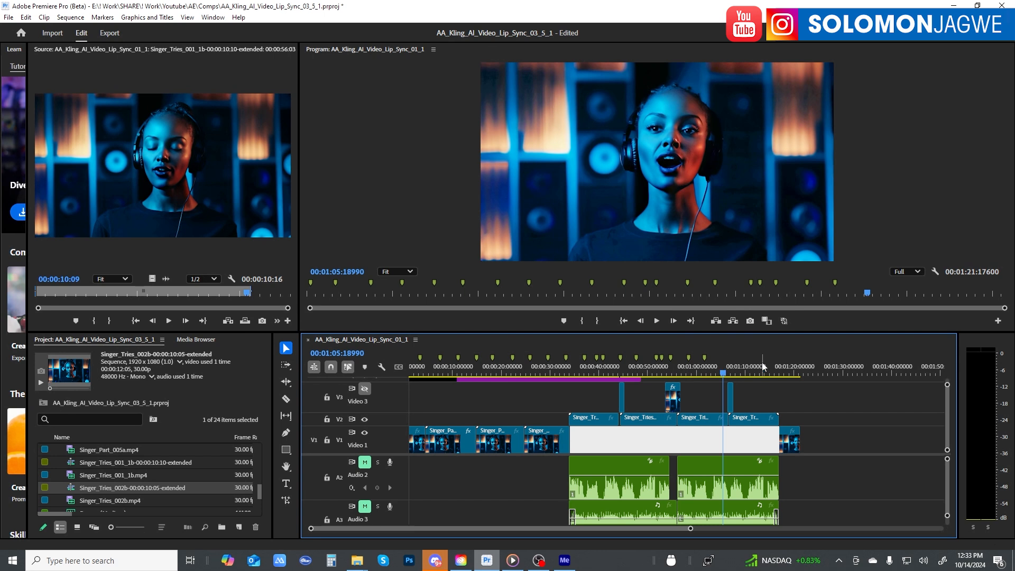
pyautogui.click(783, 367)
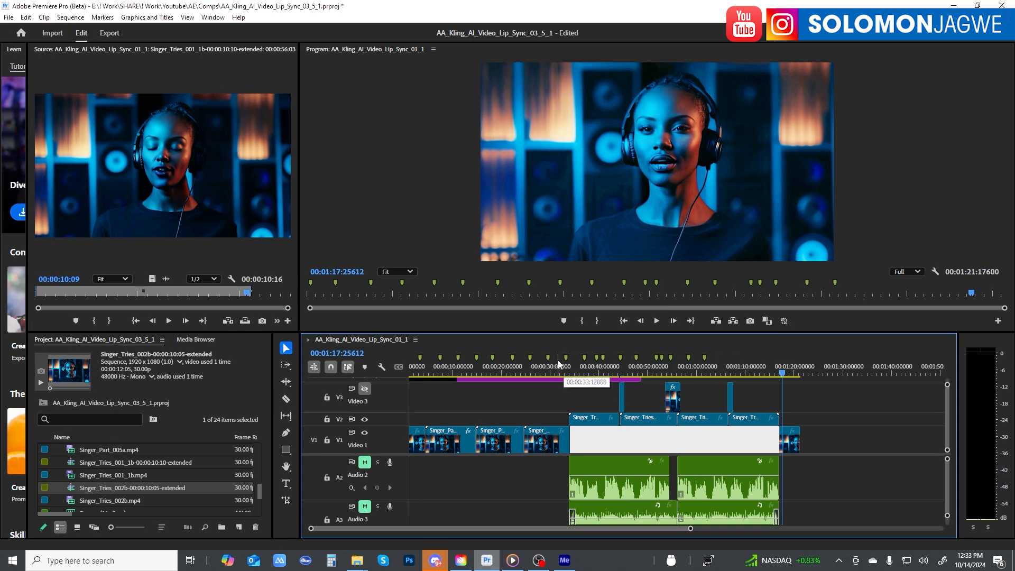
pyautogui.click(555, 366)
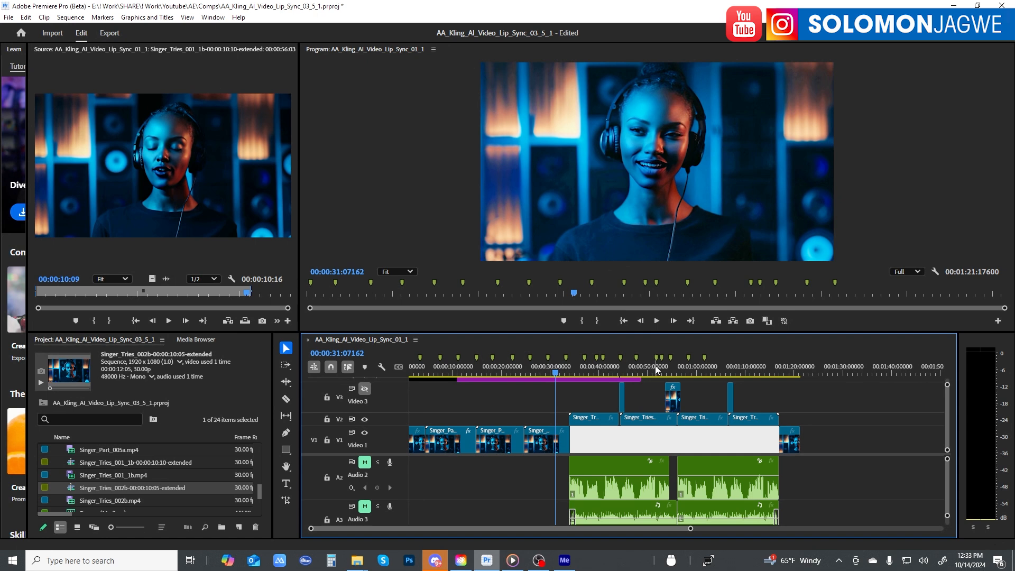
pyautogui.moveTo(673, 369)
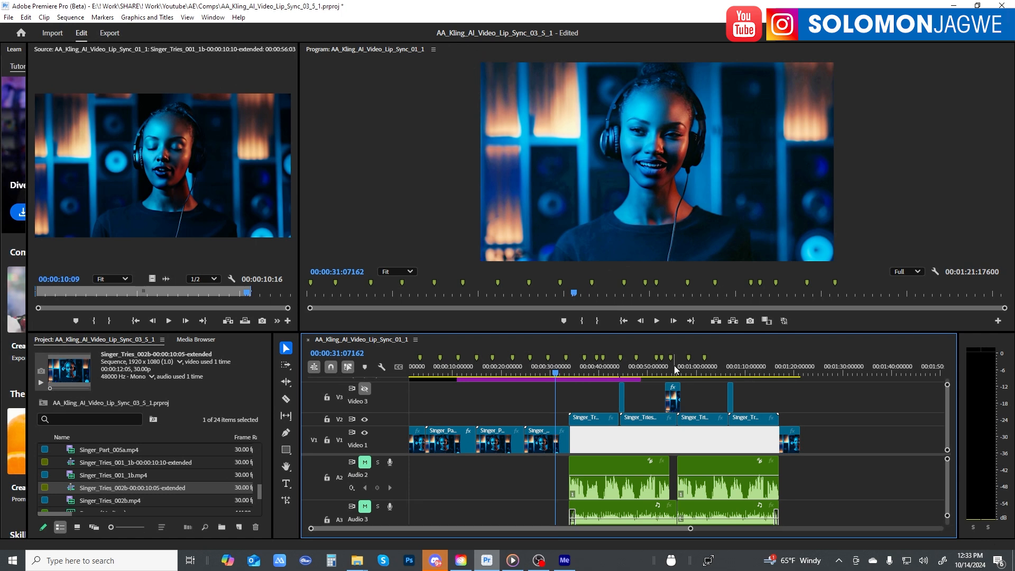
pyautogui.moveTo(687, 332)
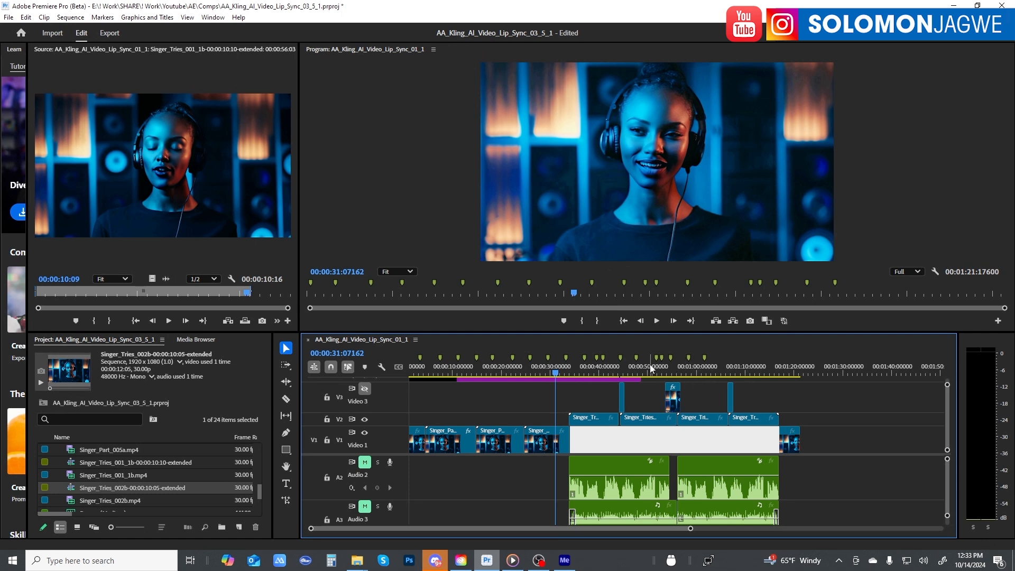
pyautogui.moveTo(686, 371)
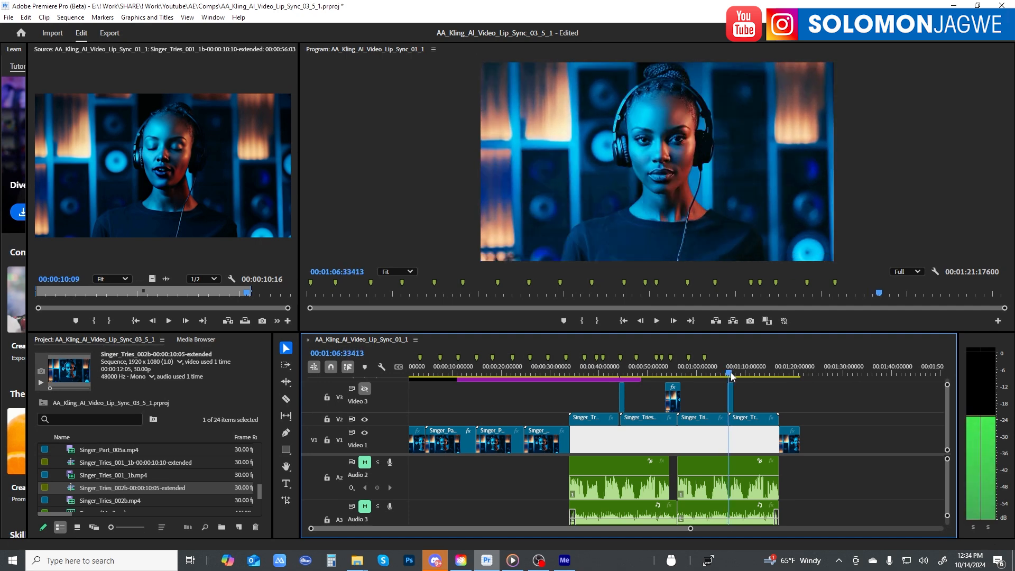
pyautogui.click(667, 373)
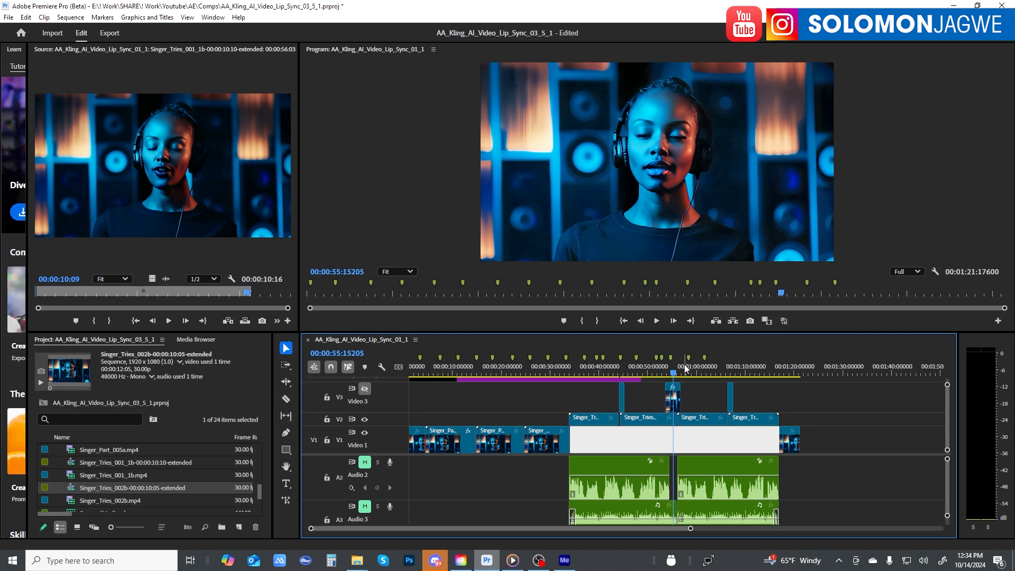
pyautogui.moveTo(635, 371)
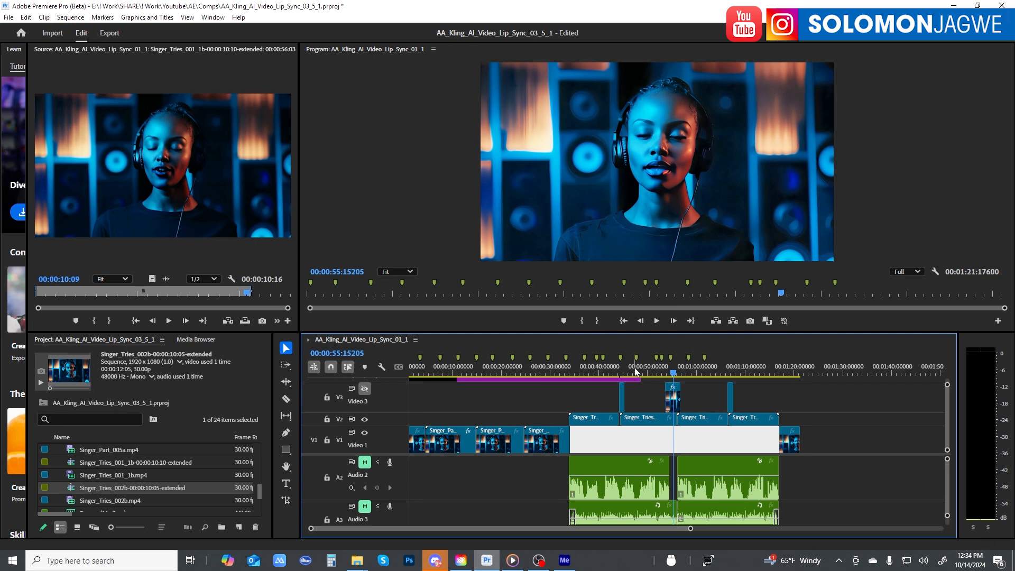
pyautogui.moveTo(674, 368)
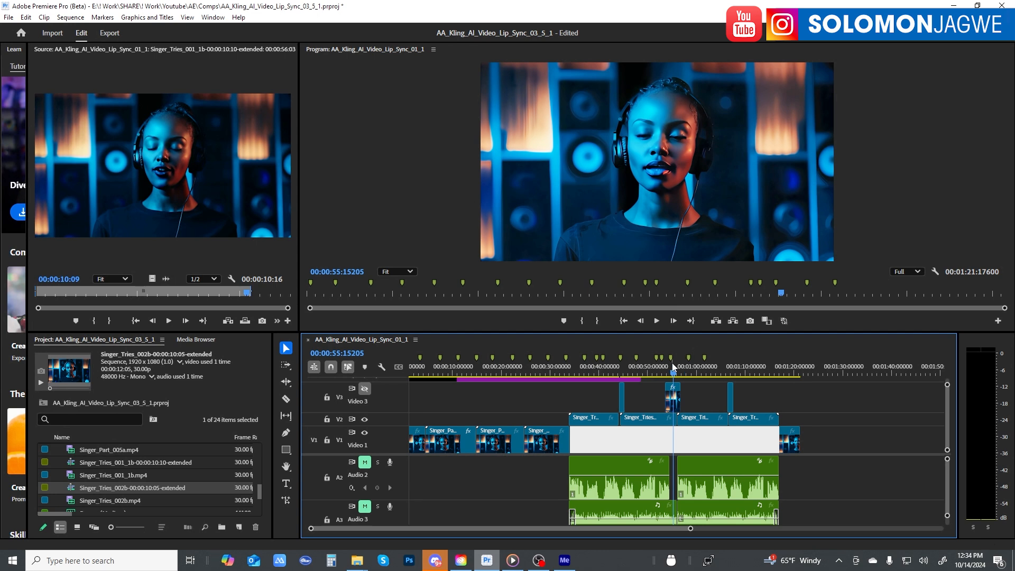